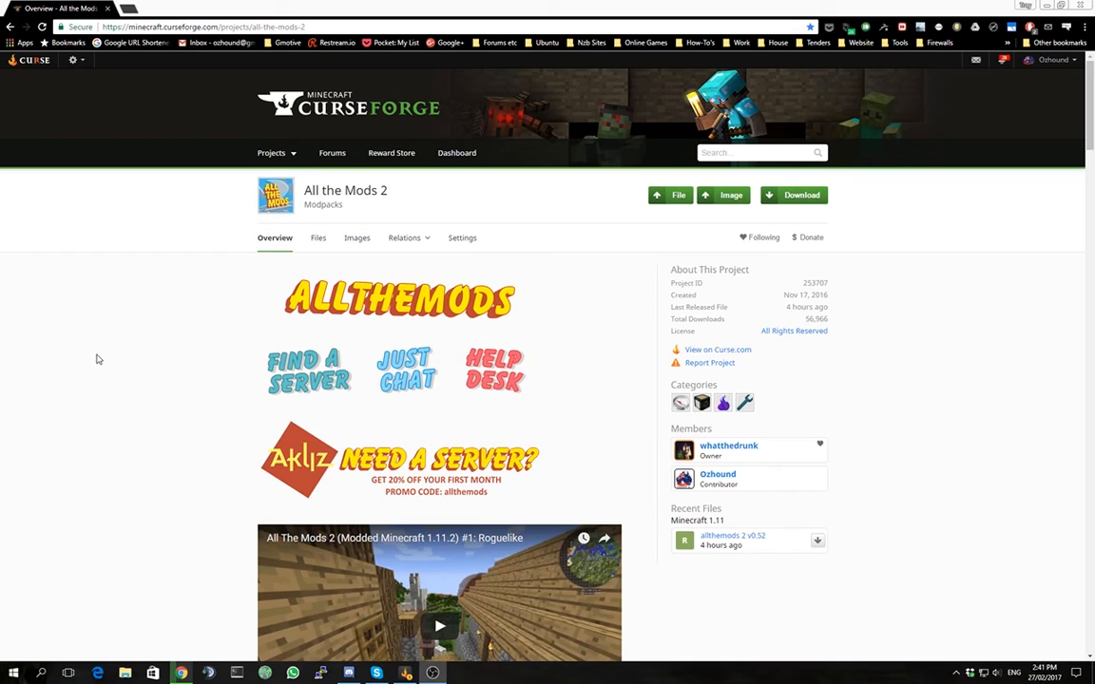
mouse_move(110, 319)
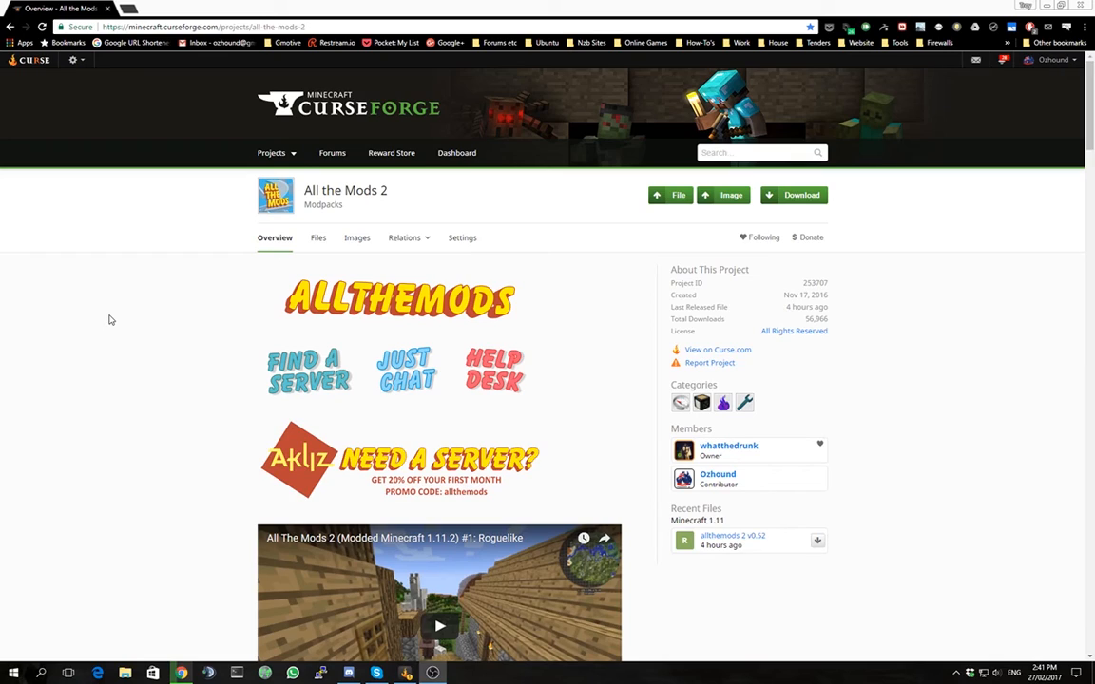
mouse_move(139, 294)
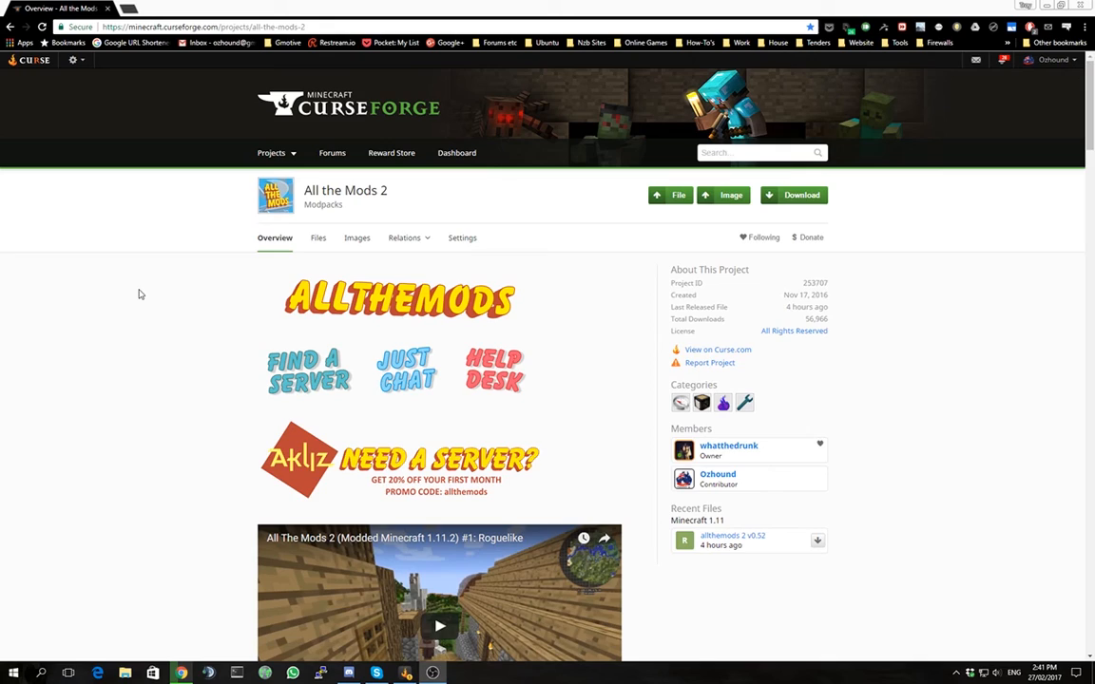
mouse_move(162, 277)
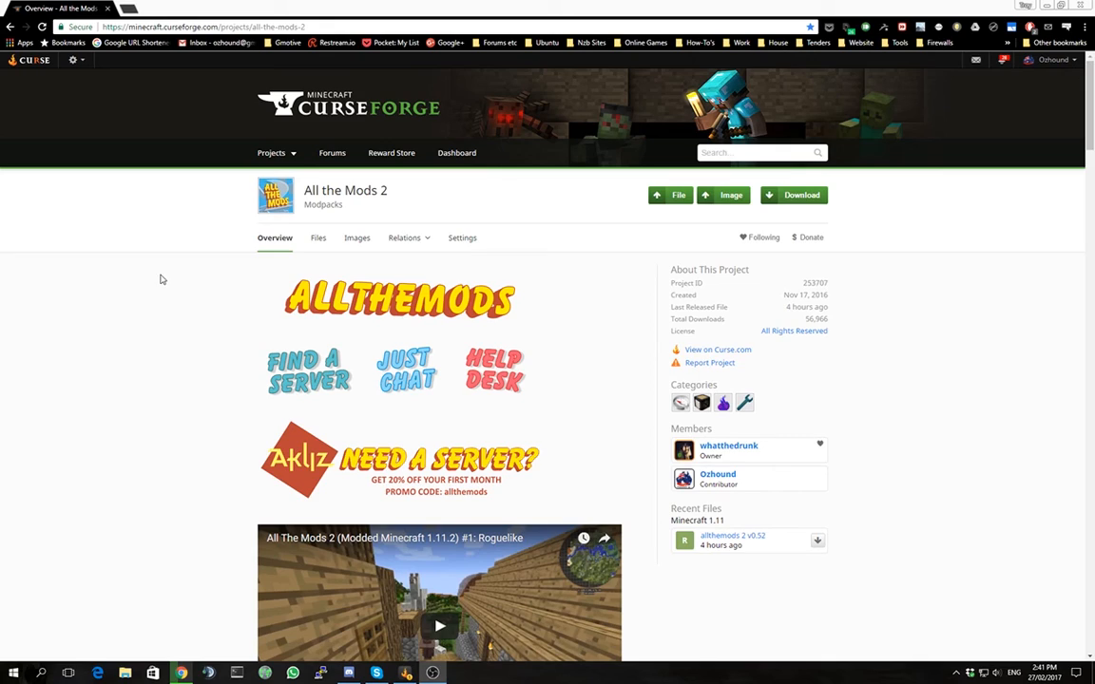
mouse_move(156, 276)
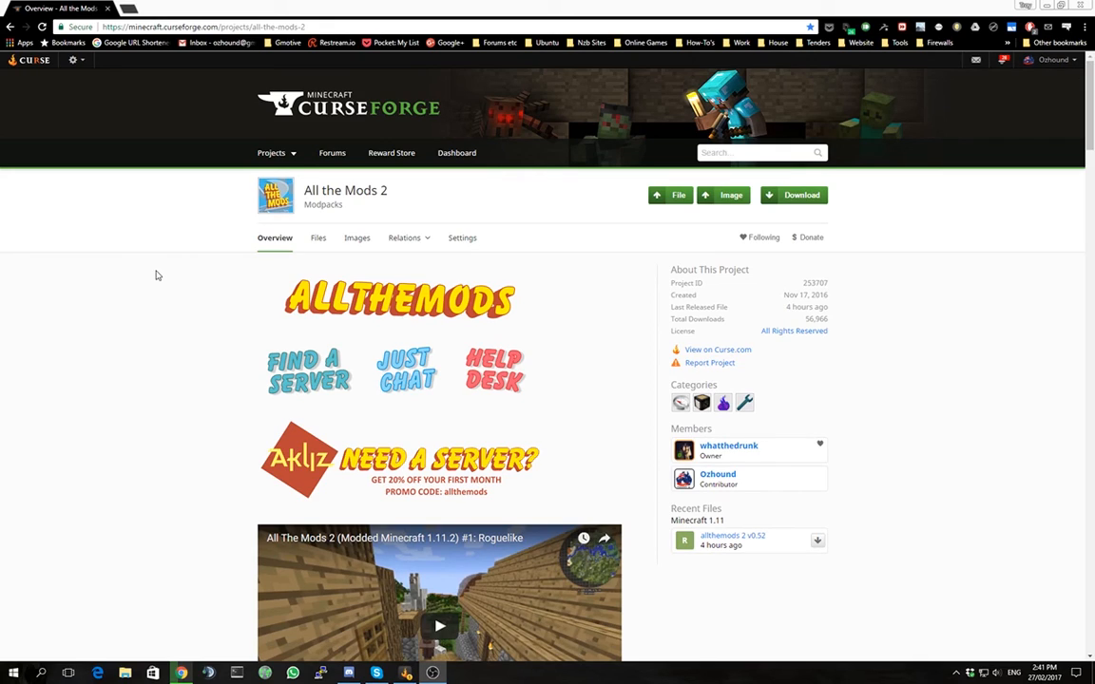
mouse_move(442, 192)
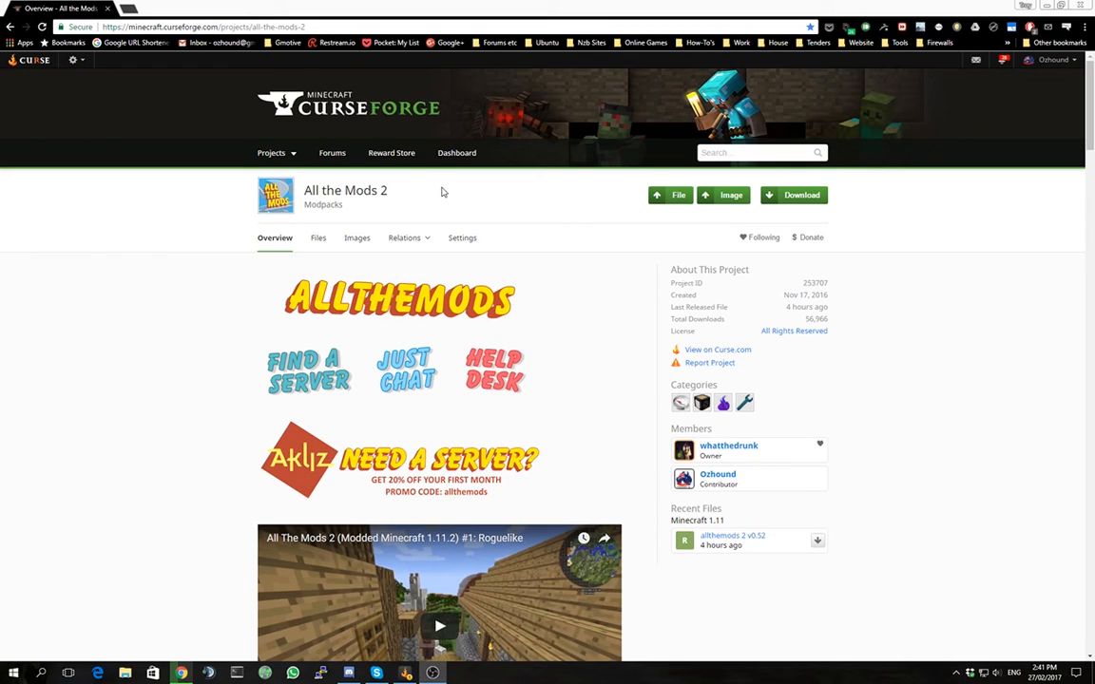
mouse_move(442, 194)
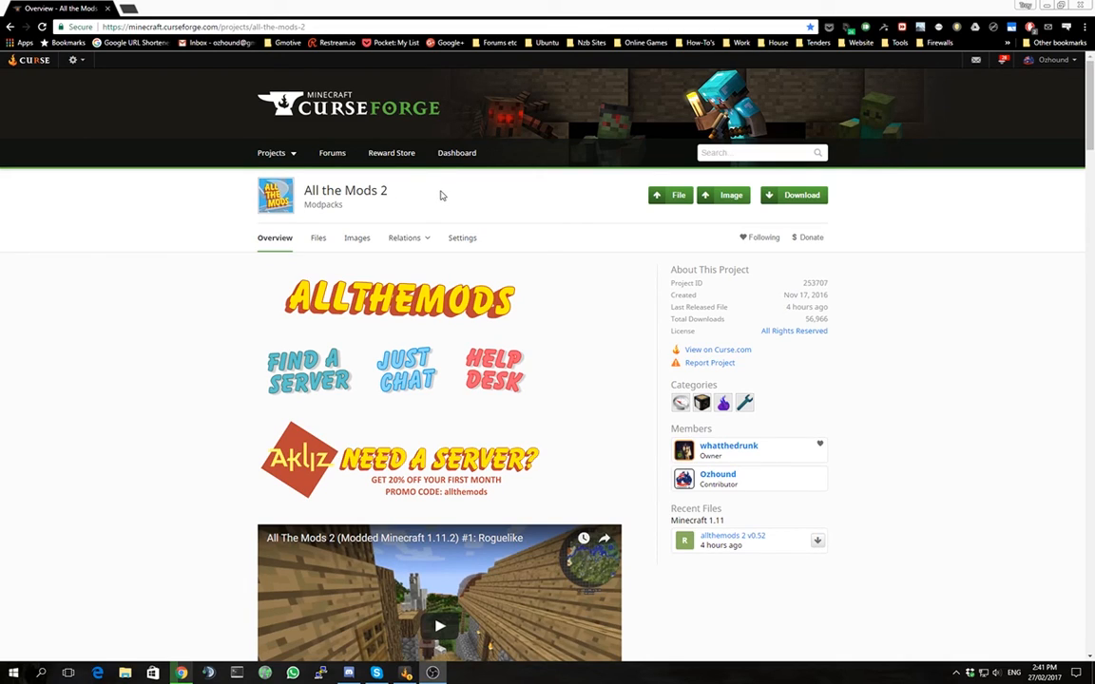
mouse_move(379, 200)
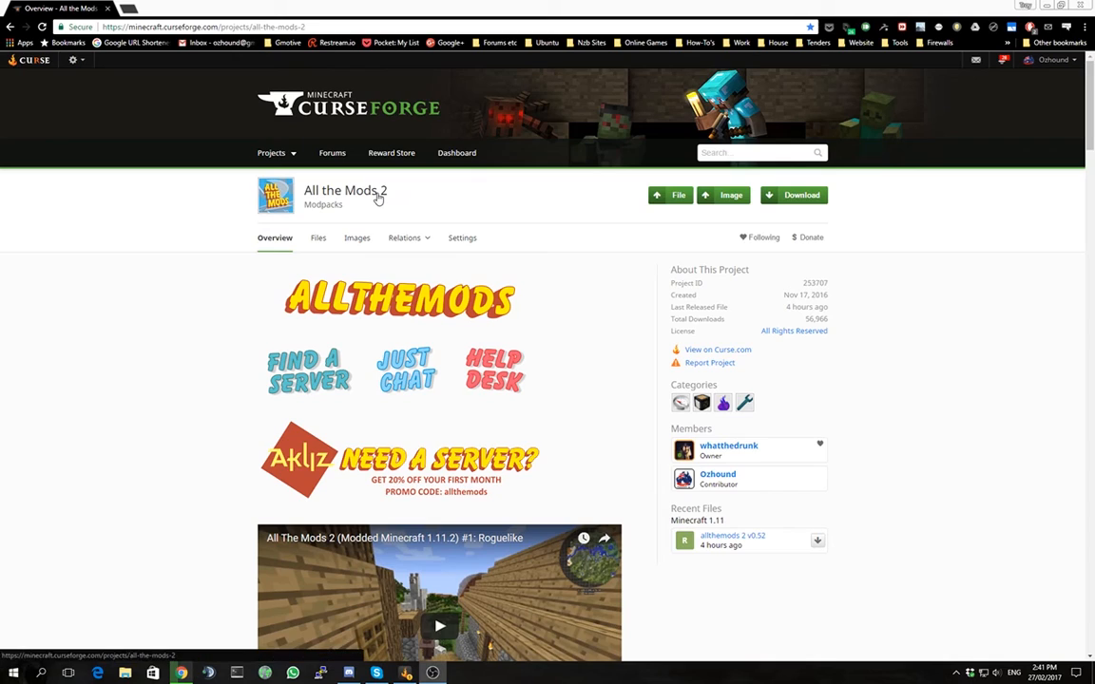
mouse_move(457, 205)
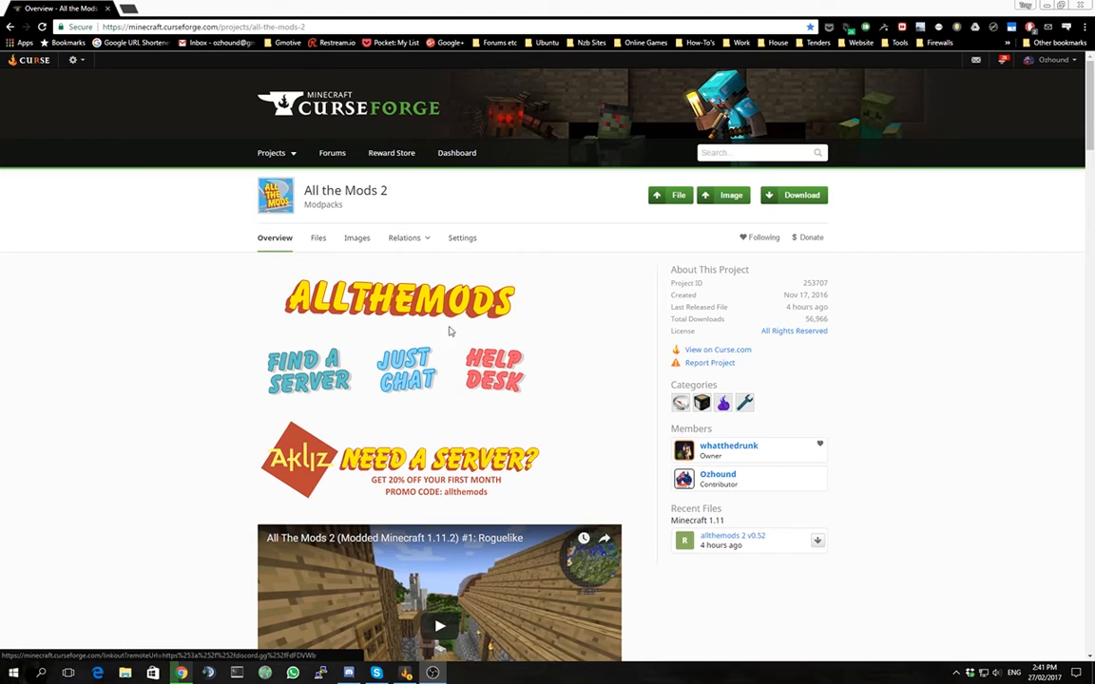
mouse_move(422, 201)
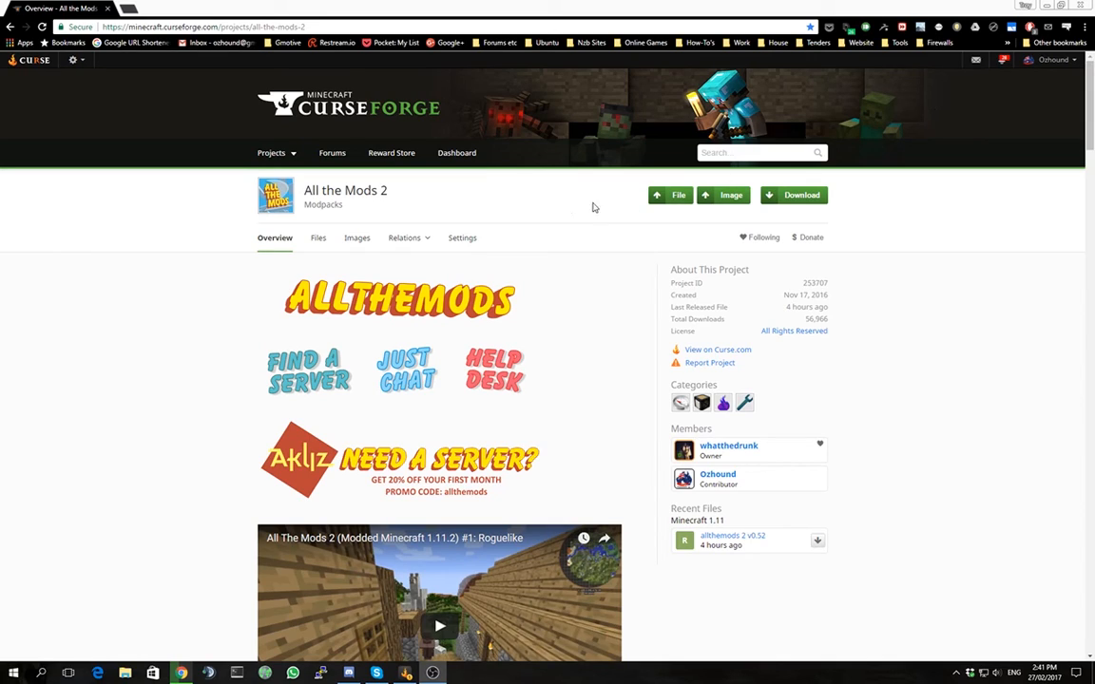
Step: Switch to the Files listing of the All the Mods 2 project
left_click(756, 152)
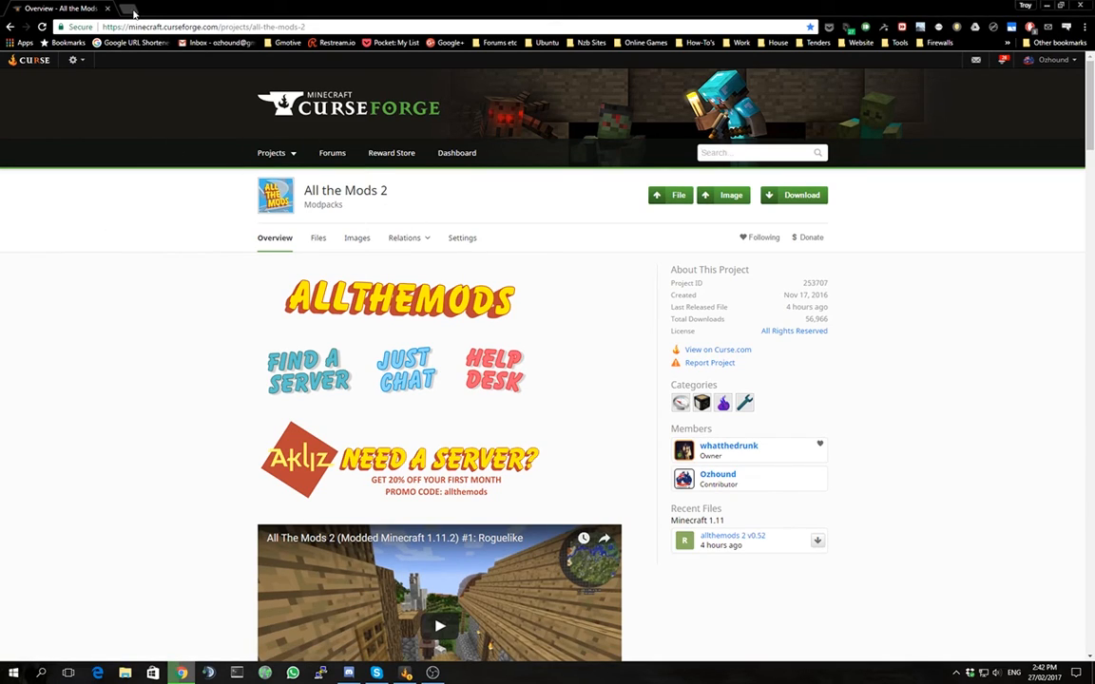
mouse_move(131, 17)
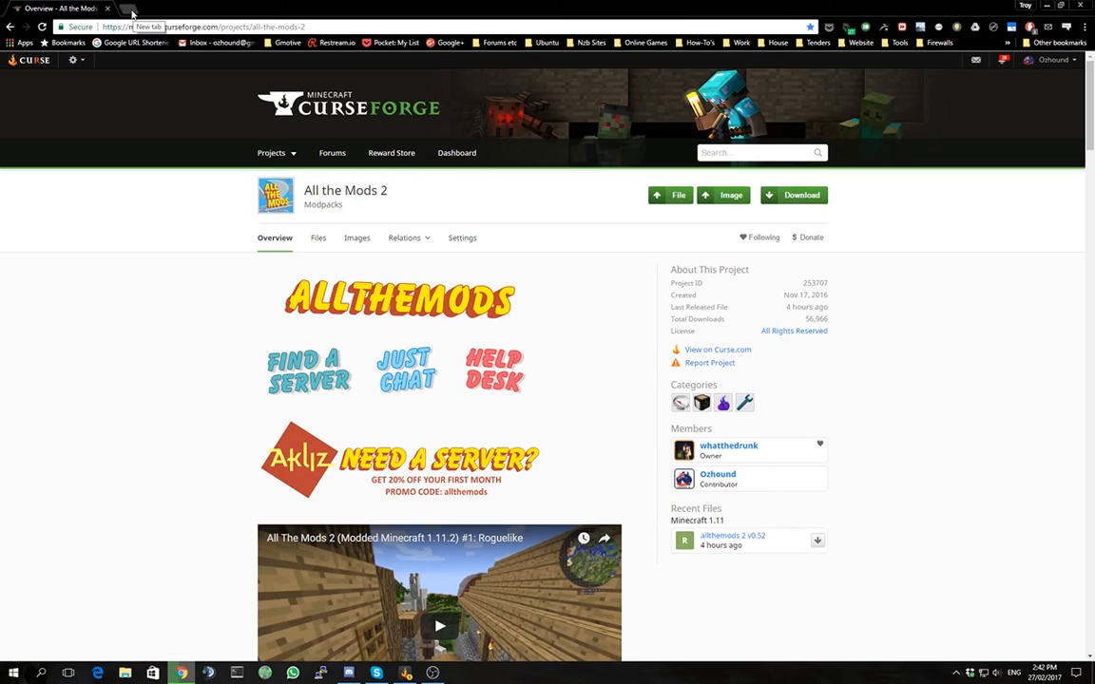
mouse_move(182, 227)
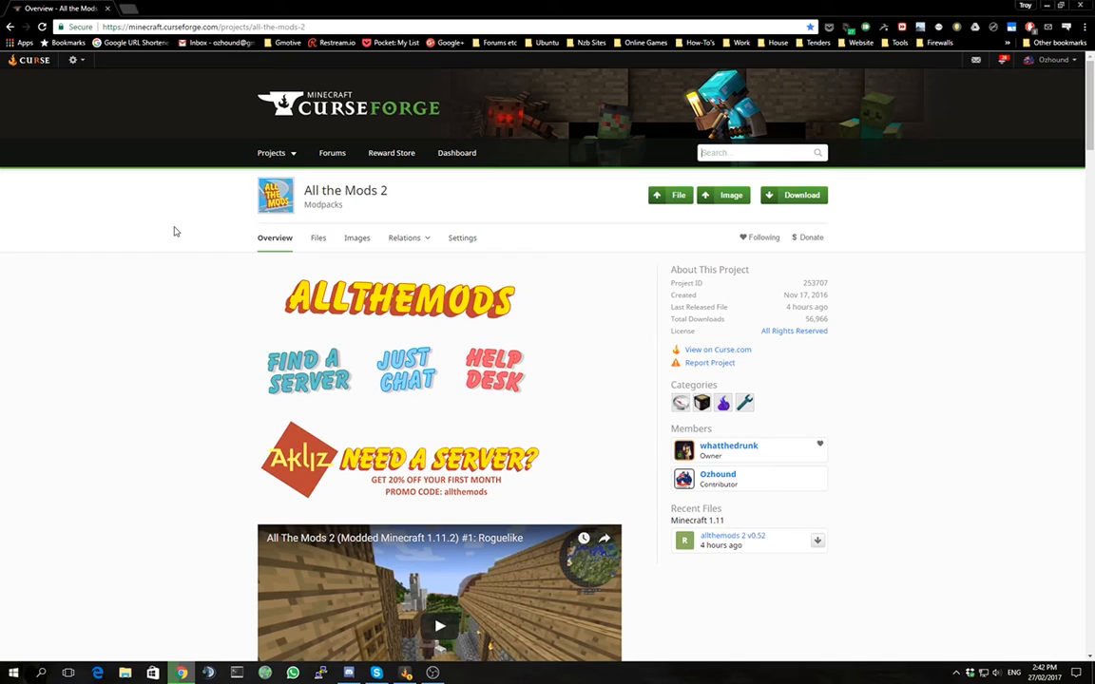
mouse_move(435, 198)
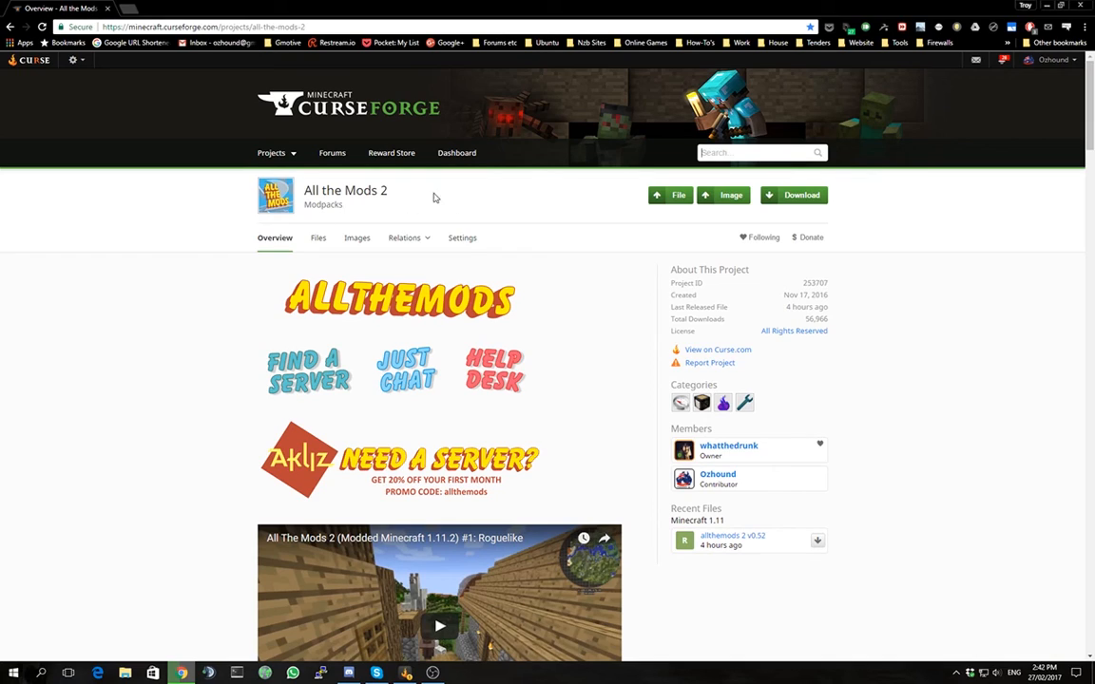
mouse_move(464, 202)
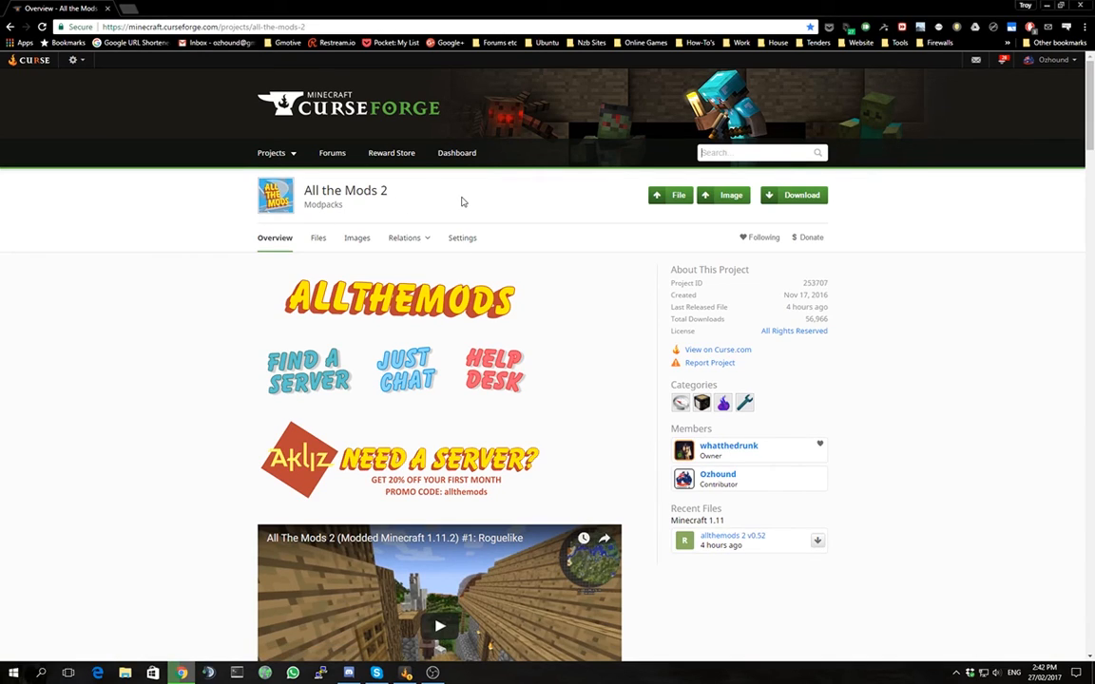
mouse_move(296, 255)
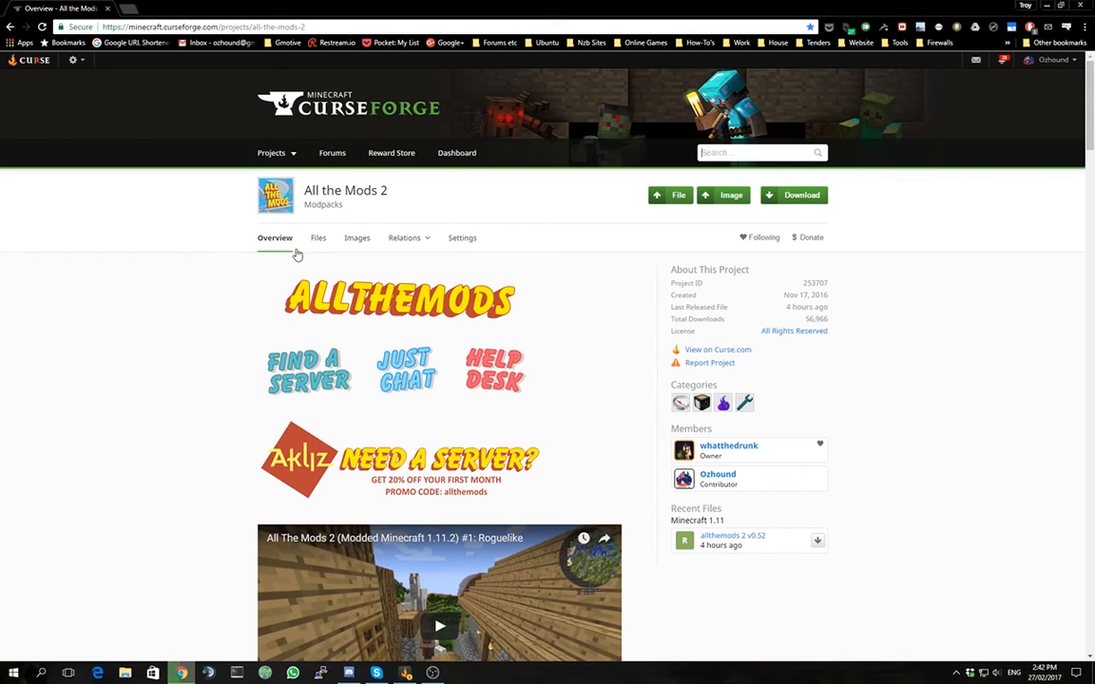
mouse_move(319, 238)
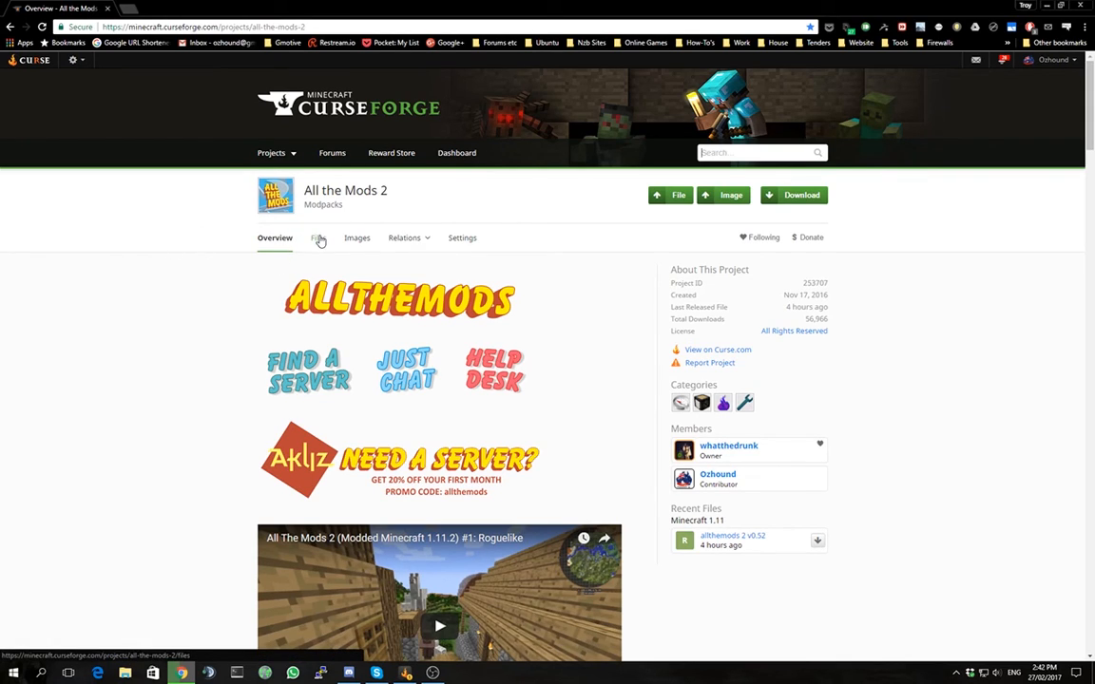
left_click(317, 238)
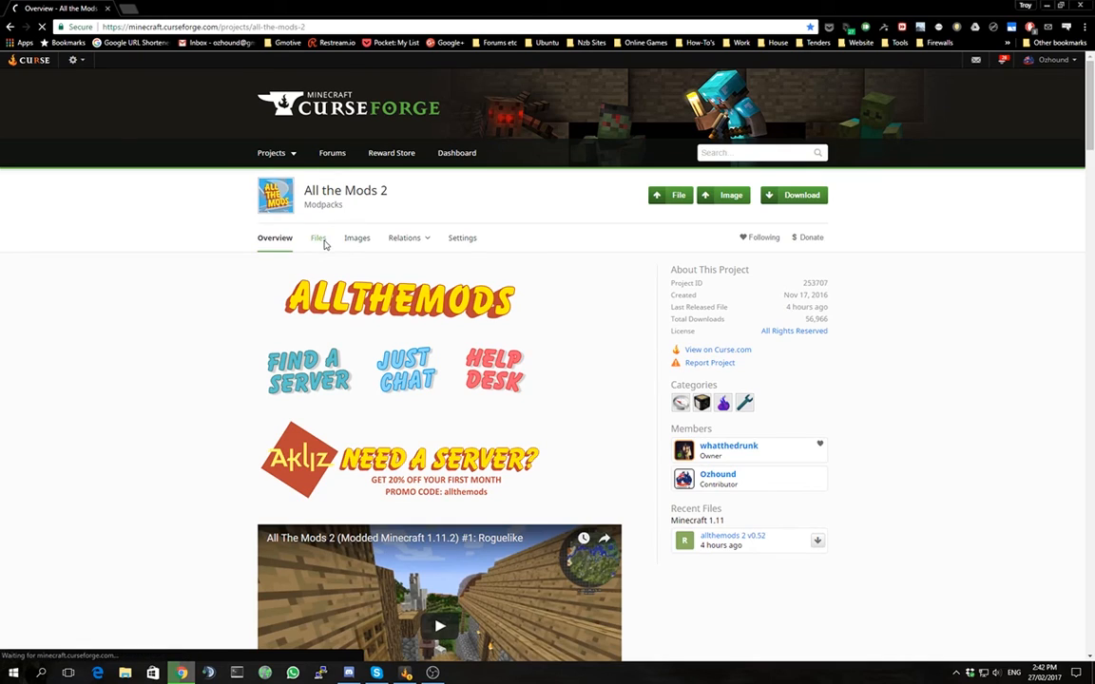
Step: Download the Server Files package of the newest All the Mods 2 release
left_click(320, 238)
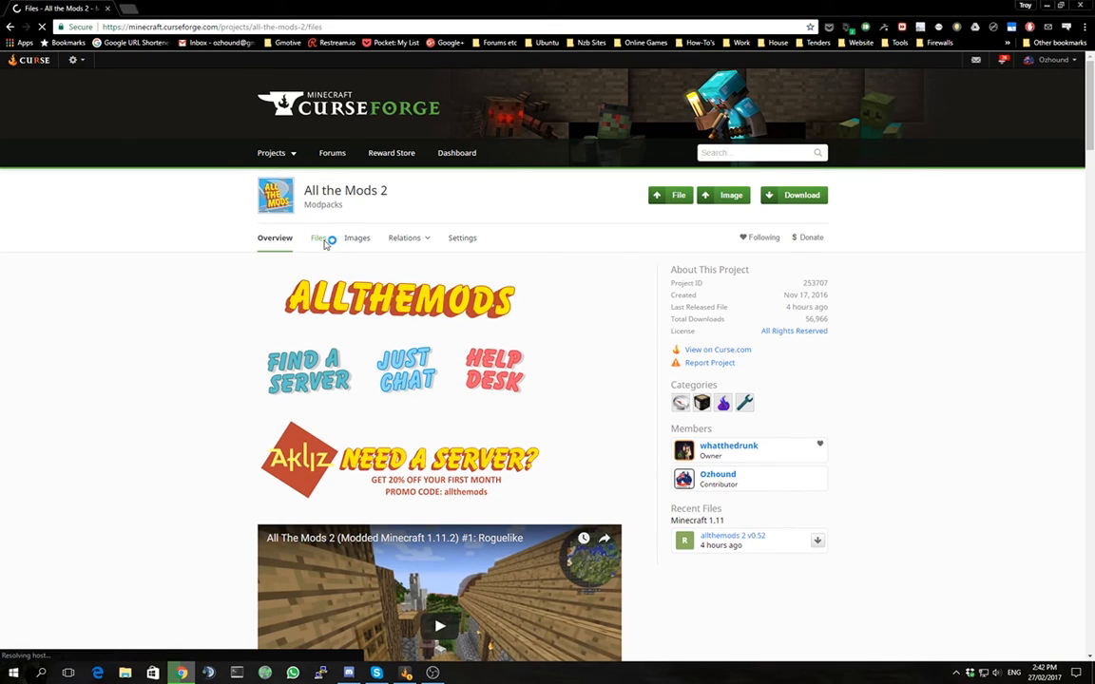
left_click(316, 238)
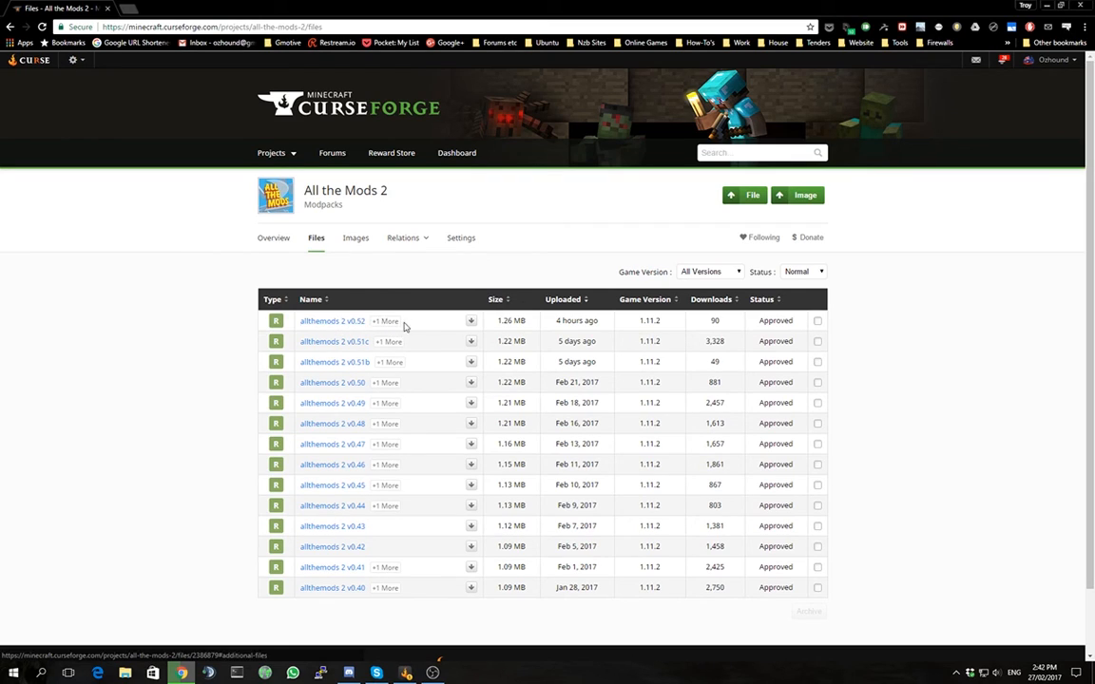
mouse_move(472, 321)
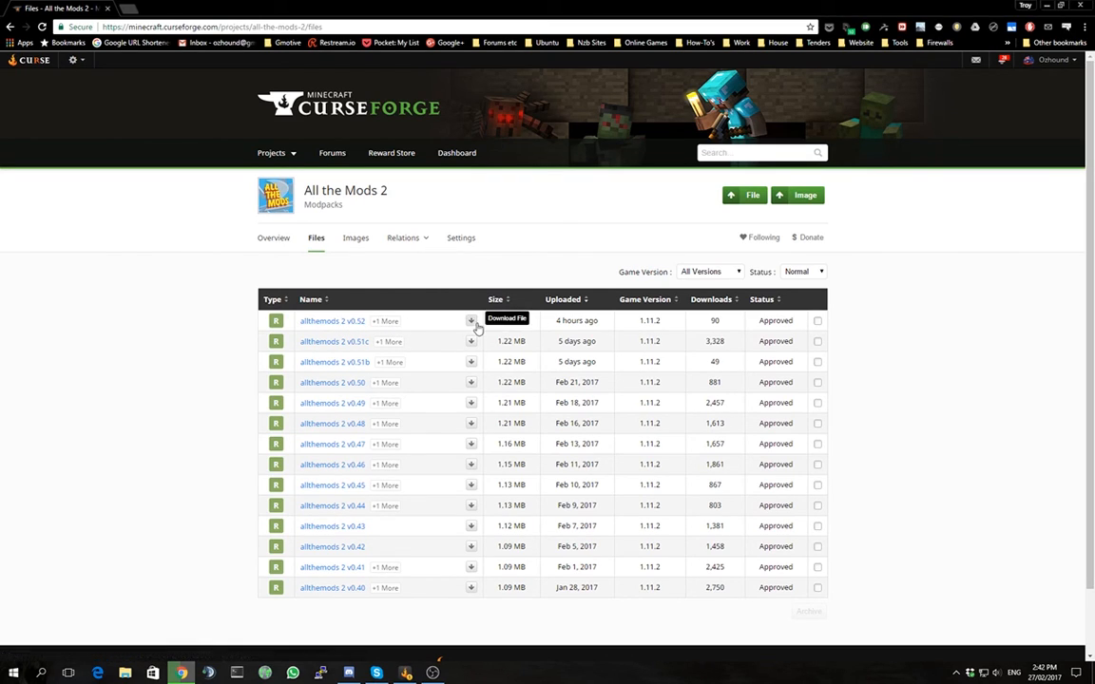
mouse_move(384, 320)
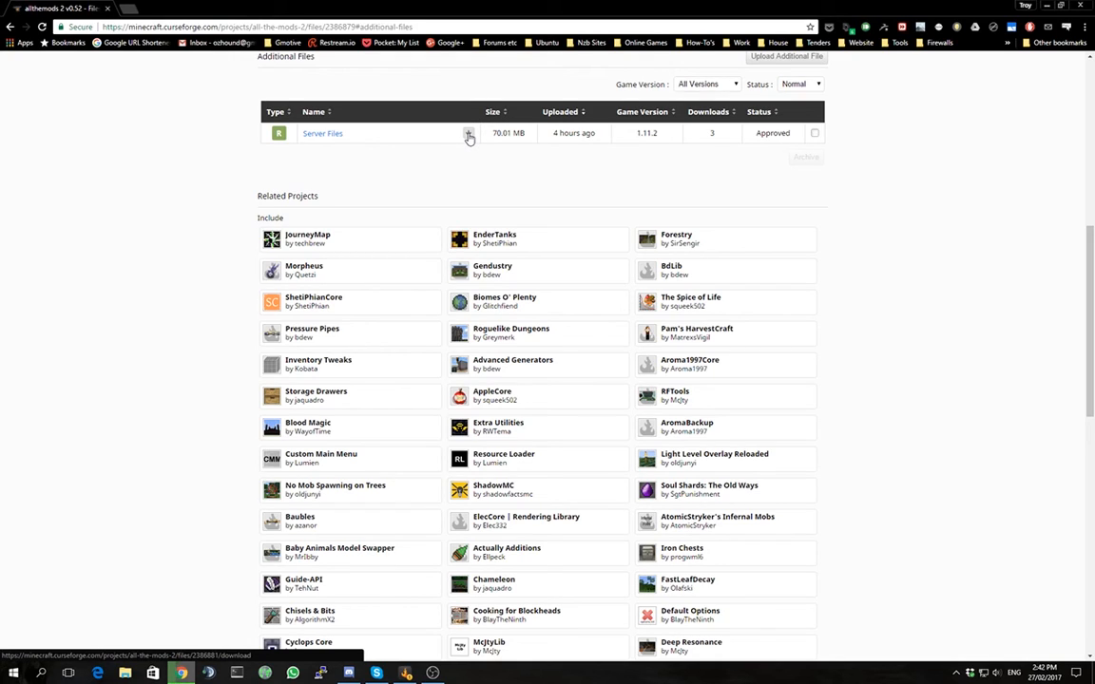
left_click(467, 133)
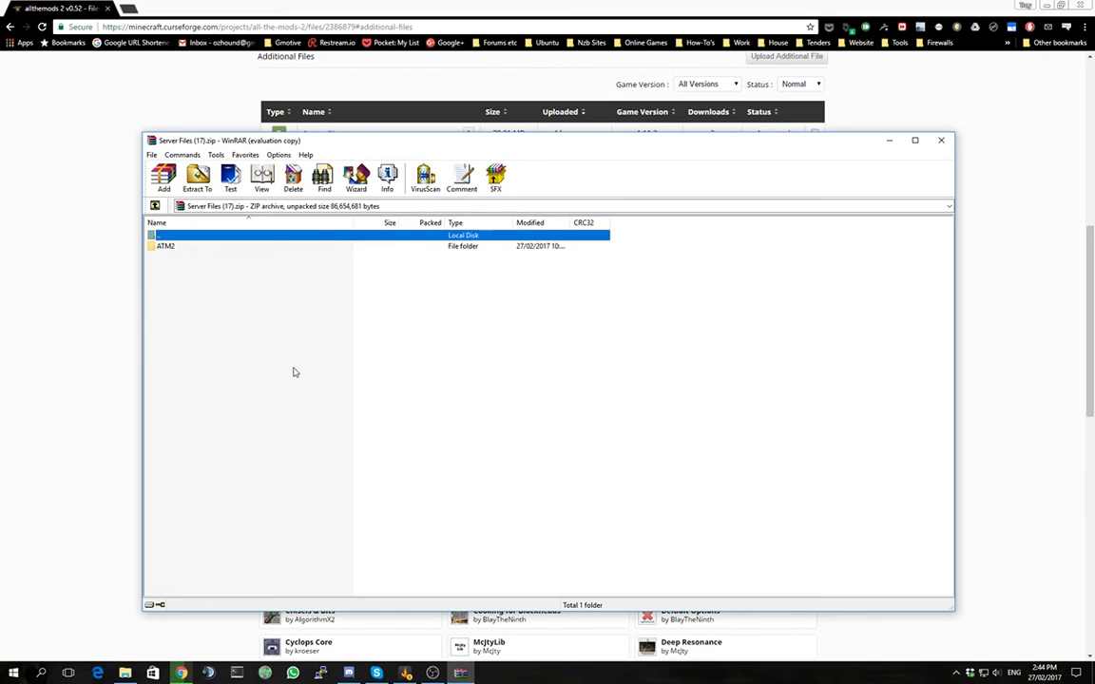
mouse_move(327, 350)
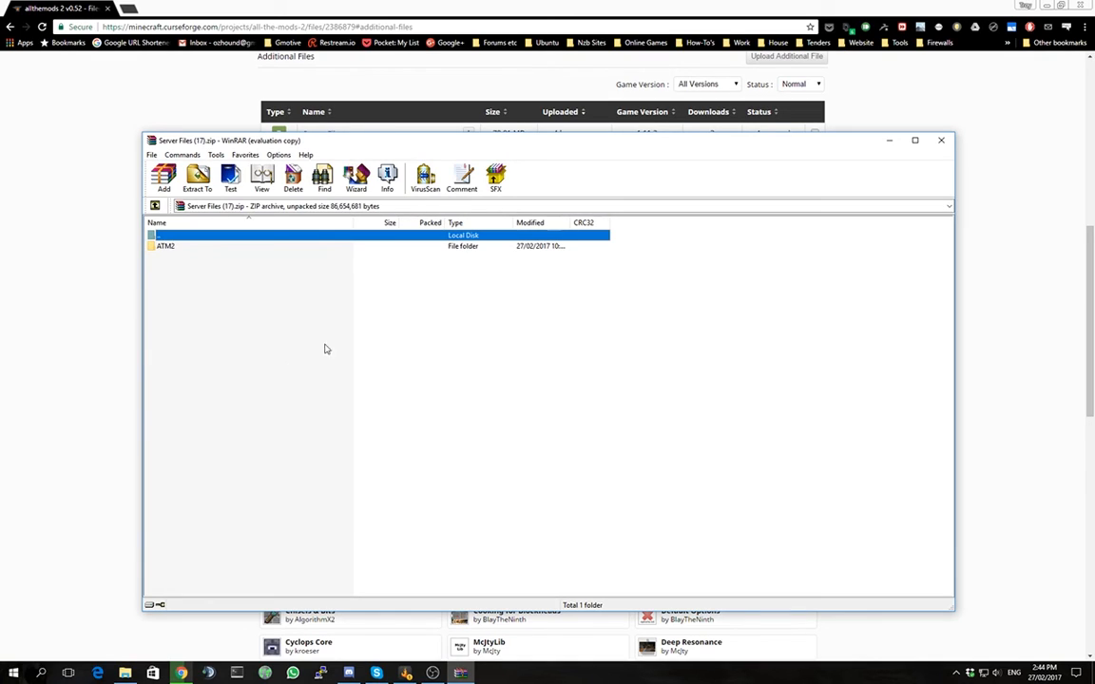
Step: Extract the archive contents into the Server Files folder
left_click(197, 179)
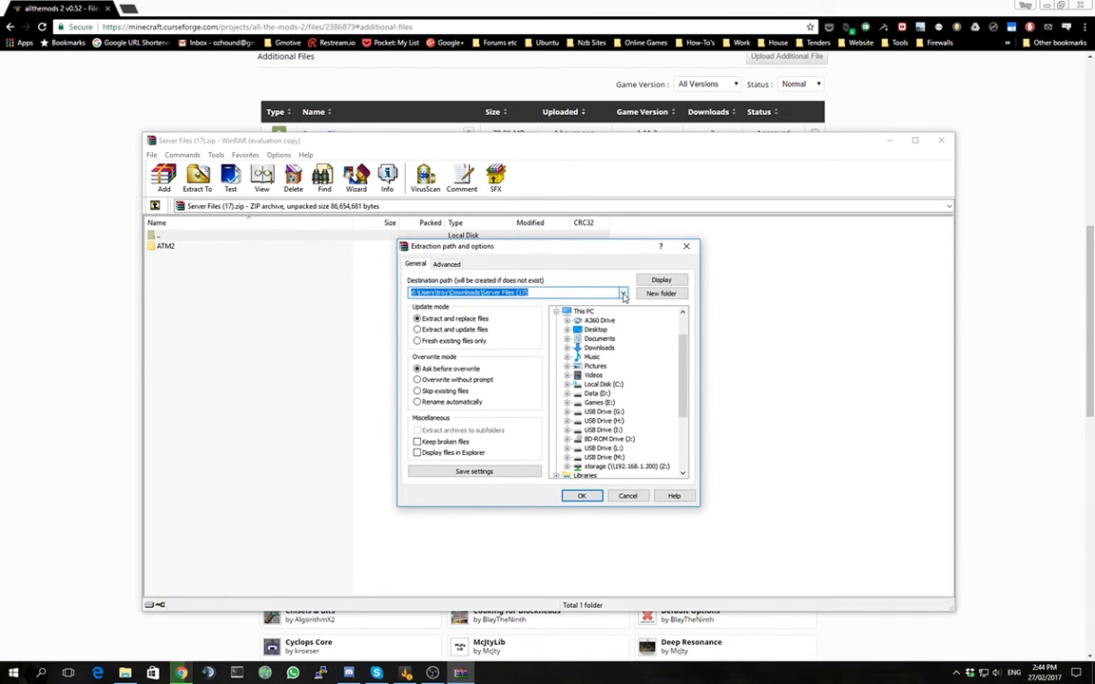
left_click(624, 293)
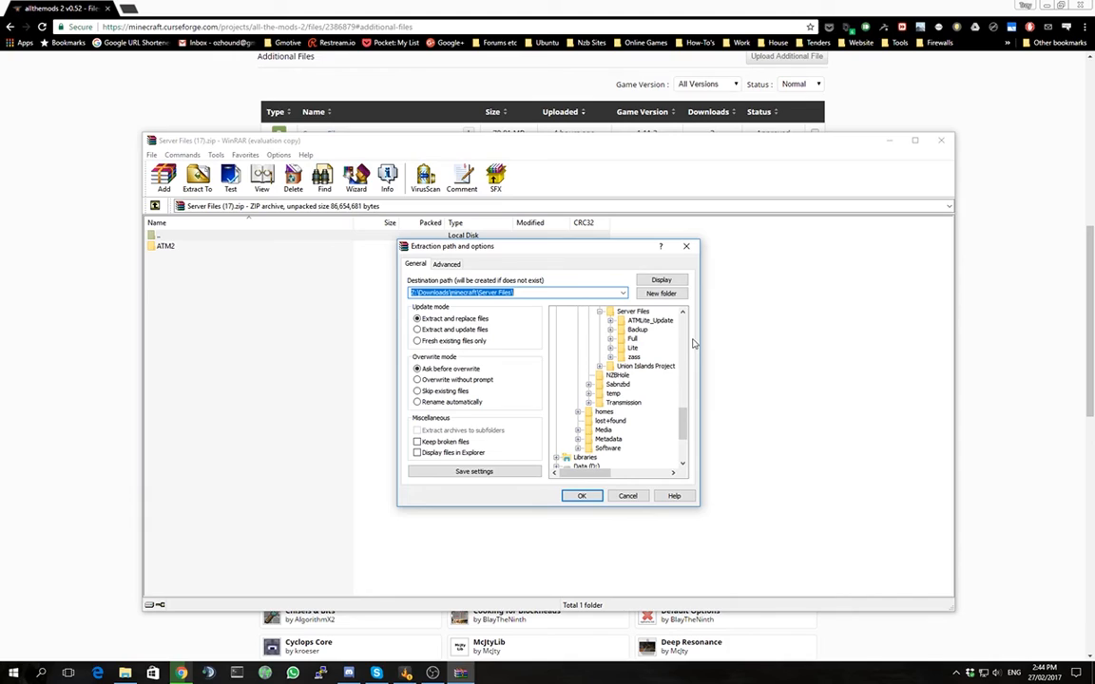
mouse_move(647, 345)
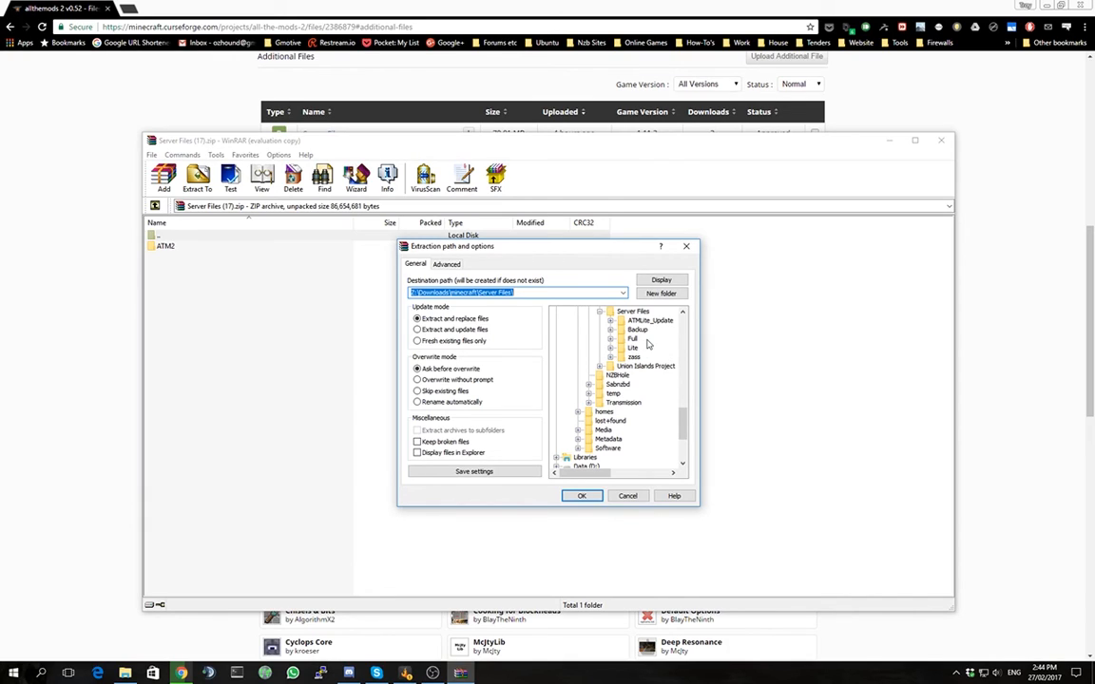
left_click(631, 312)
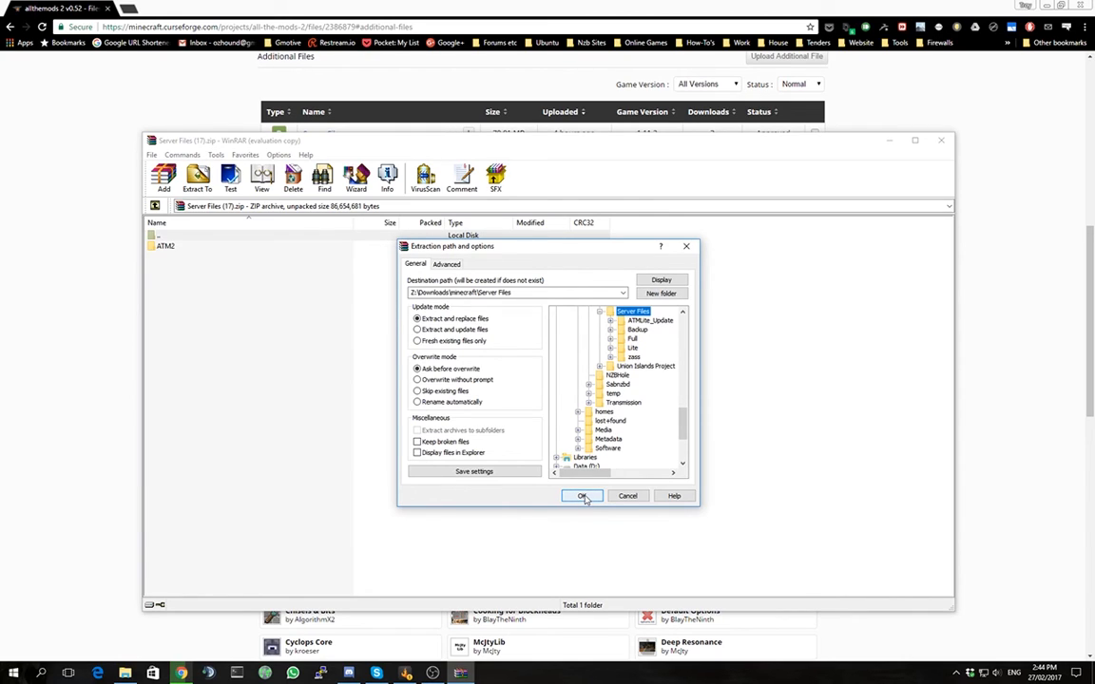
left_click(581, 494)
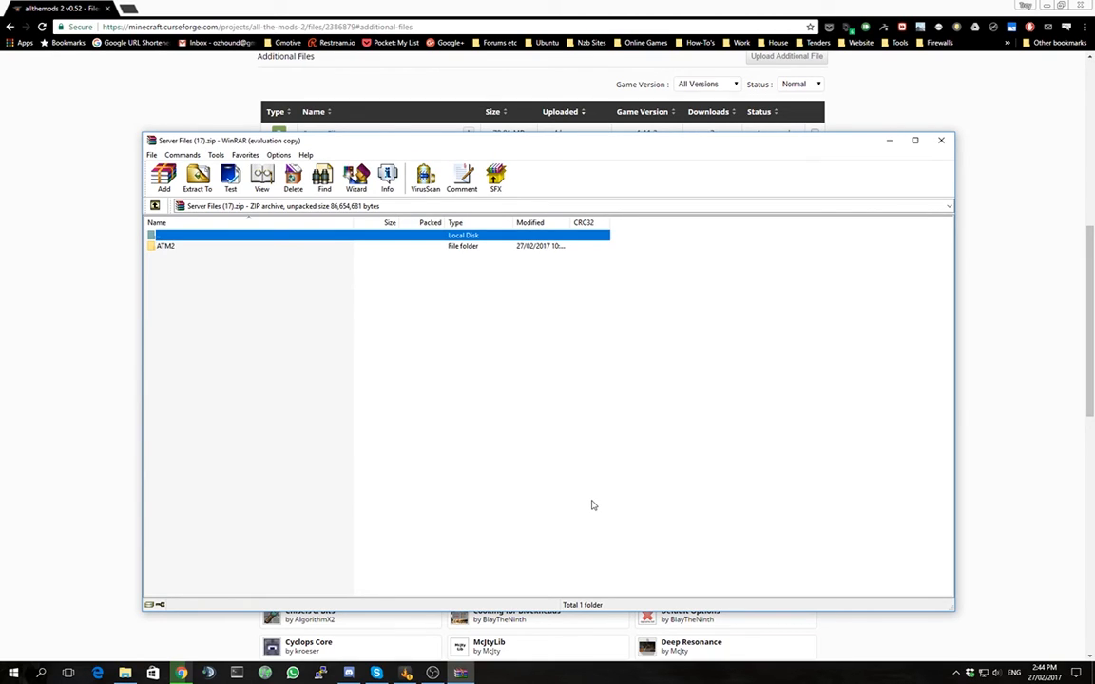
mouse_move(941, 141)
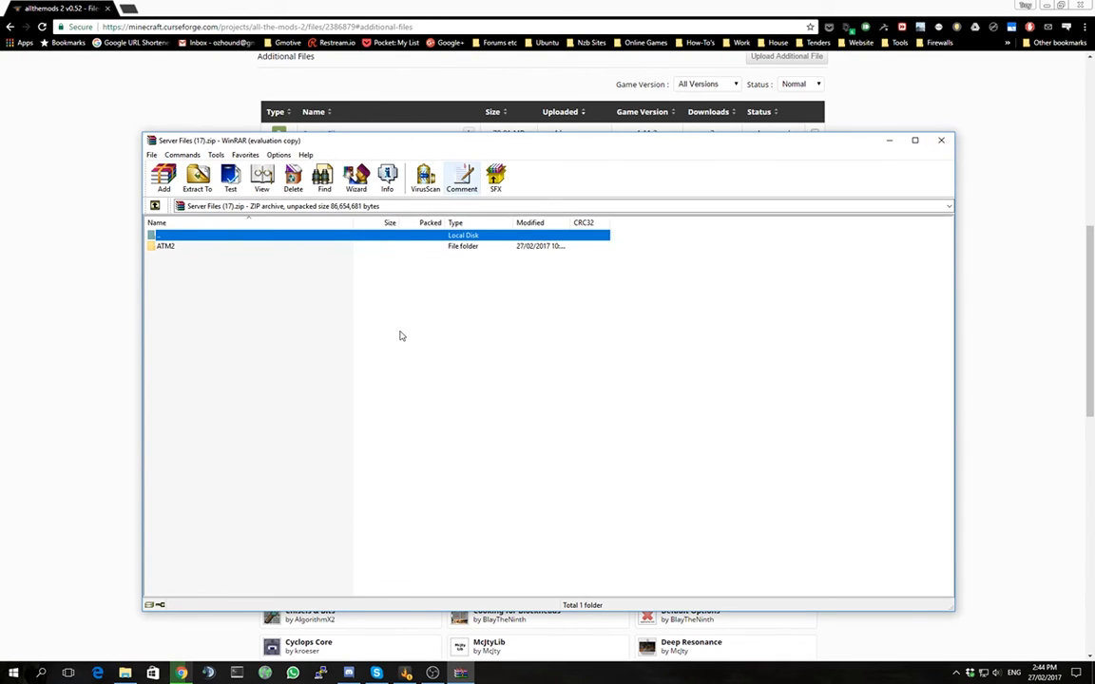
Step: Close the server files archive in WinRAR
left_click(11, 673)
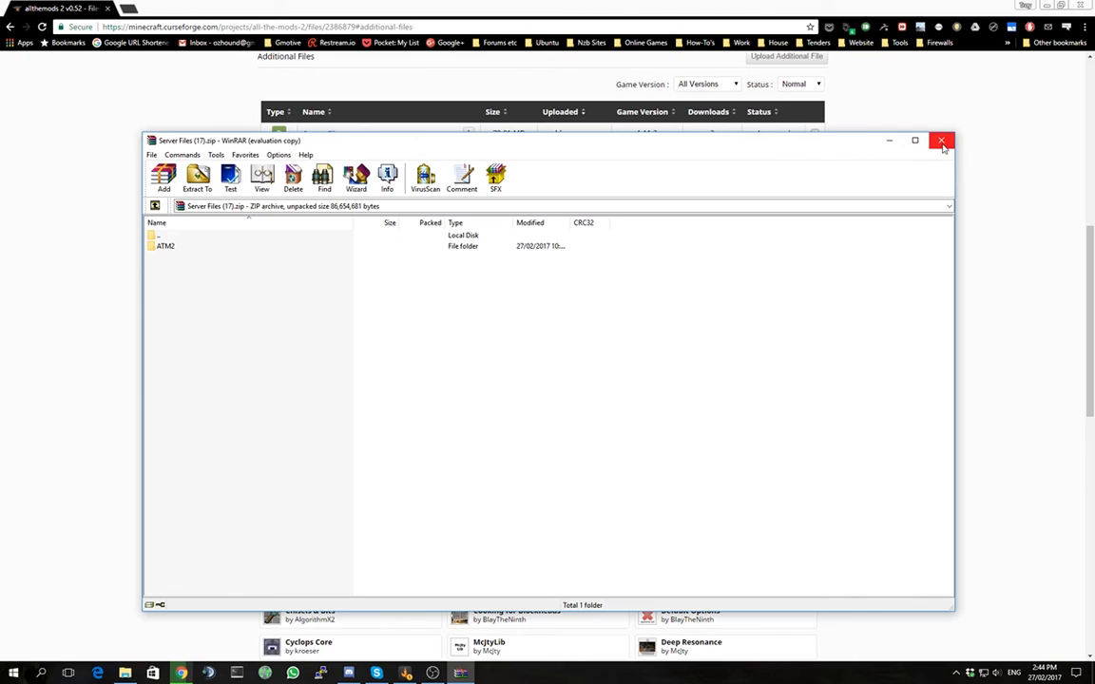
left_click(941, 141)
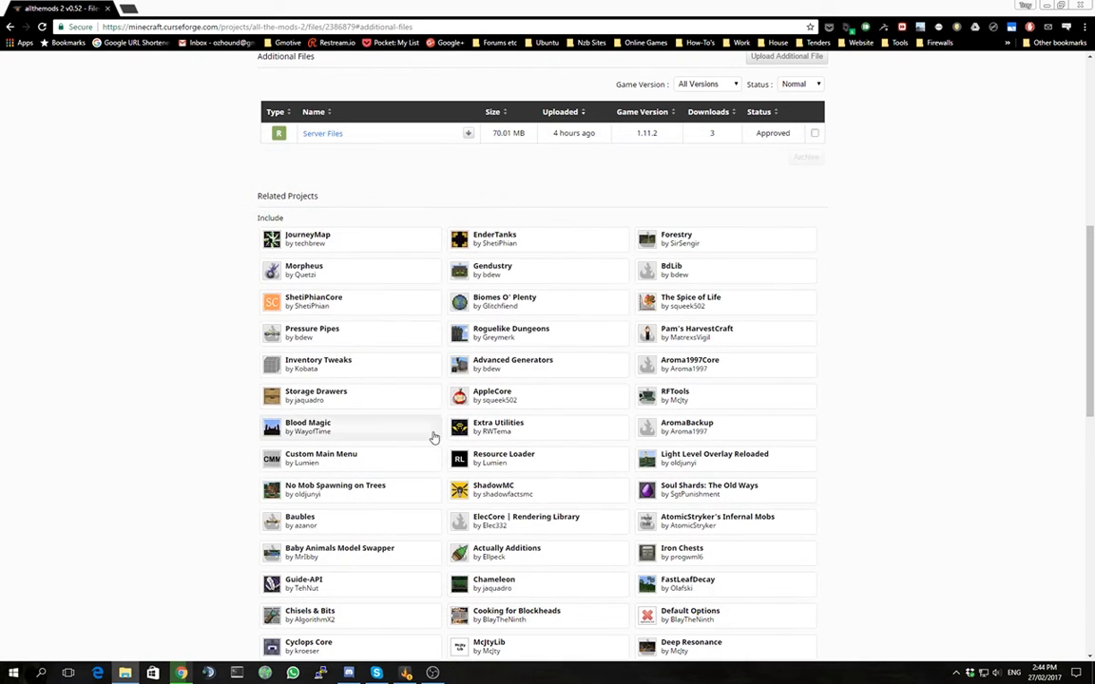
mouse_move(434, 428)
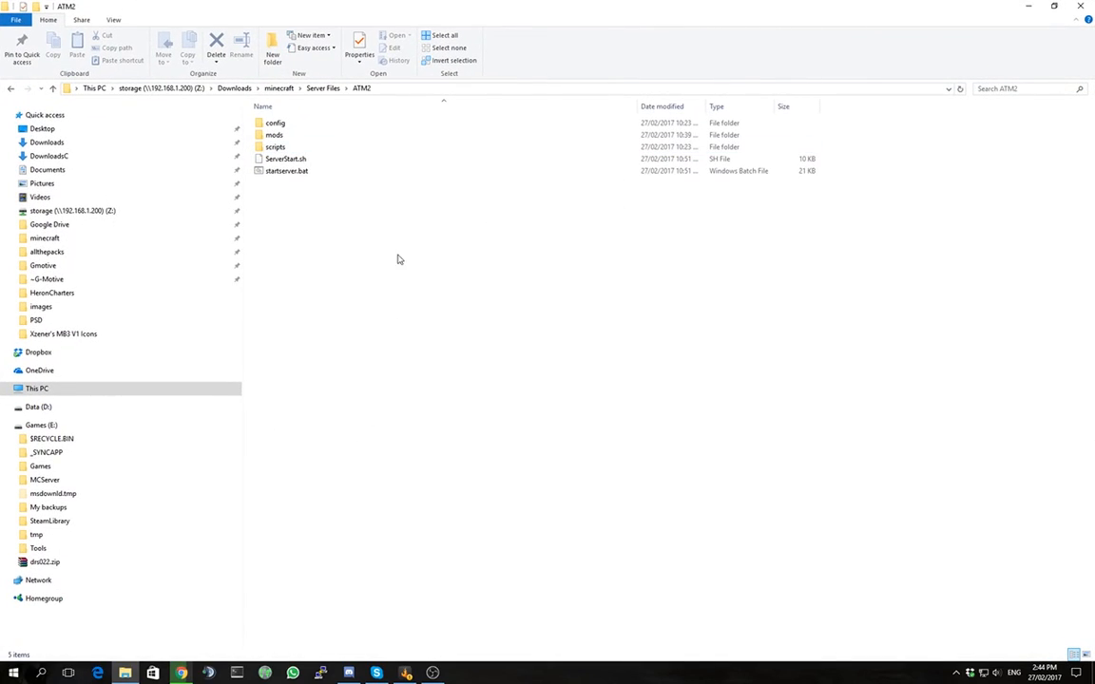
mouse_move(306, 247)
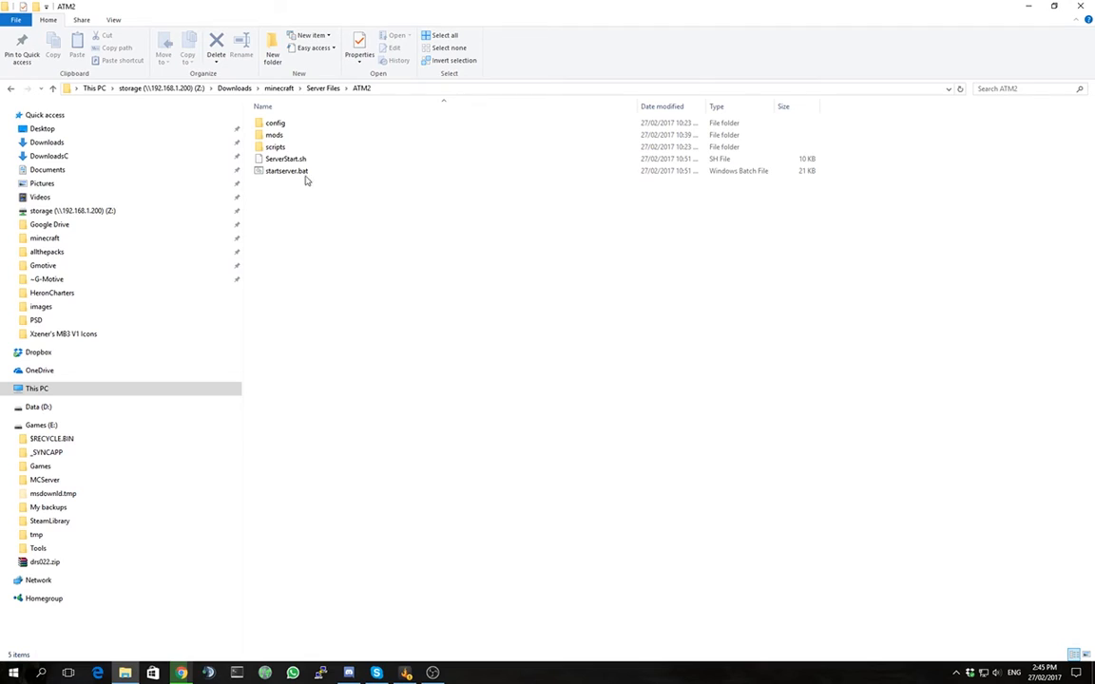
mouse_move(308, 205)
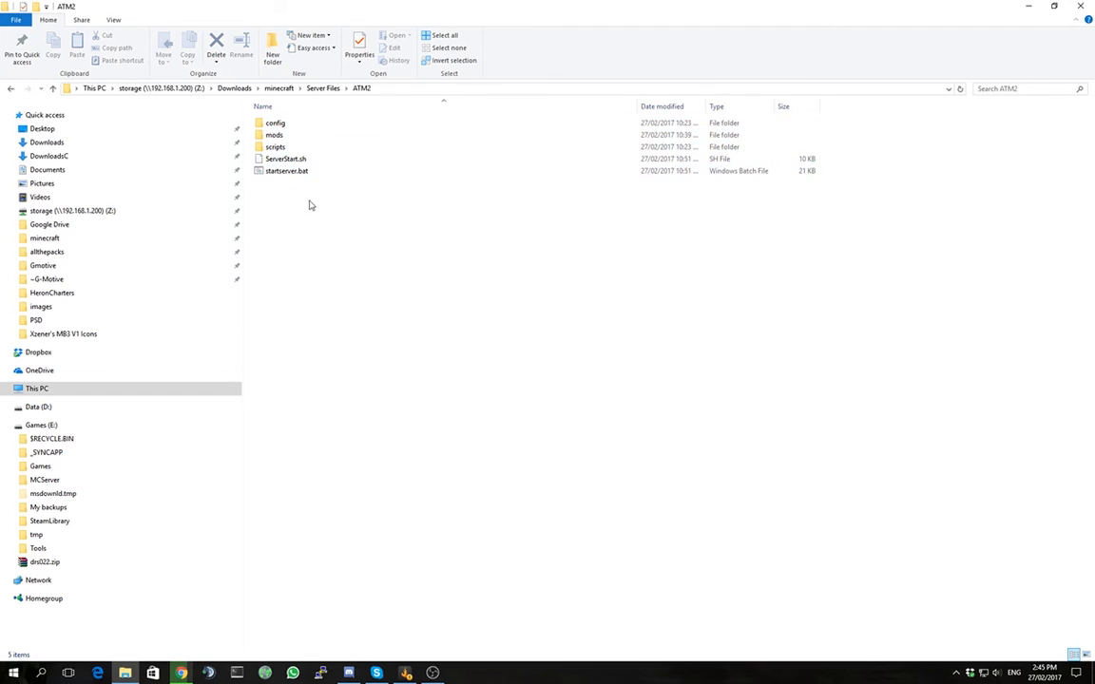
Step: Browse into the extracted ATM2 server folder in File Explorer
left_click(285, 171)
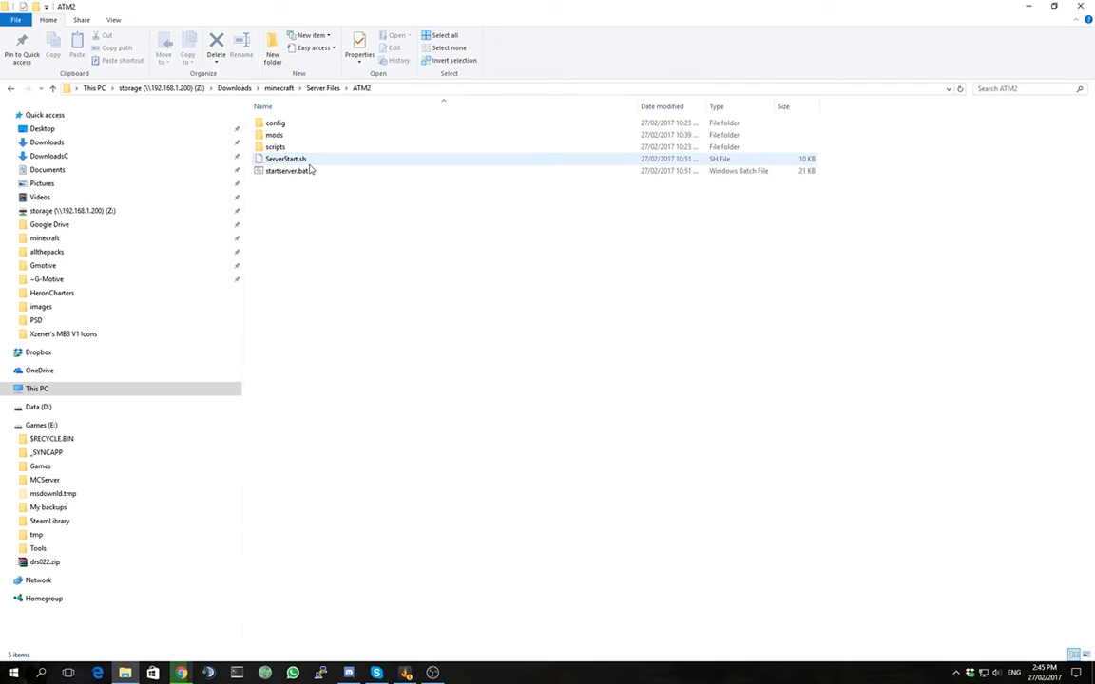
mouse_move(286, 159)
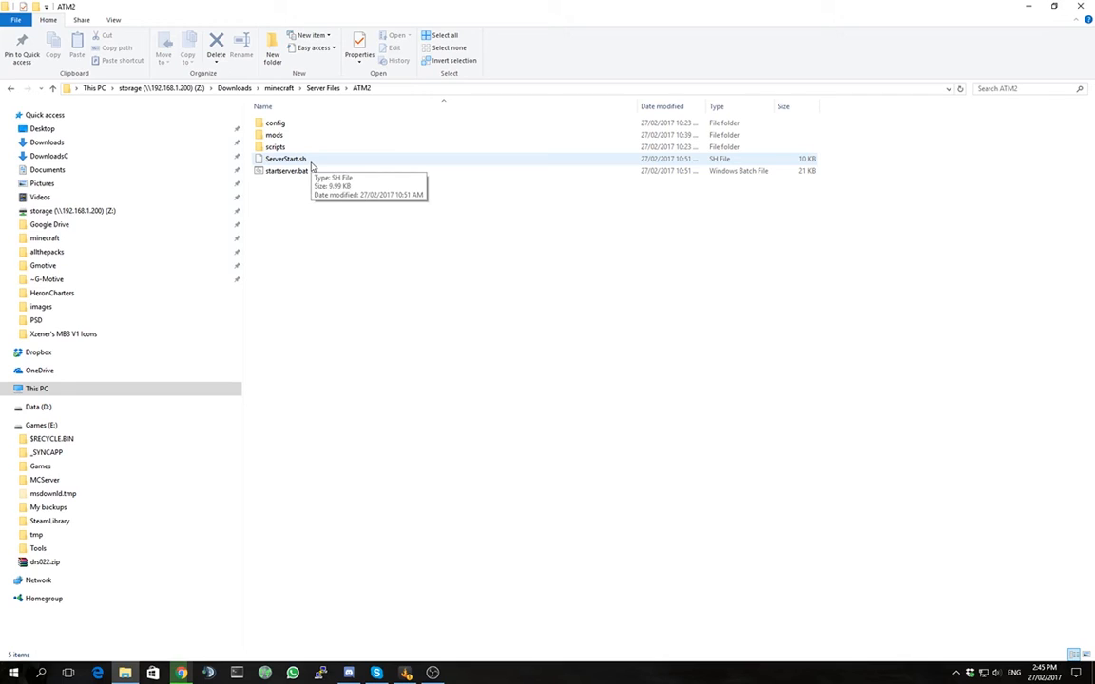
mouse_move(319, 163)
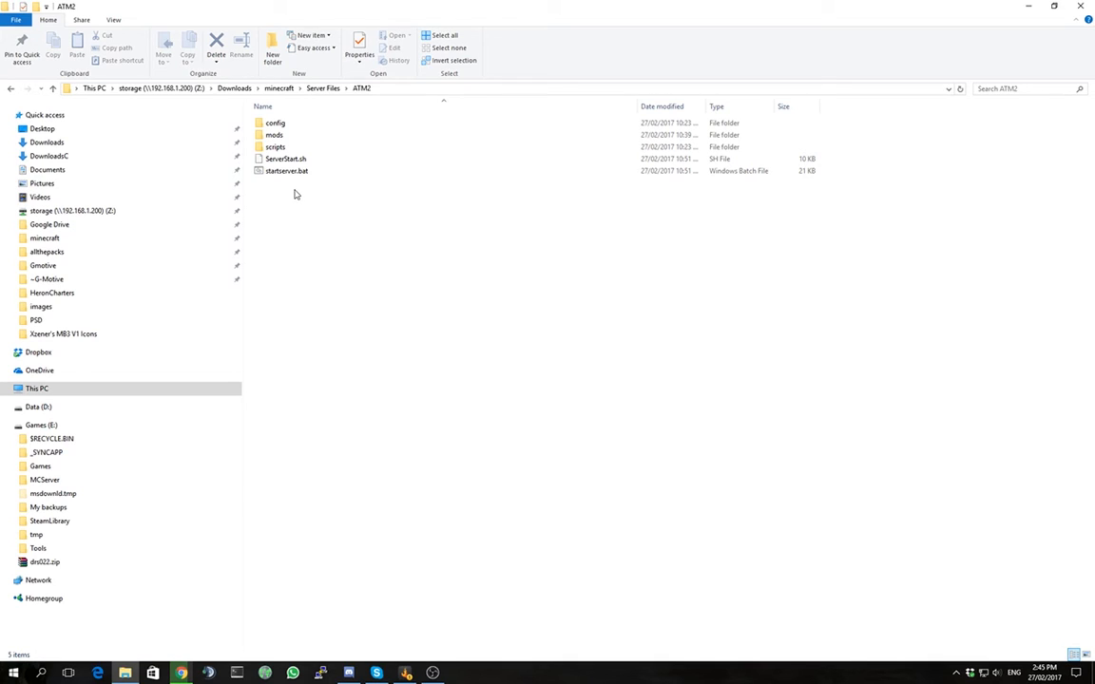
mouse_move(297, 198)
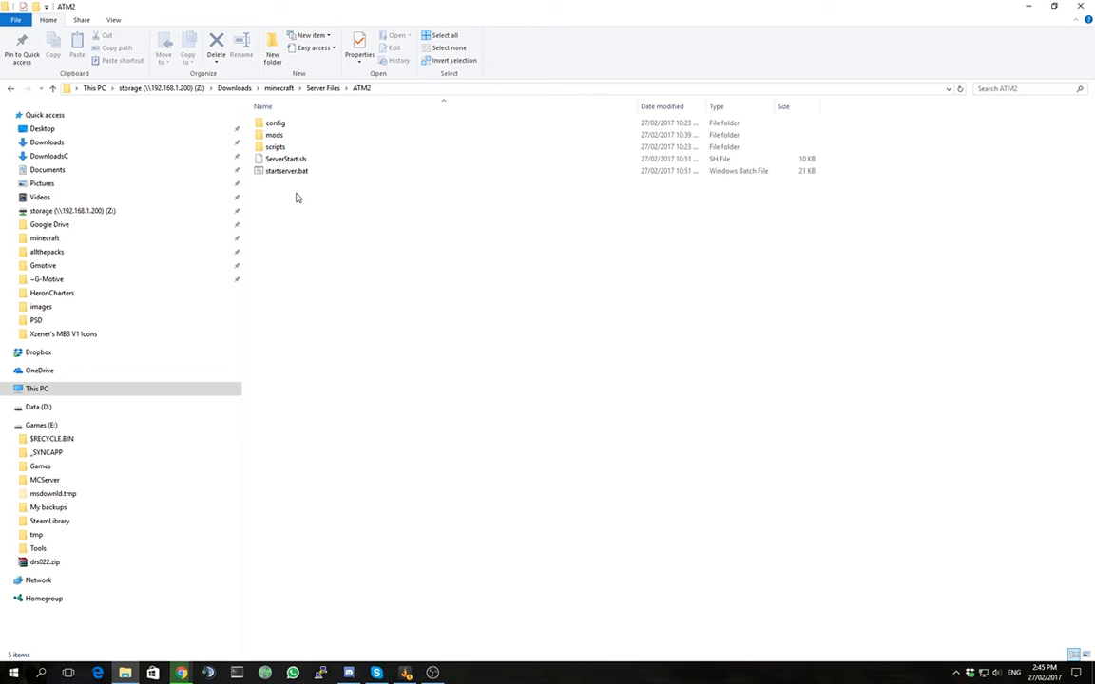
mouse_move(342, 240)
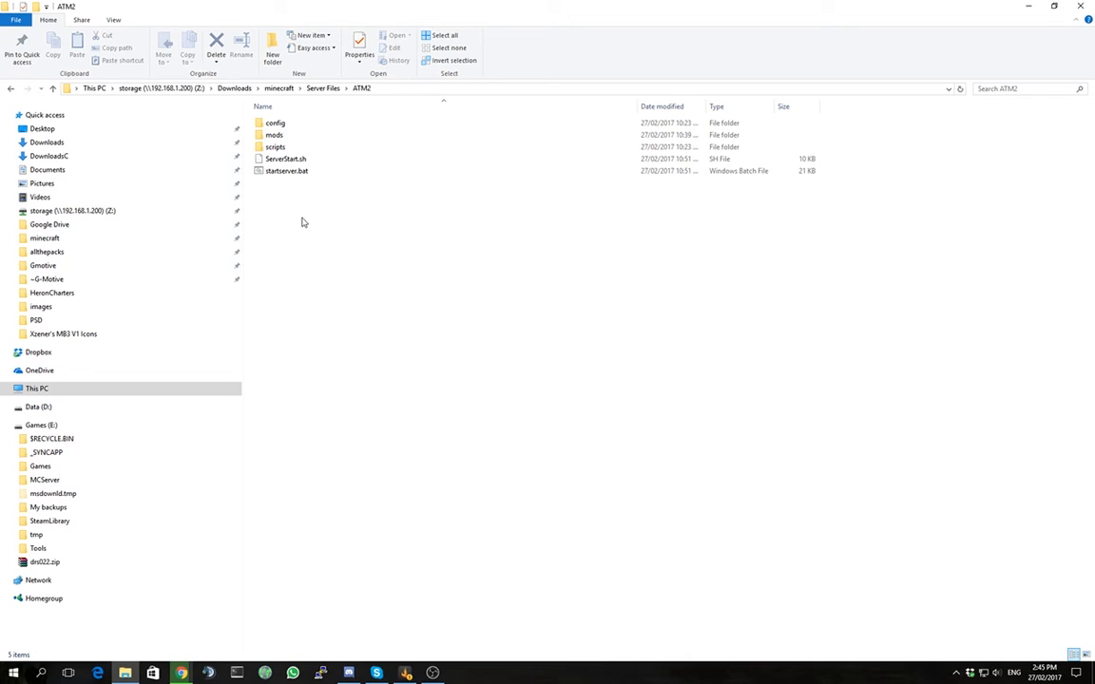
mouse_move(294, 185)
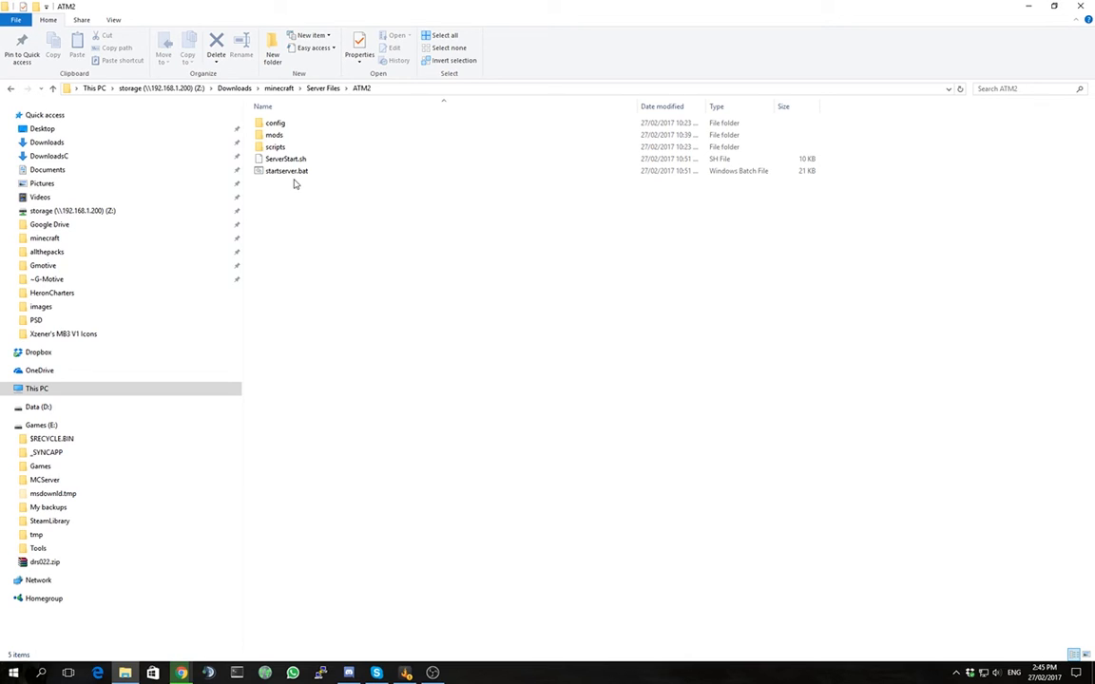
mouse_move(285, 160)
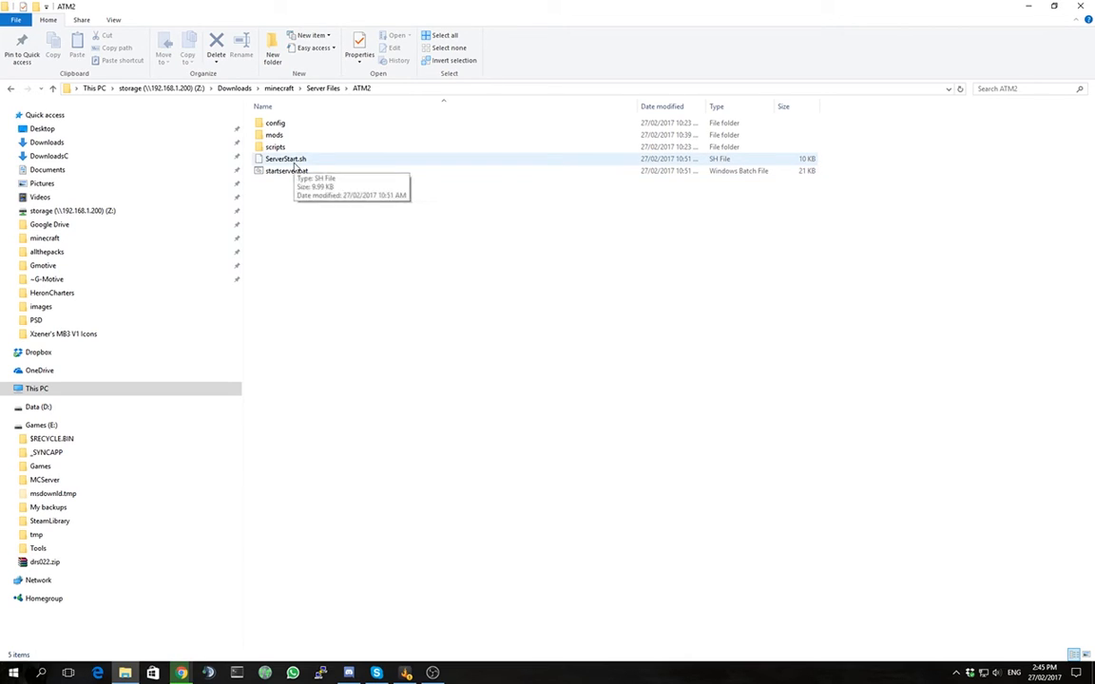
Step: Bring up the context actions for ServerStart.sh to edit it with Notepad++
left_click(285, 160)
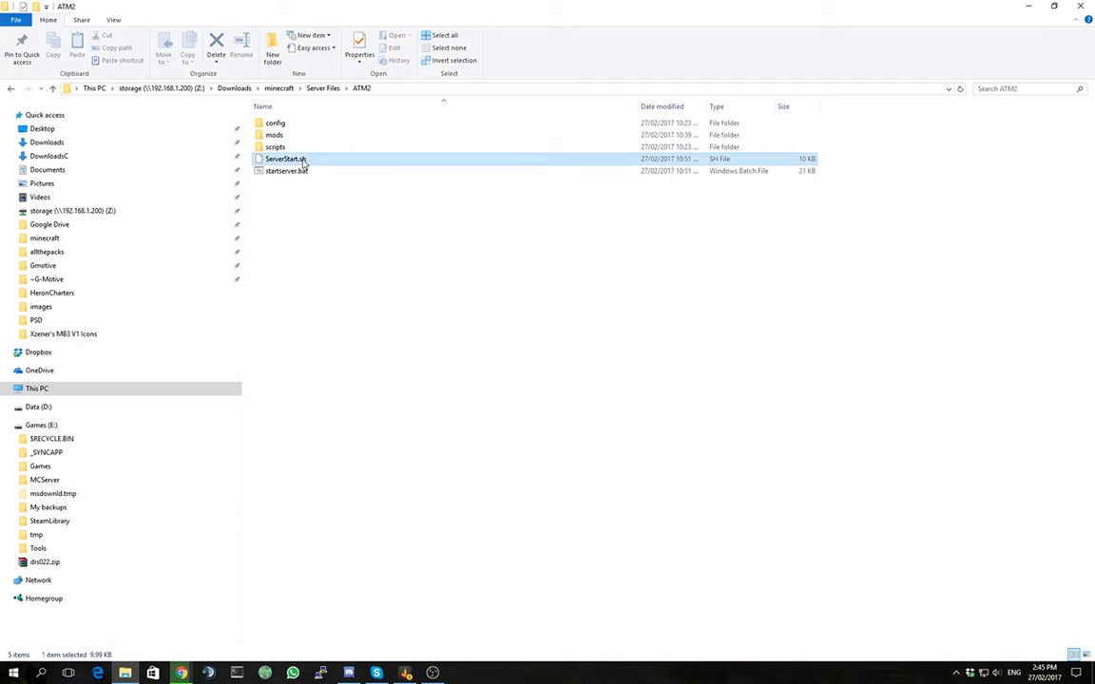
right_click(285, 160)
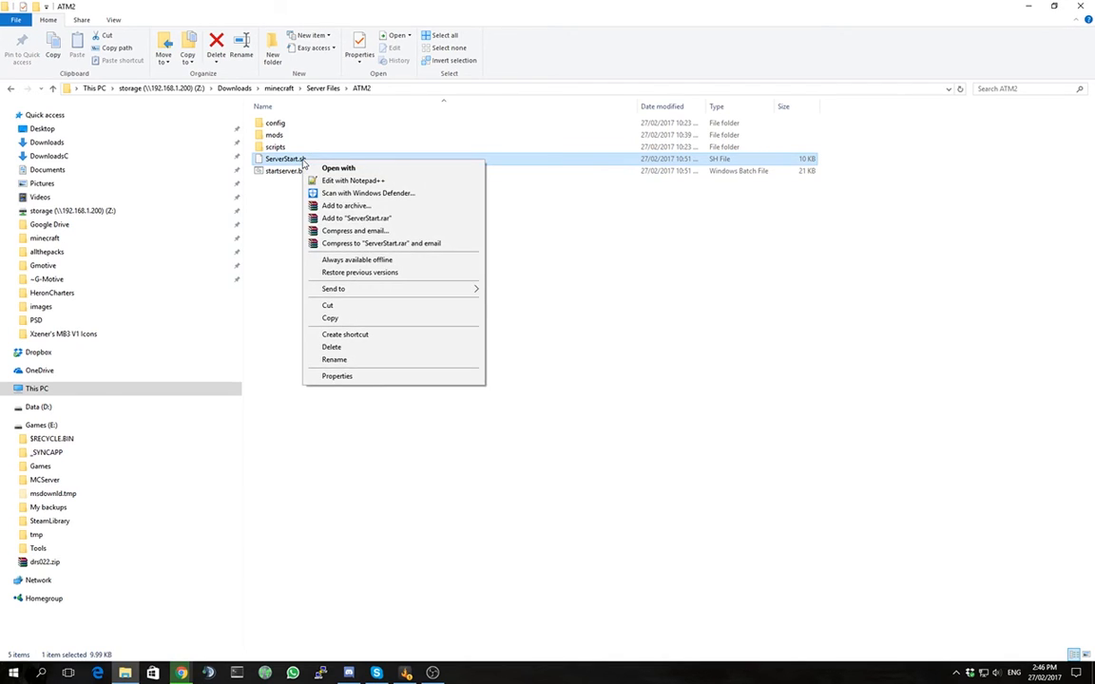
mouse_move(365, 181)
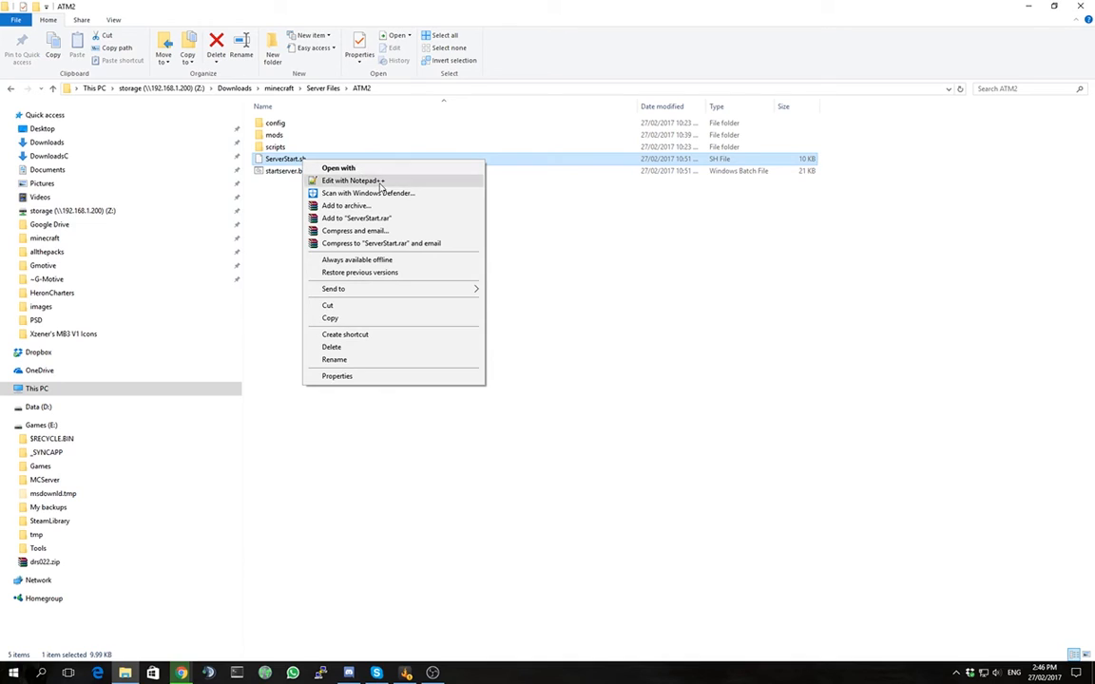
mouse_move(366, 187)
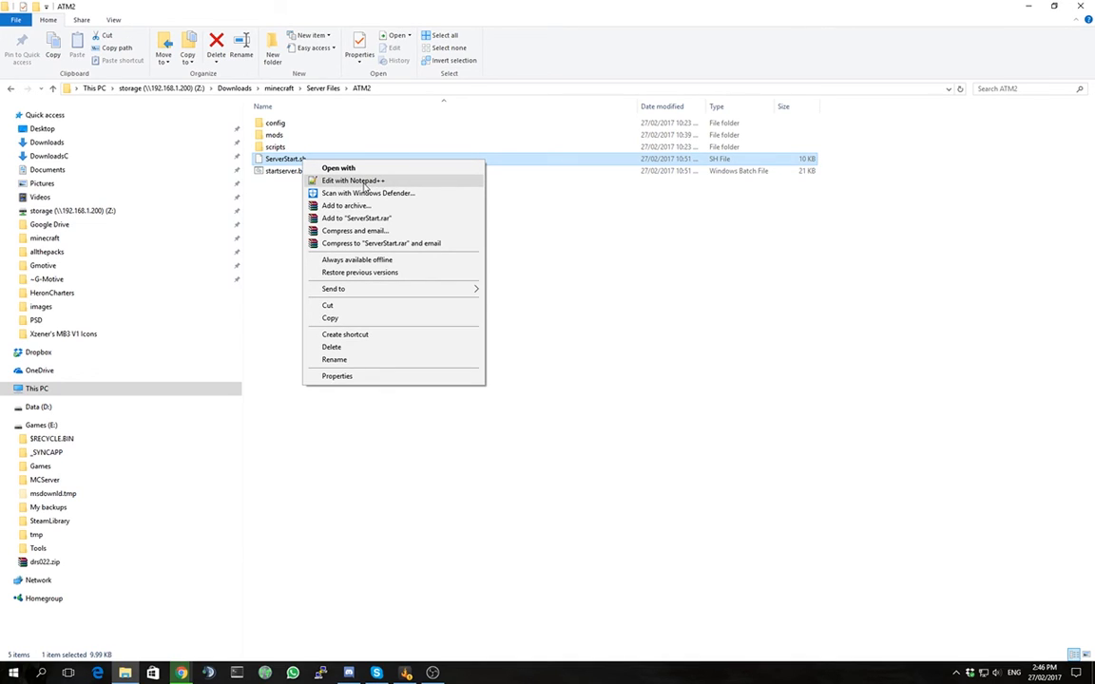
left_click(40, 196)
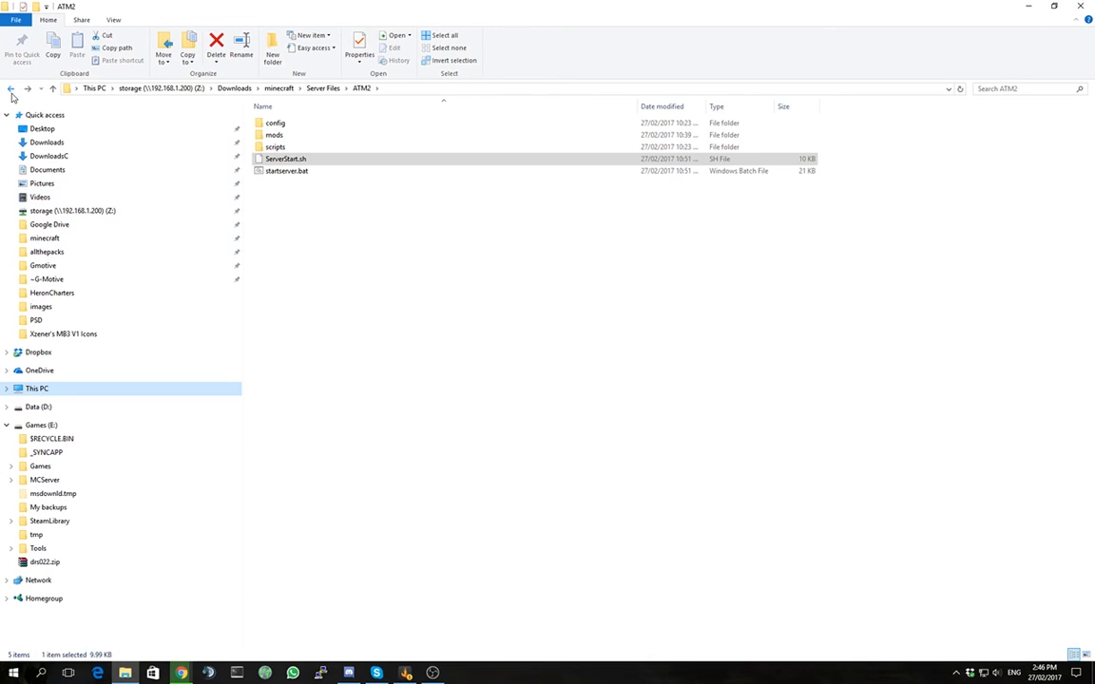
mouse_move(285, 171)
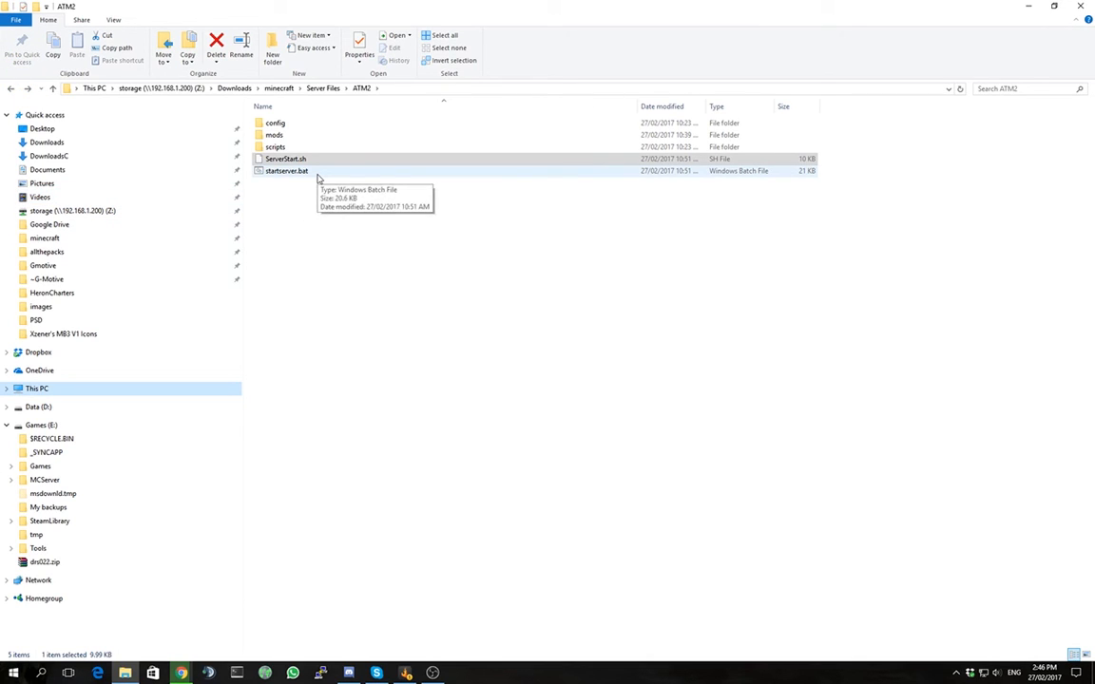
left_click(285, 171)
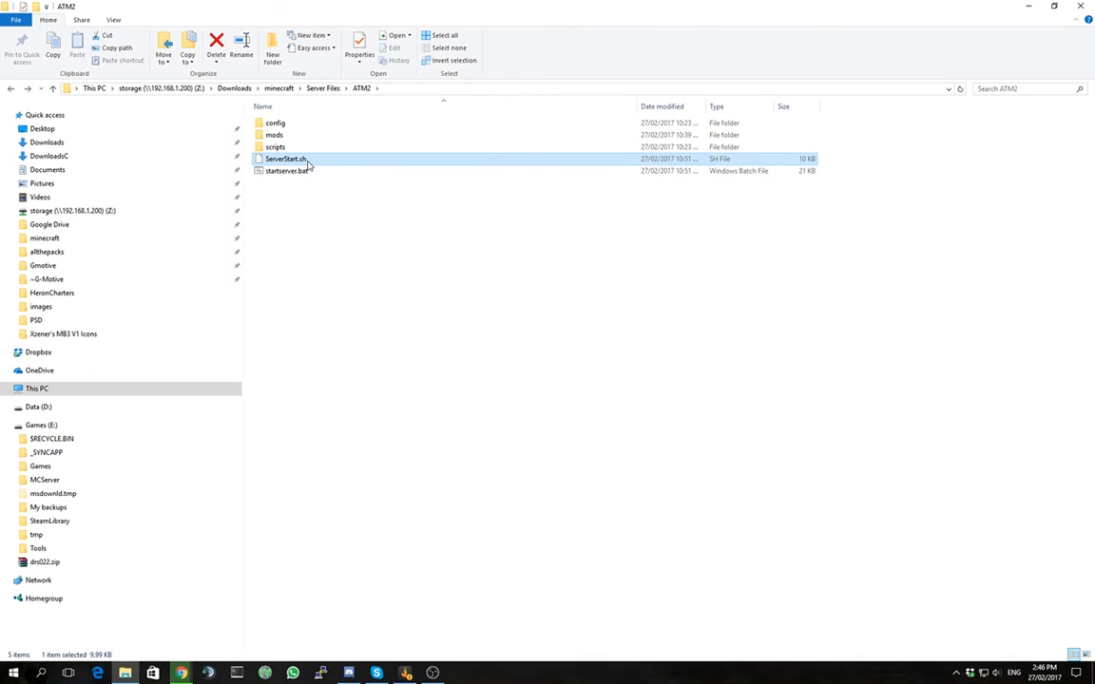
right_click(286, 160)
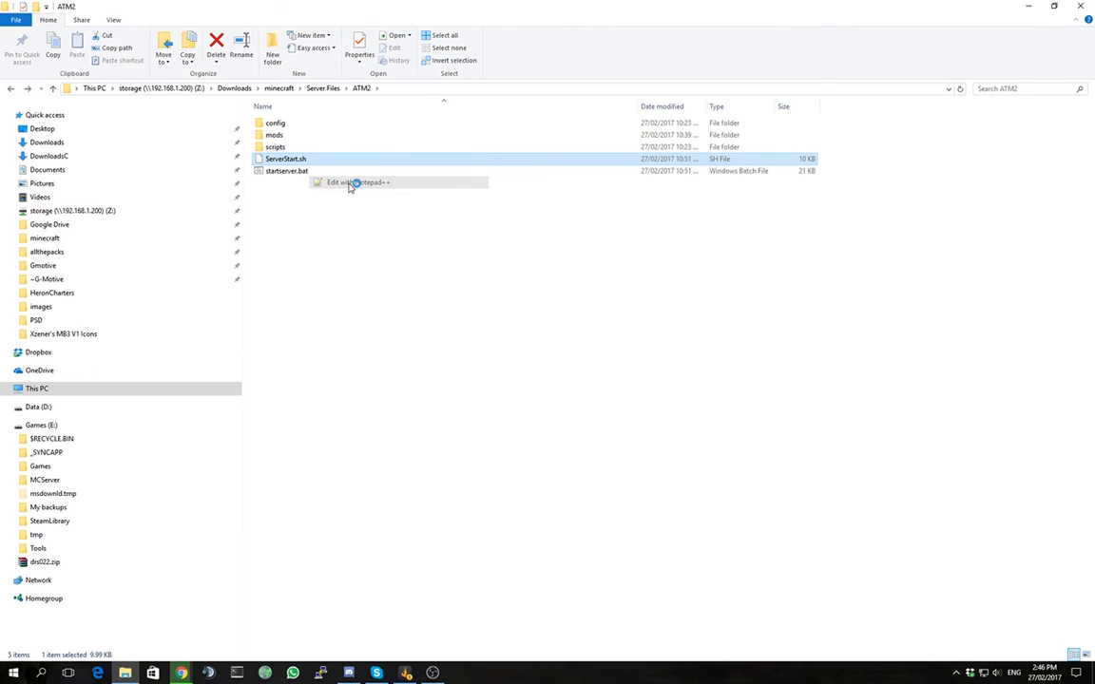
Step: Review ServerStart.sh maximized in Notepad++, save it and close the editor
left_click(358, 182)
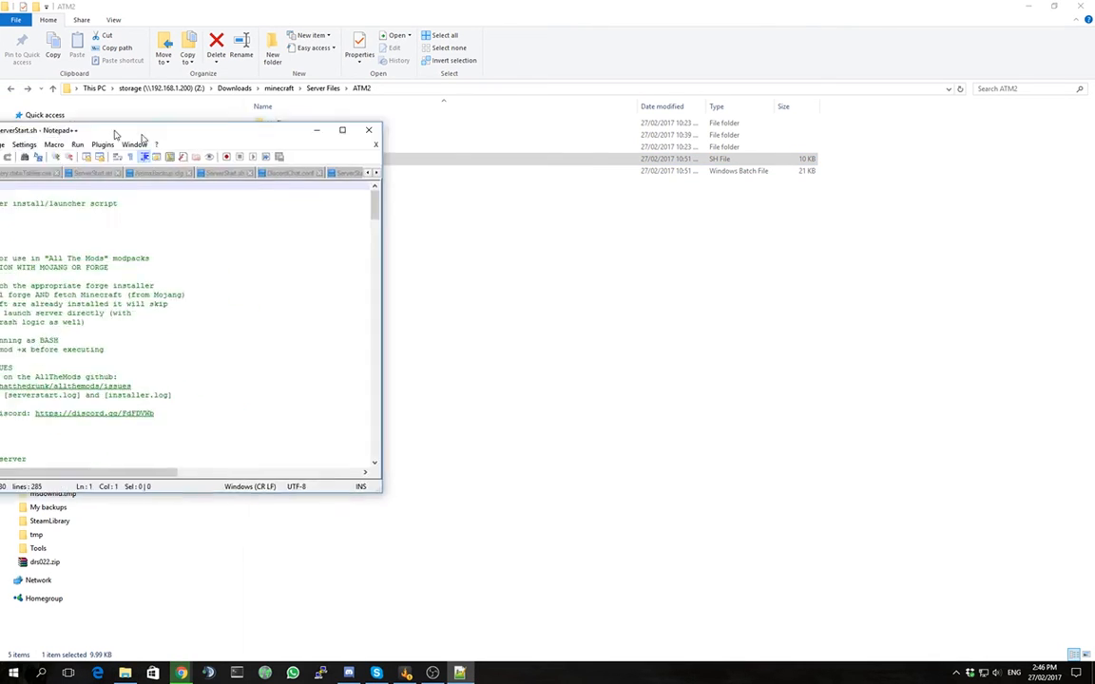
left_click(343, 130)
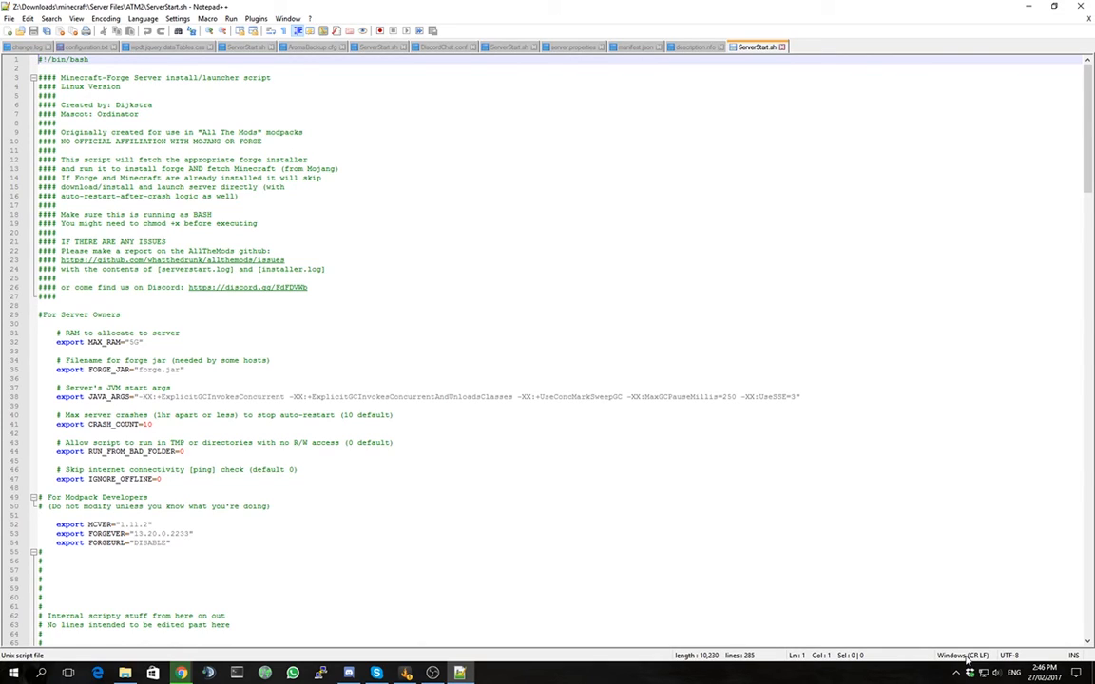
left_click(962, 654)
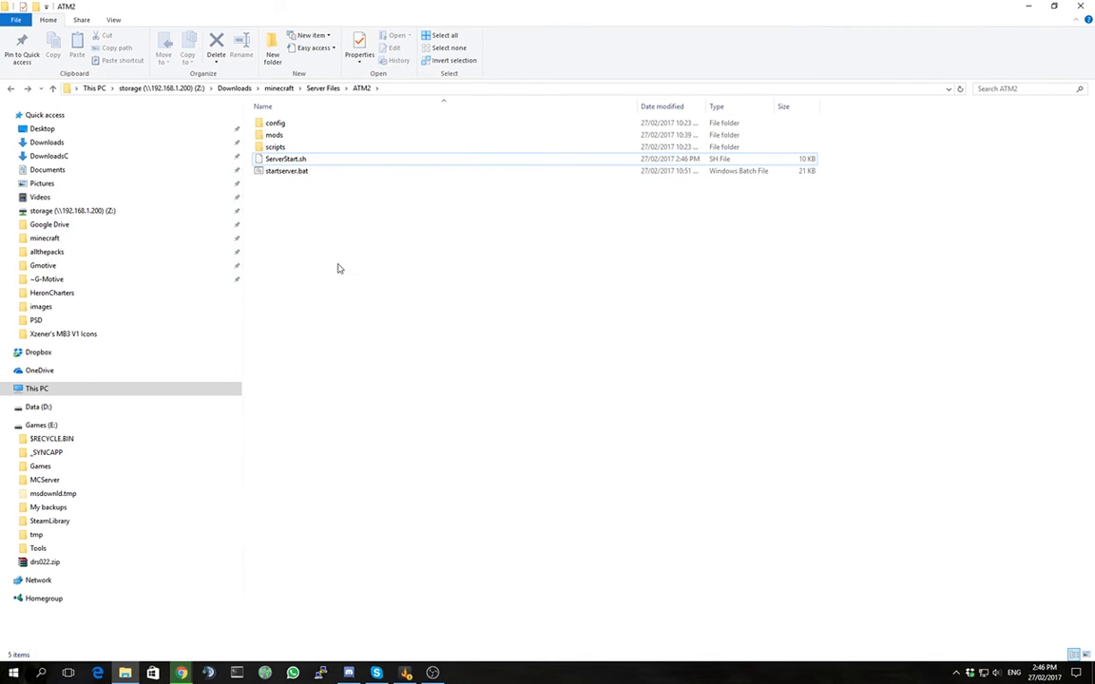
Step: Upload the local ATM2 files to the remote servers/ATM2 folder in FileZilla
left_click(460, 673)
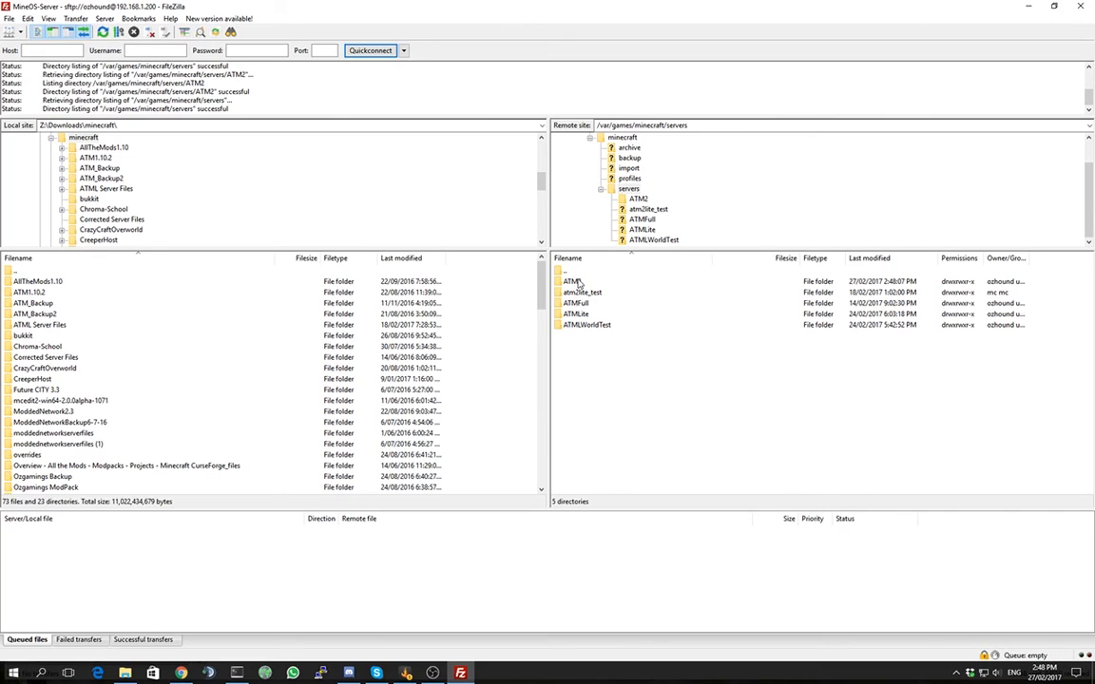
mouse_move(47, 338)
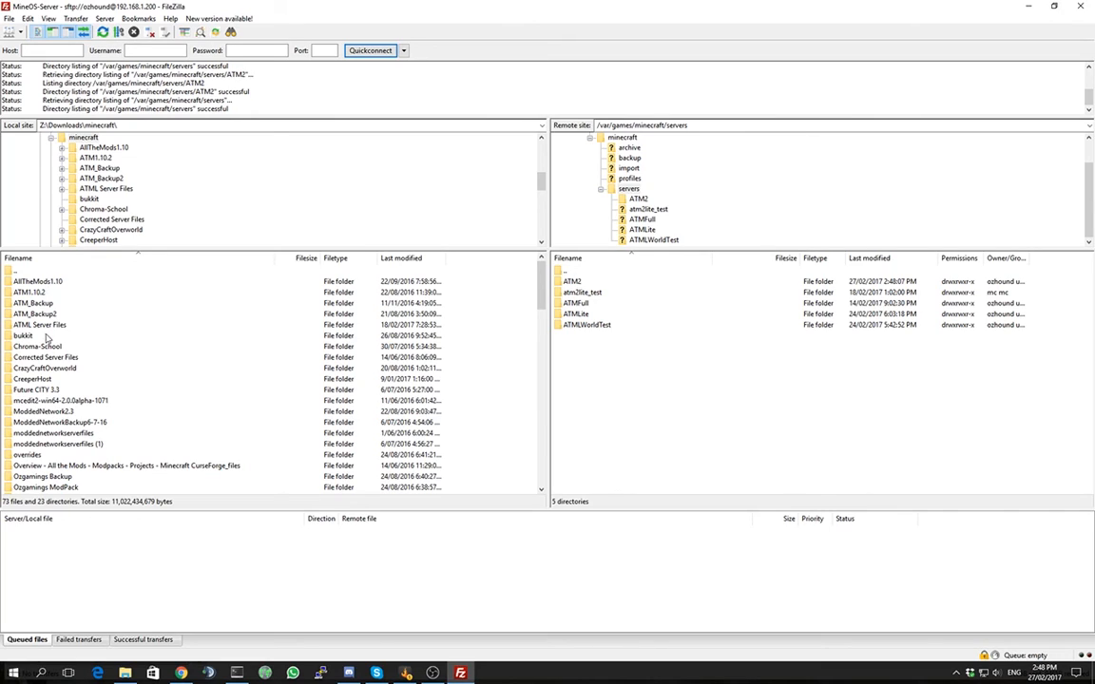
left_click(36, 390)
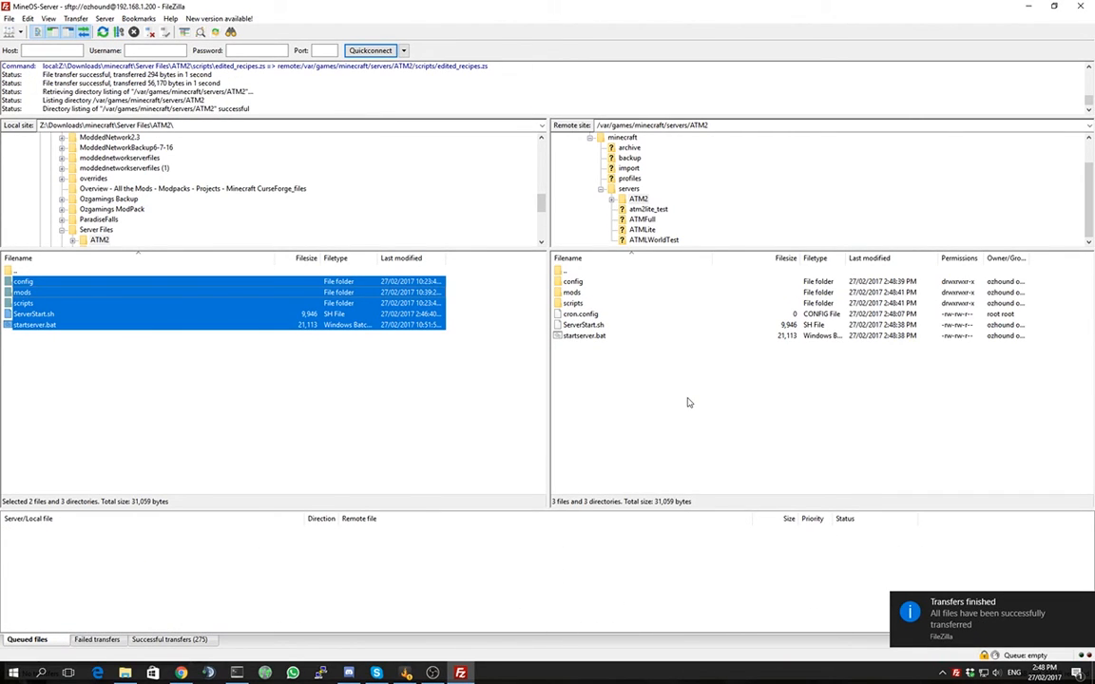
left_click(689, 404)
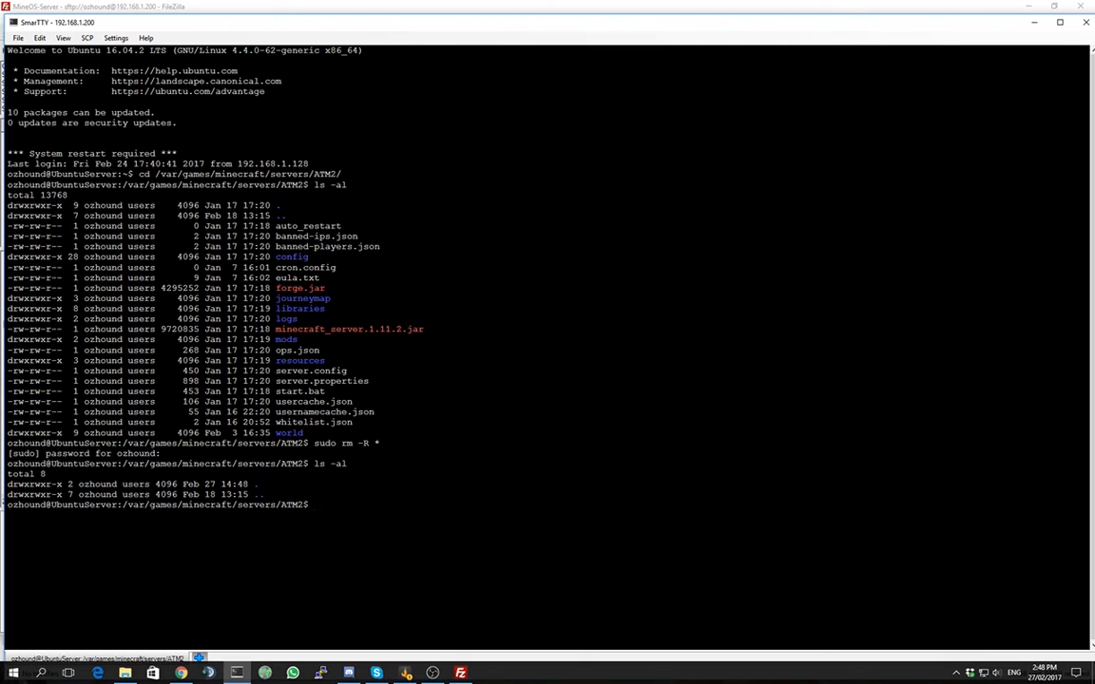
Step: List the ATM2 directory and make ServerStart.sh executable with chmod +x
type("ls -al")
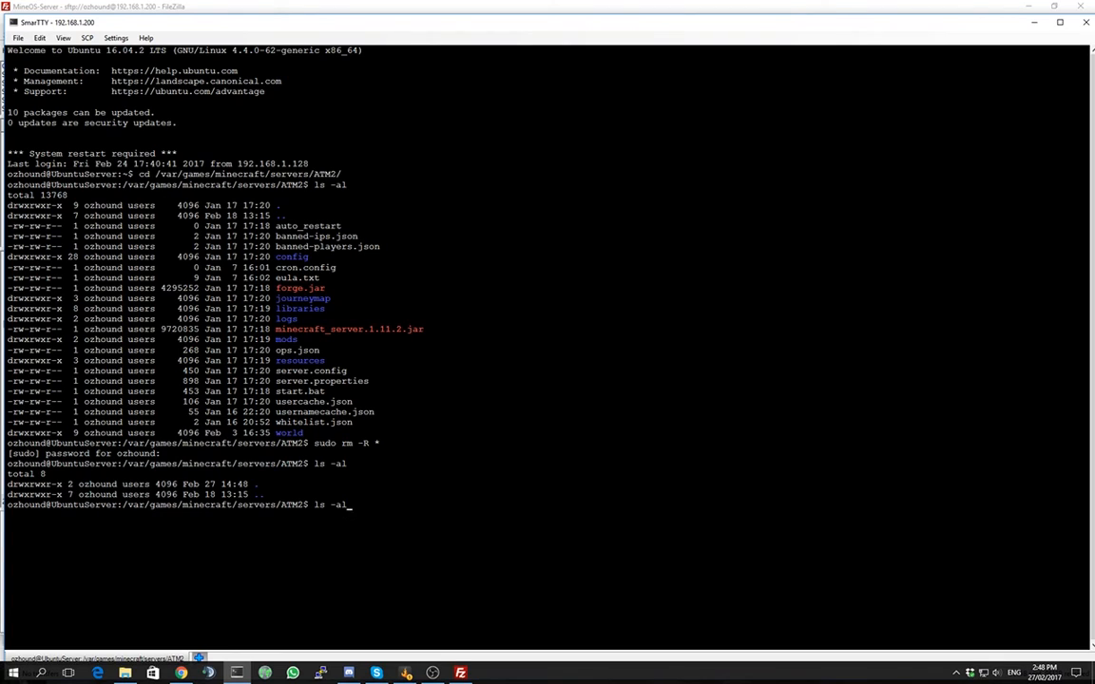
key("Return")
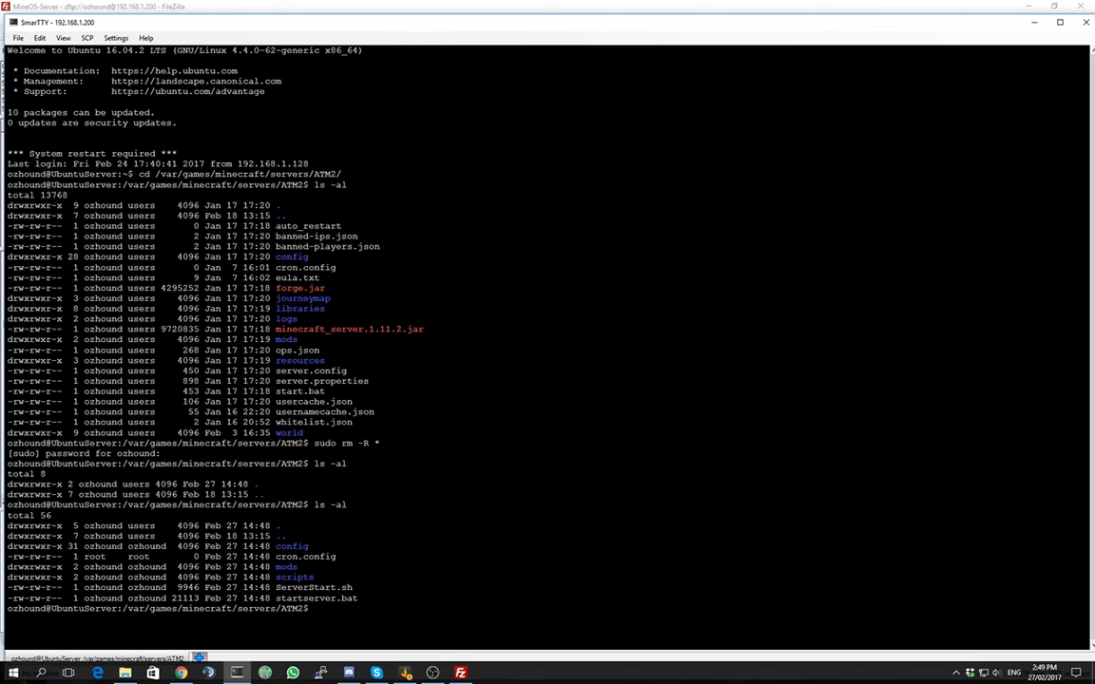
type("./S")
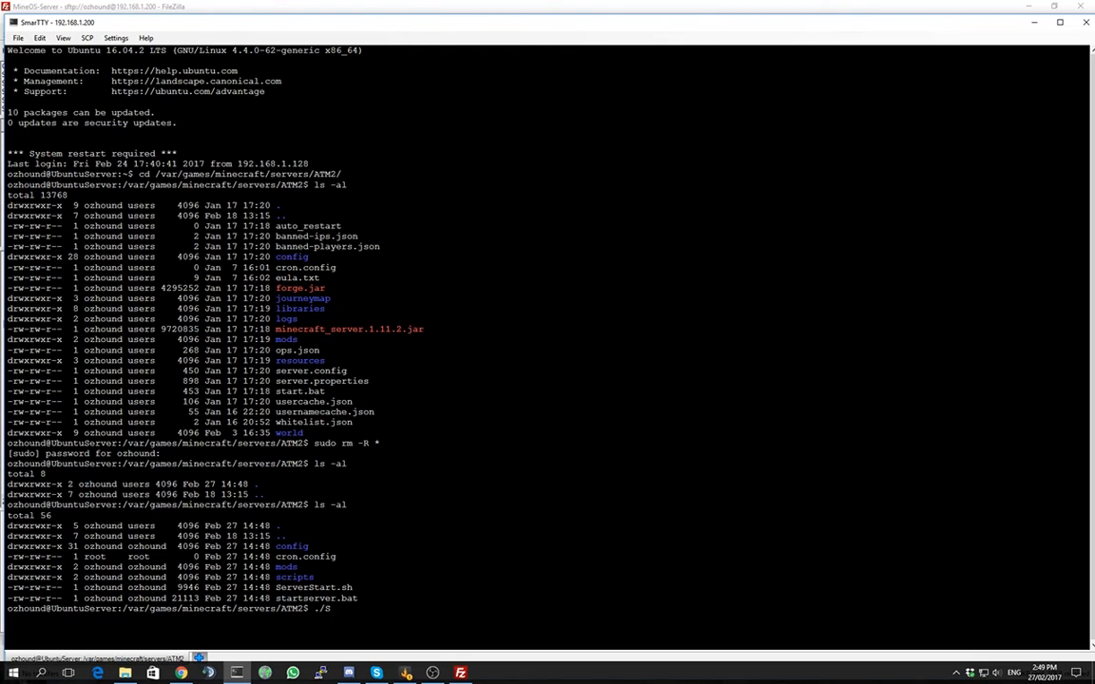
type("erv")
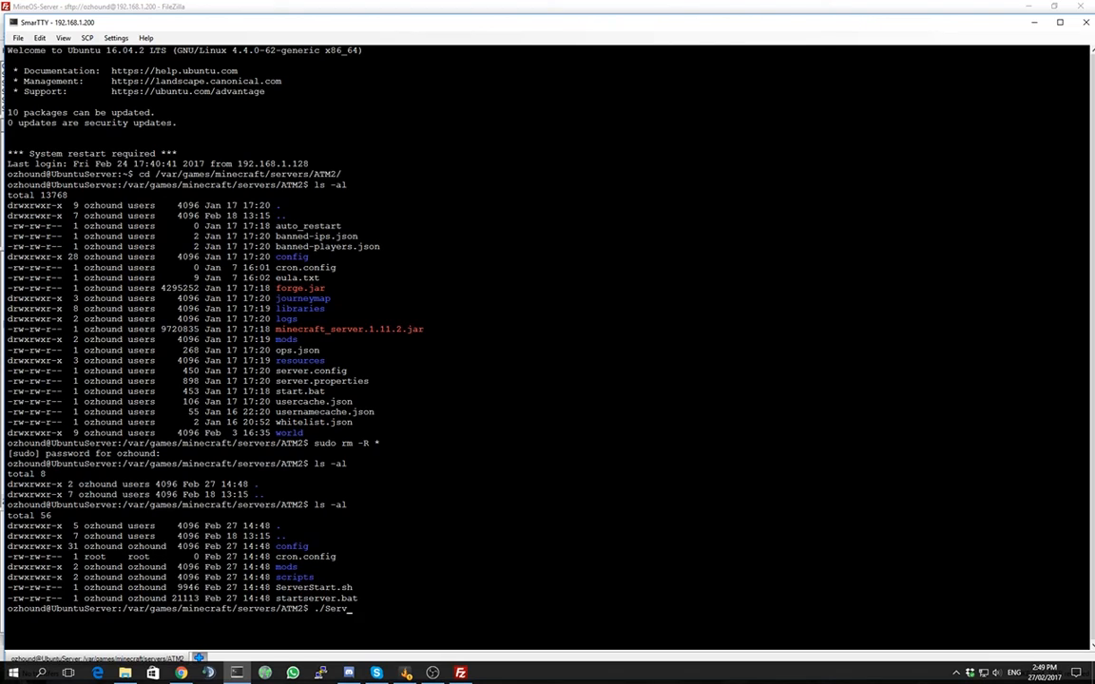
type("erStart.sh")
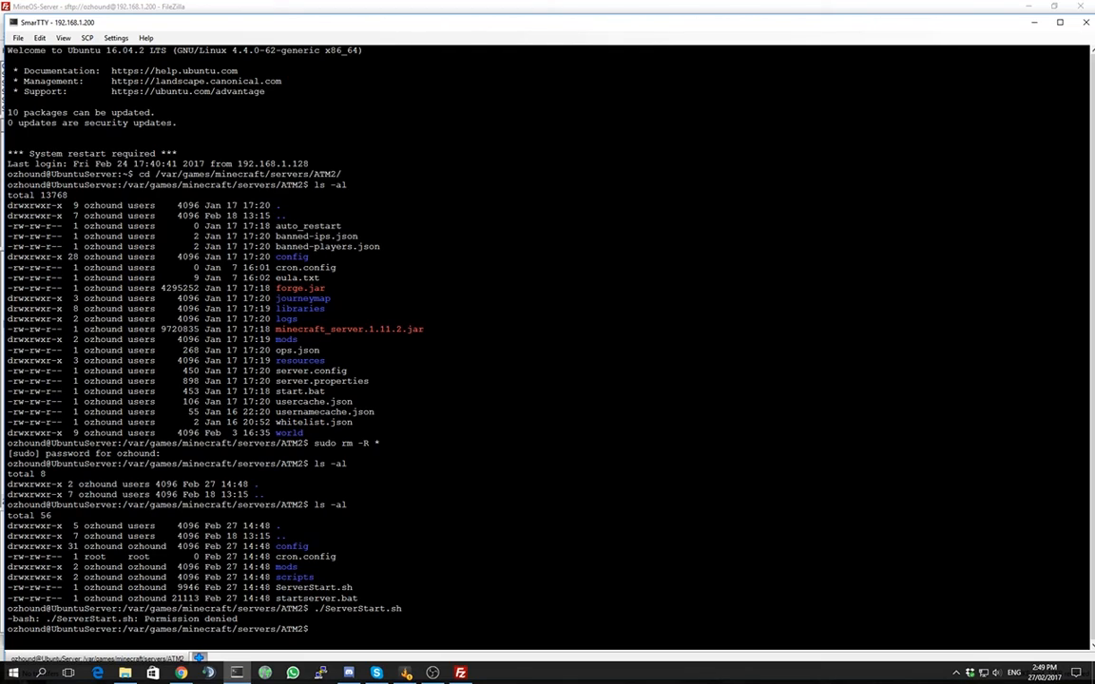
type("chmod +x ServerStart.sh")
type("ls -al")
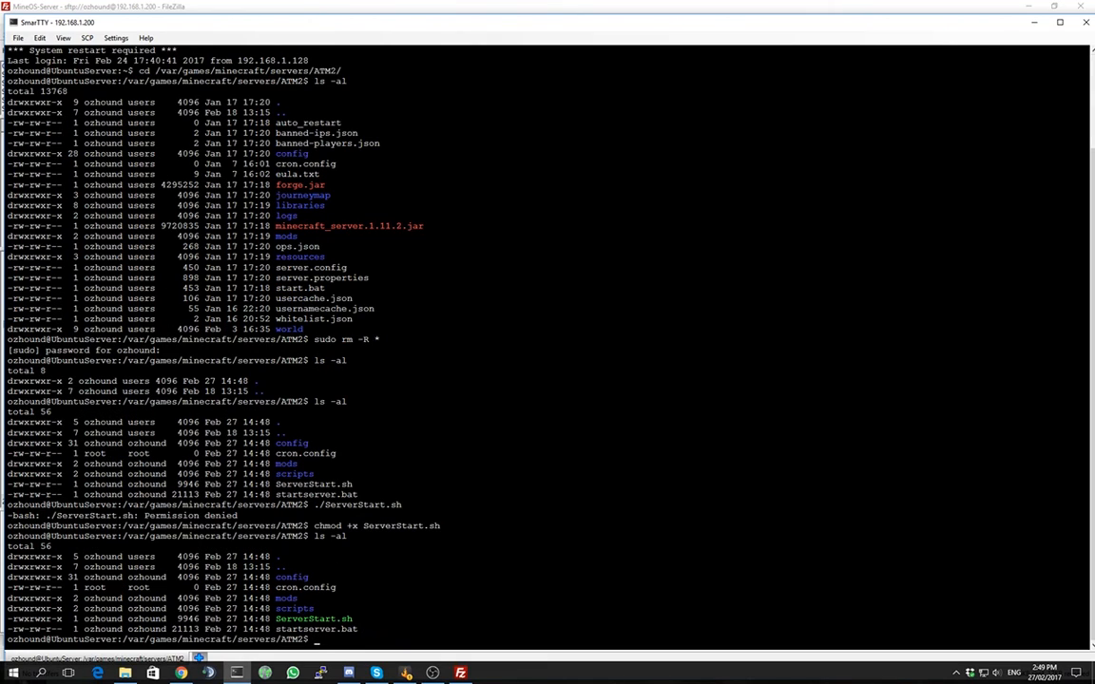
Step: Launch ./ServerStart.sh and answer y to start the Forge install
type("./ServerStart.sh")
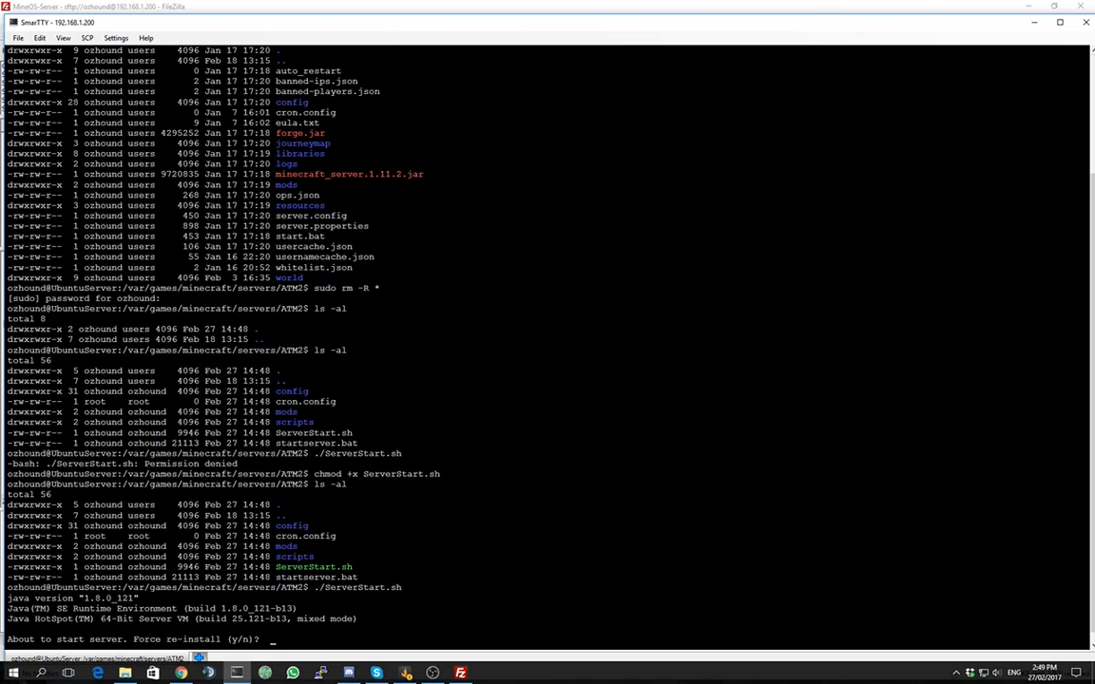
type("y")
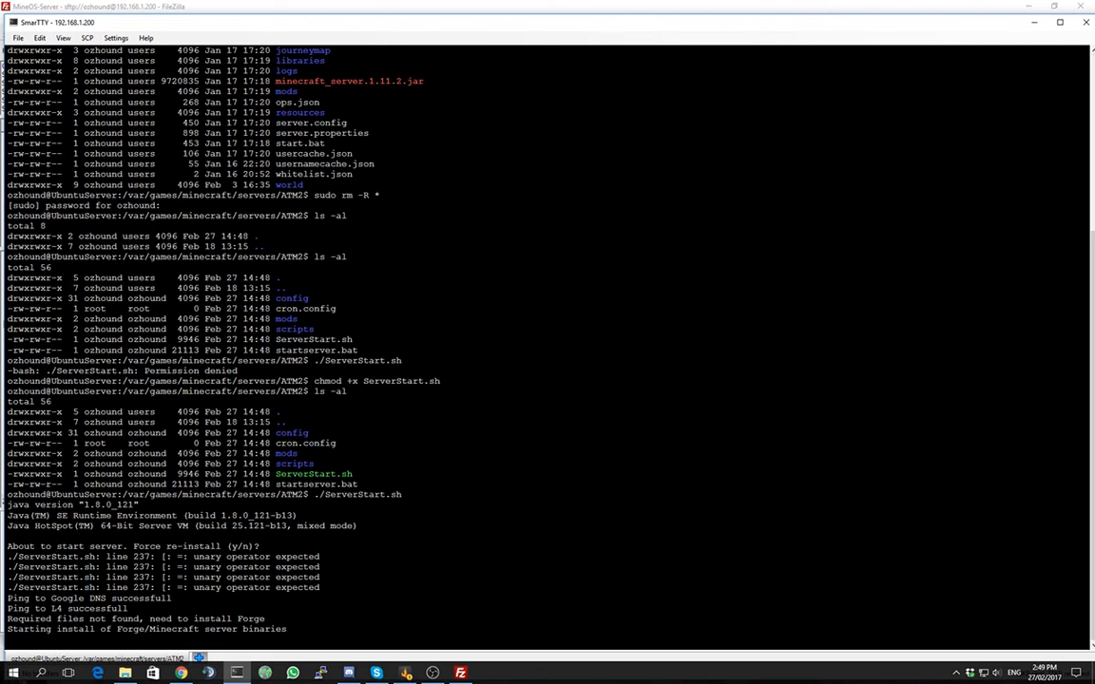
Step: Follow the console output through the Forge install until the server stops on the EULA
scroll("down", 3)
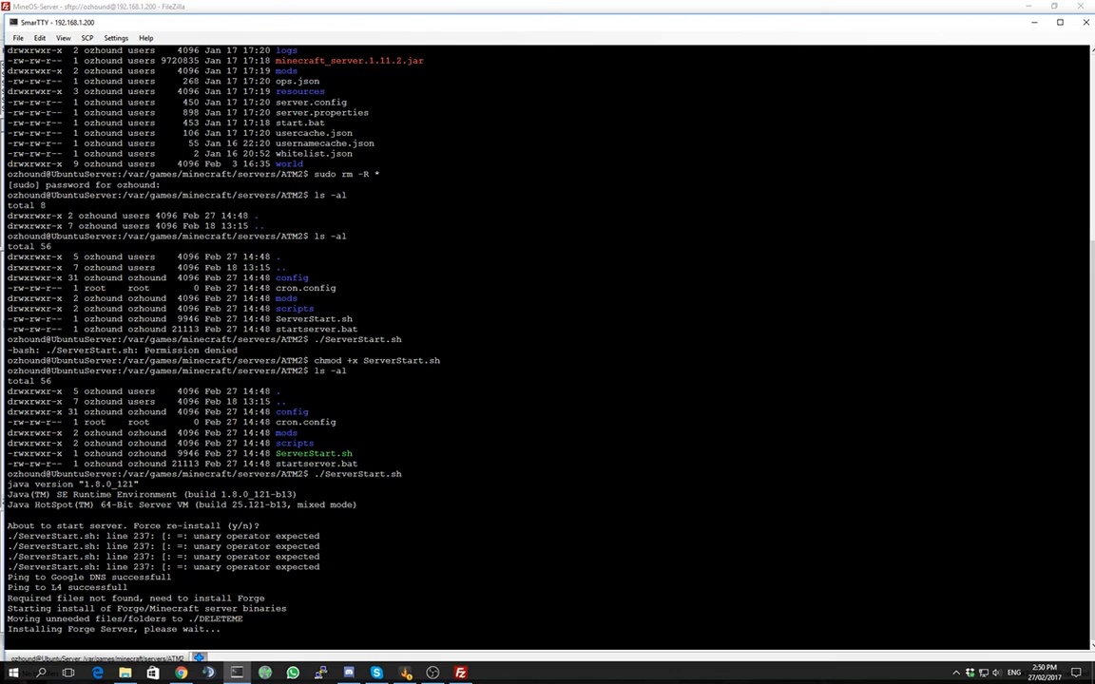
scroll("down", 3)
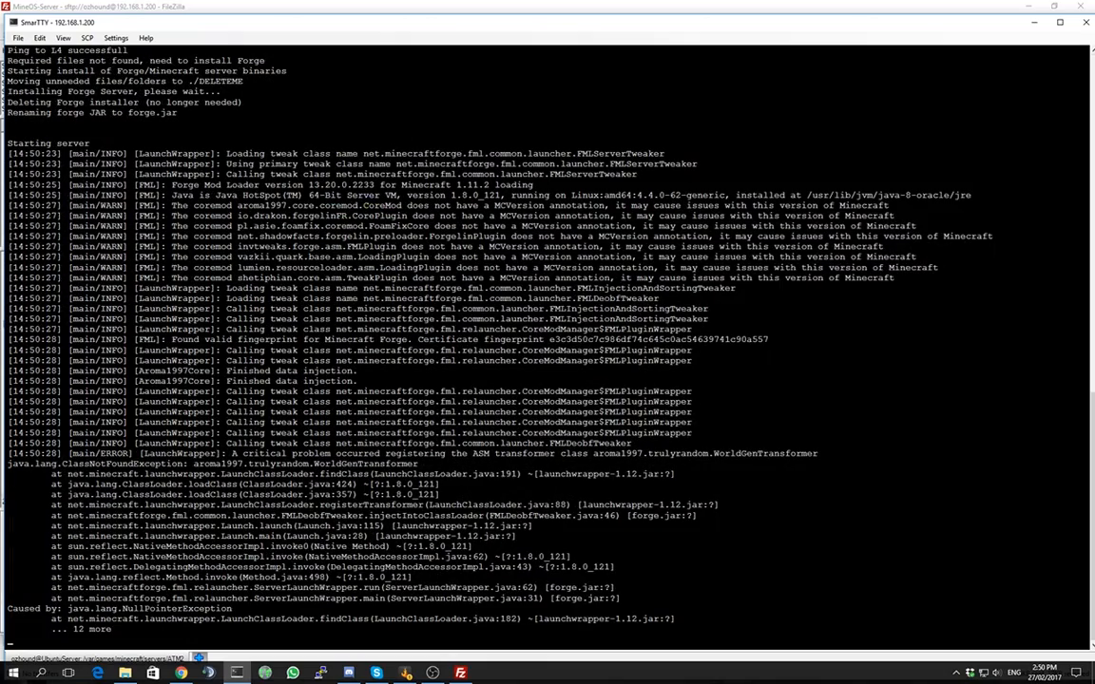
scroll("down", 3)
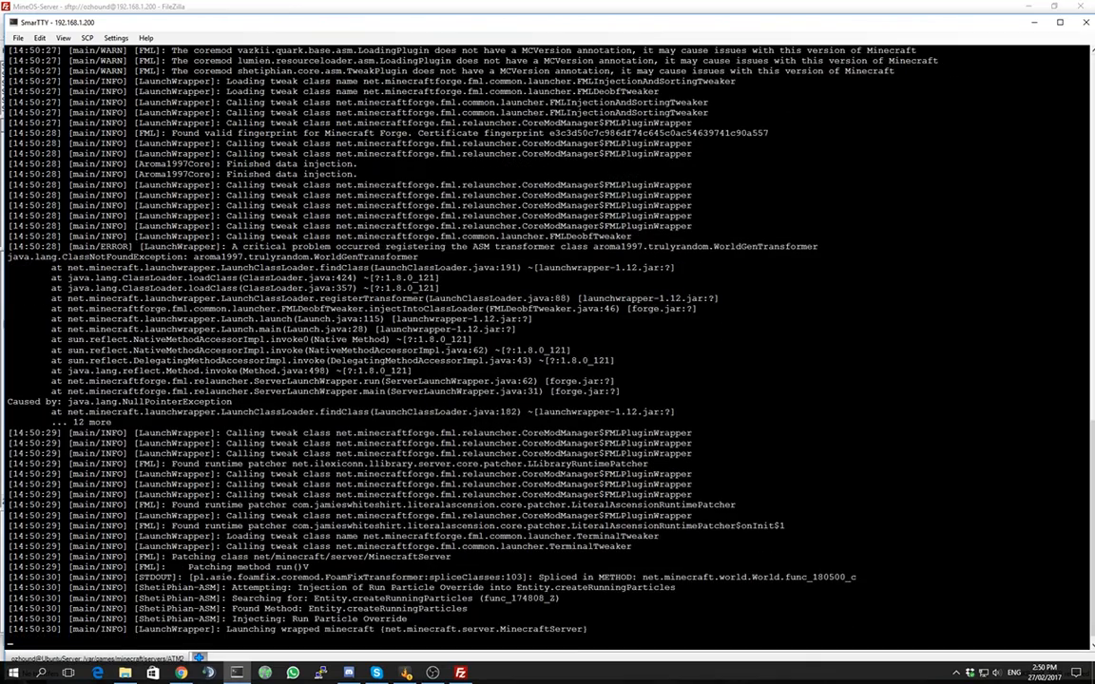
scroll("down", 3)
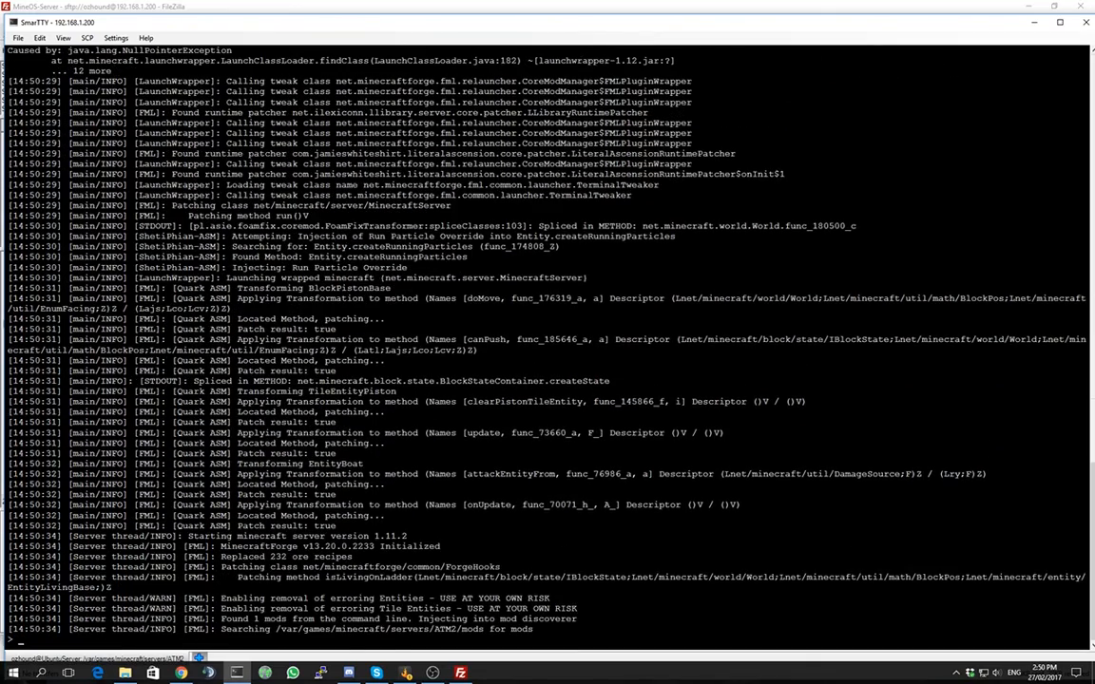
scroll("down", 3)
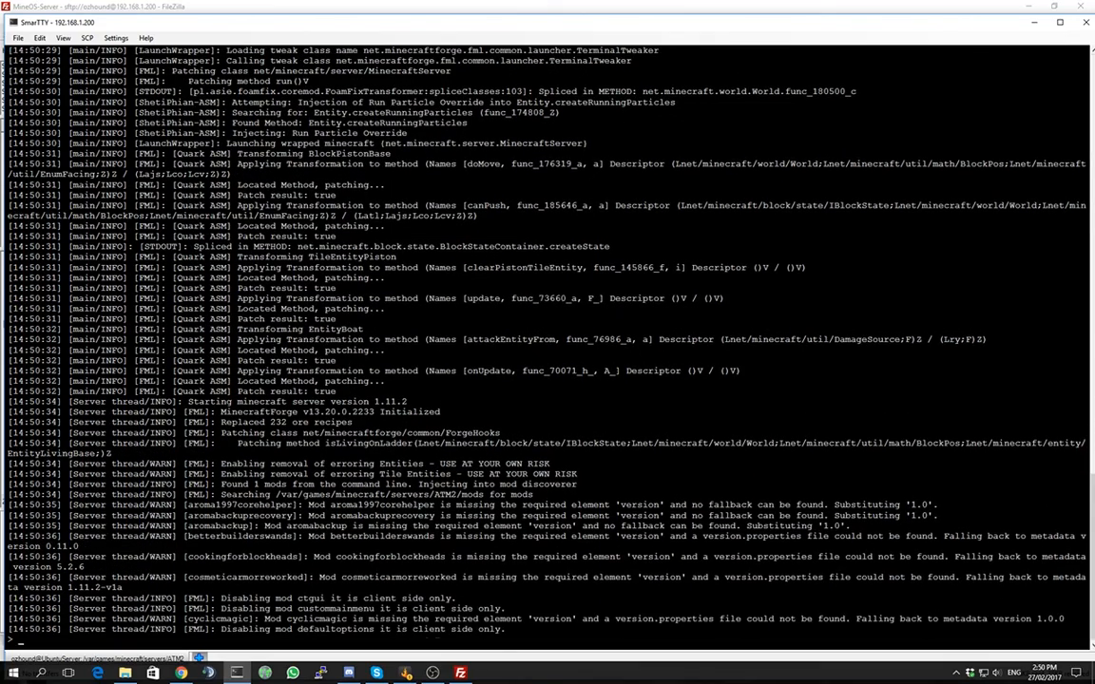
scroll("down", 3)
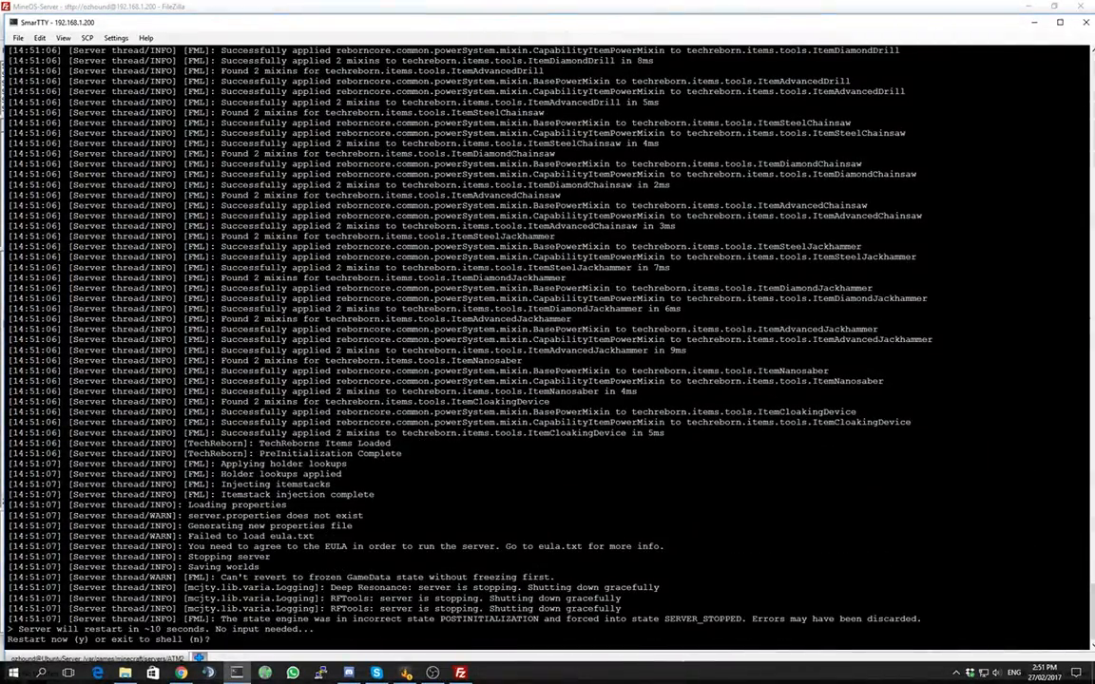
Step: Exit to the shell and set eula=true in eula.txt with nano, saving it
type("n")
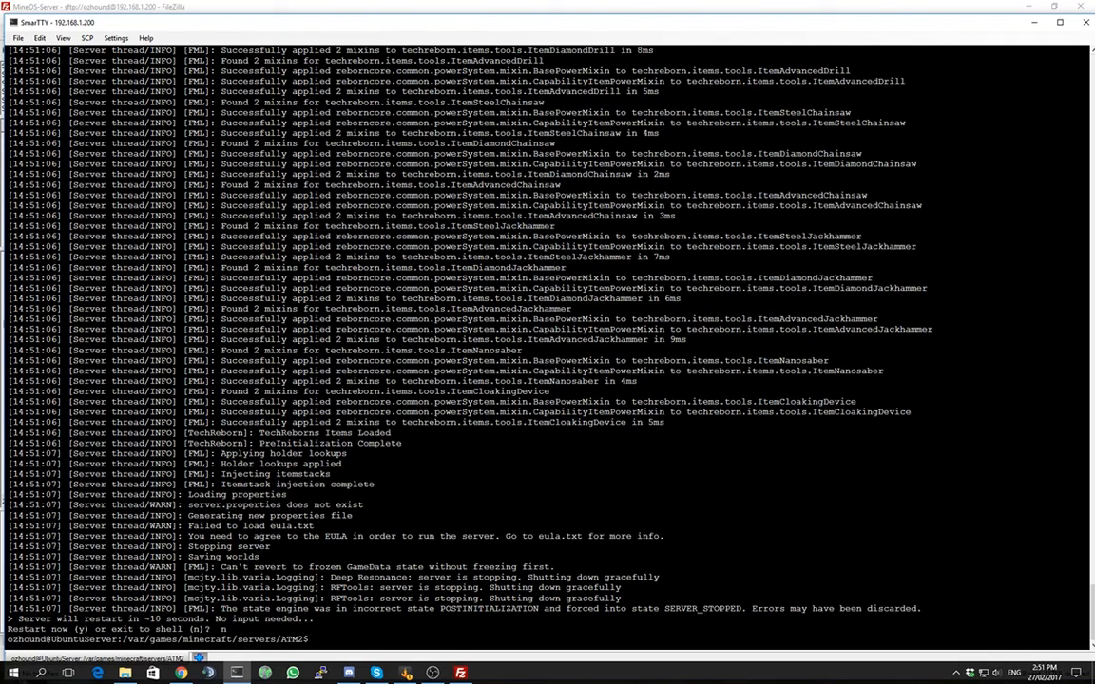
type("ls")
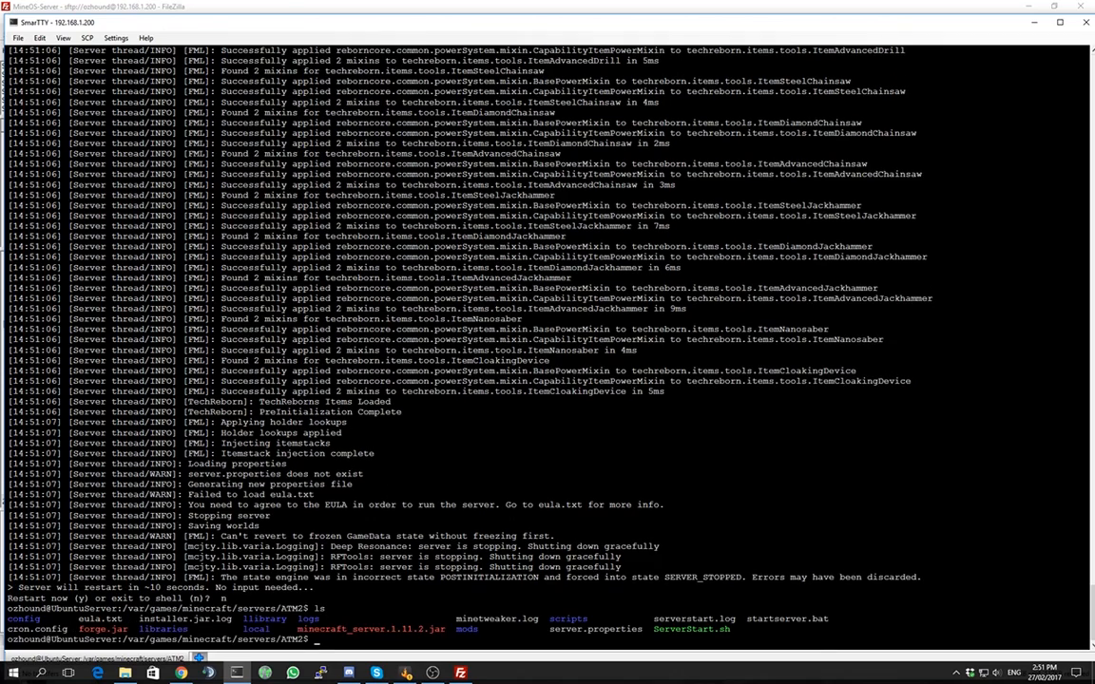
type("na")
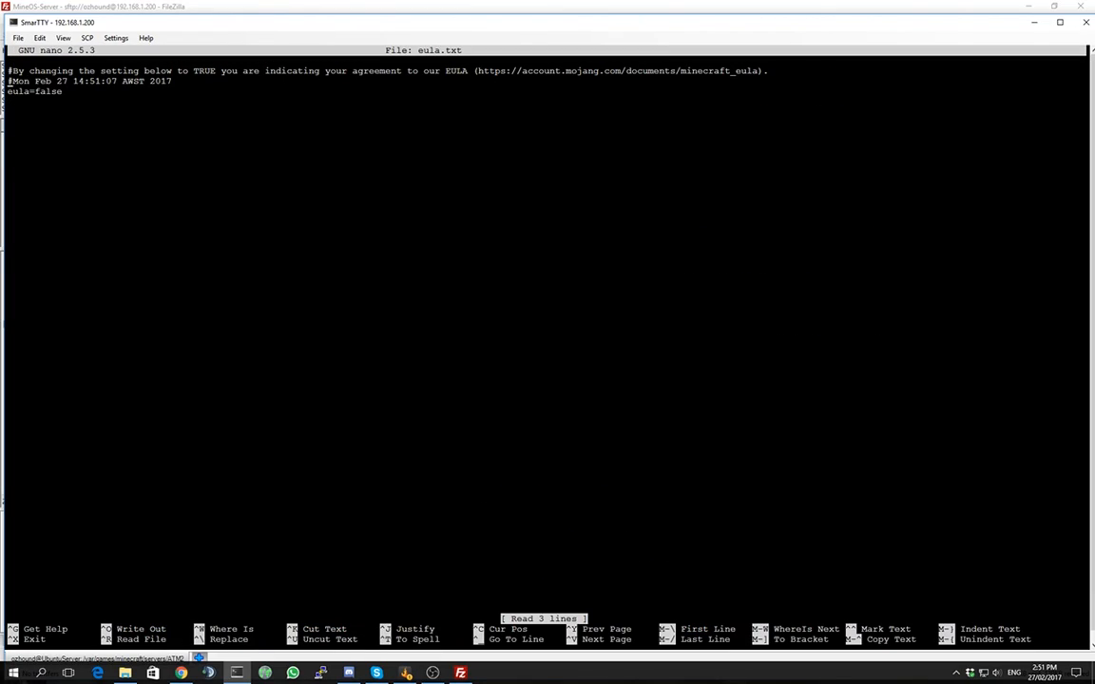
key("BackSpace")
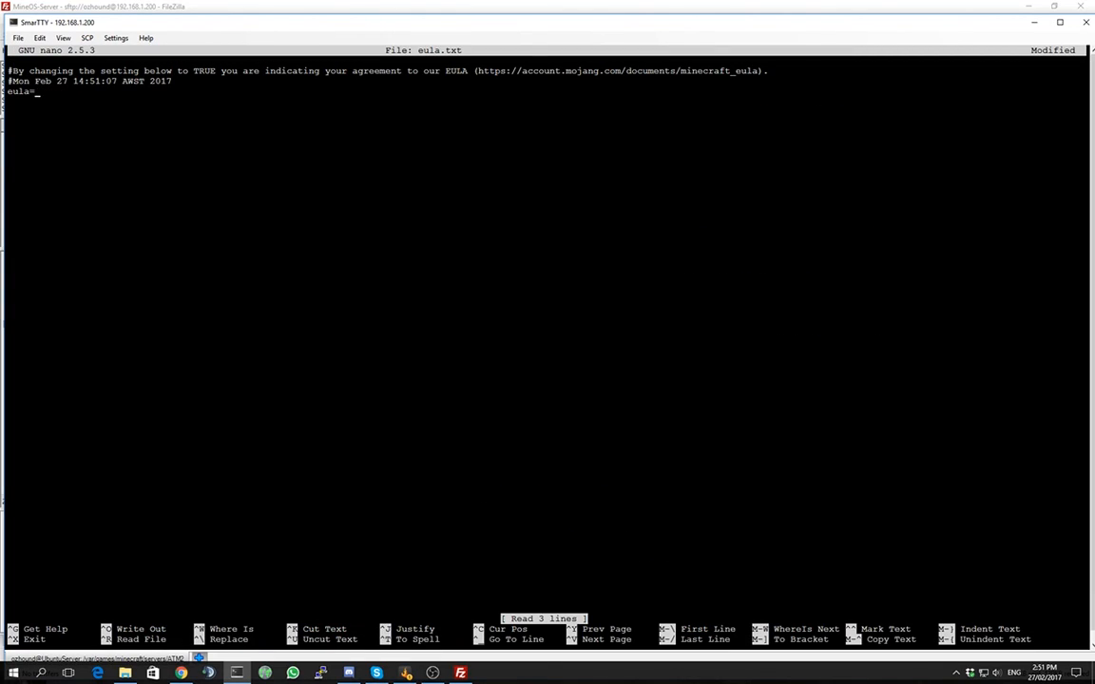
type("true")
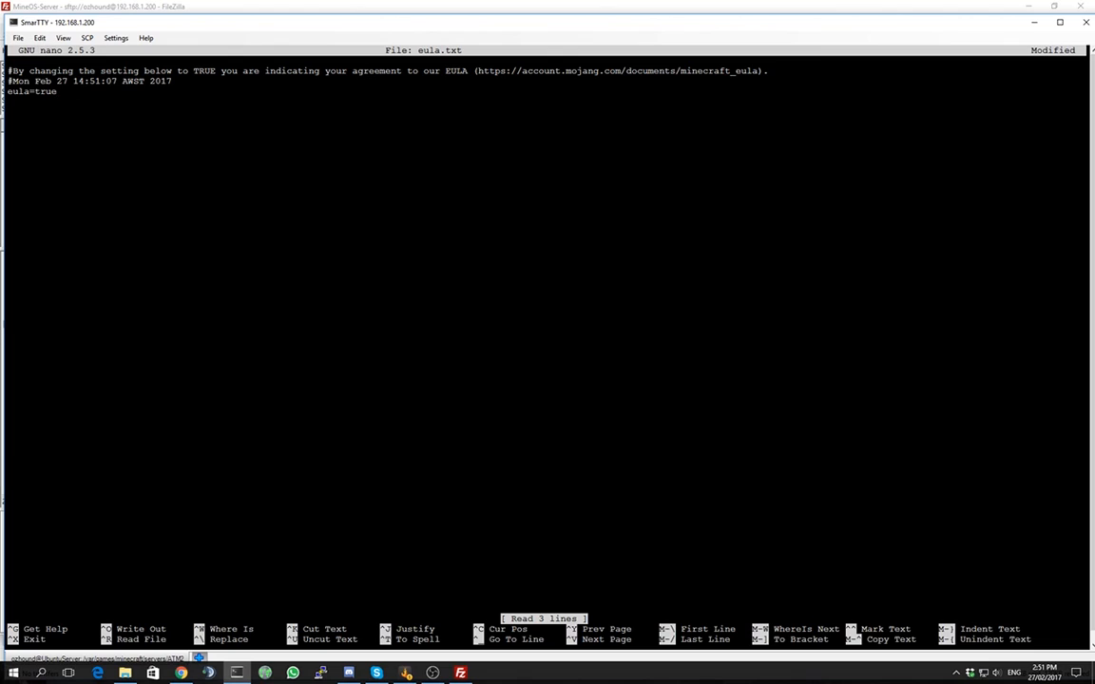
key("ctrl+x")
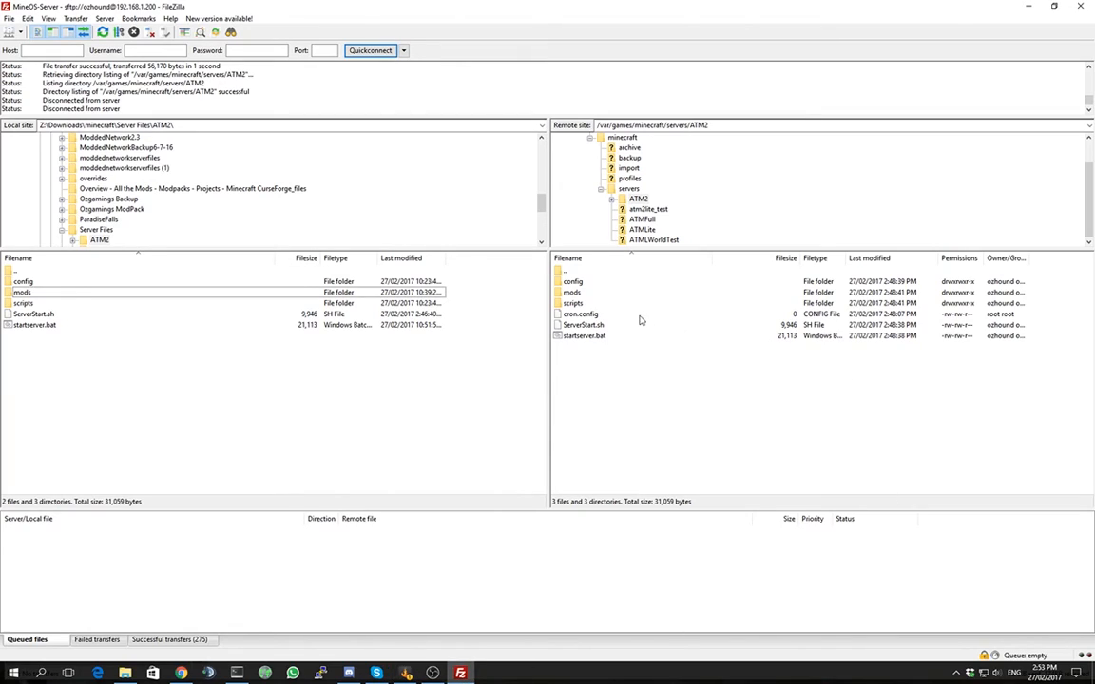
Step: Show the local Lite server files folder beside the remote ATM2 folder
left_click(15, 270)
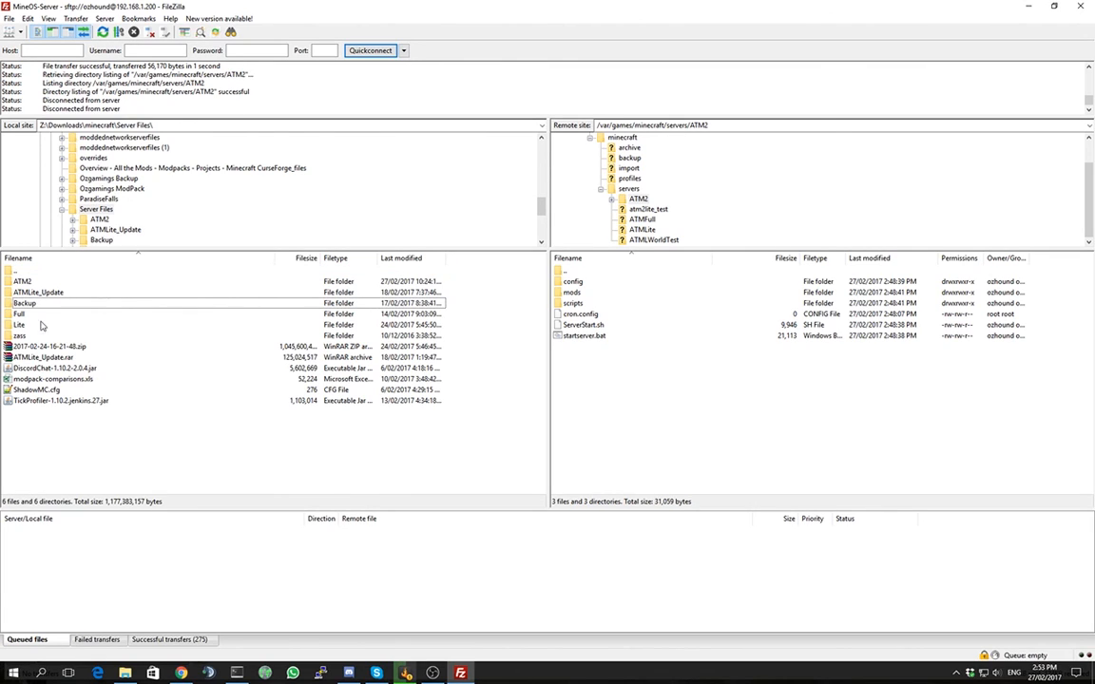
double_click(19, 324)
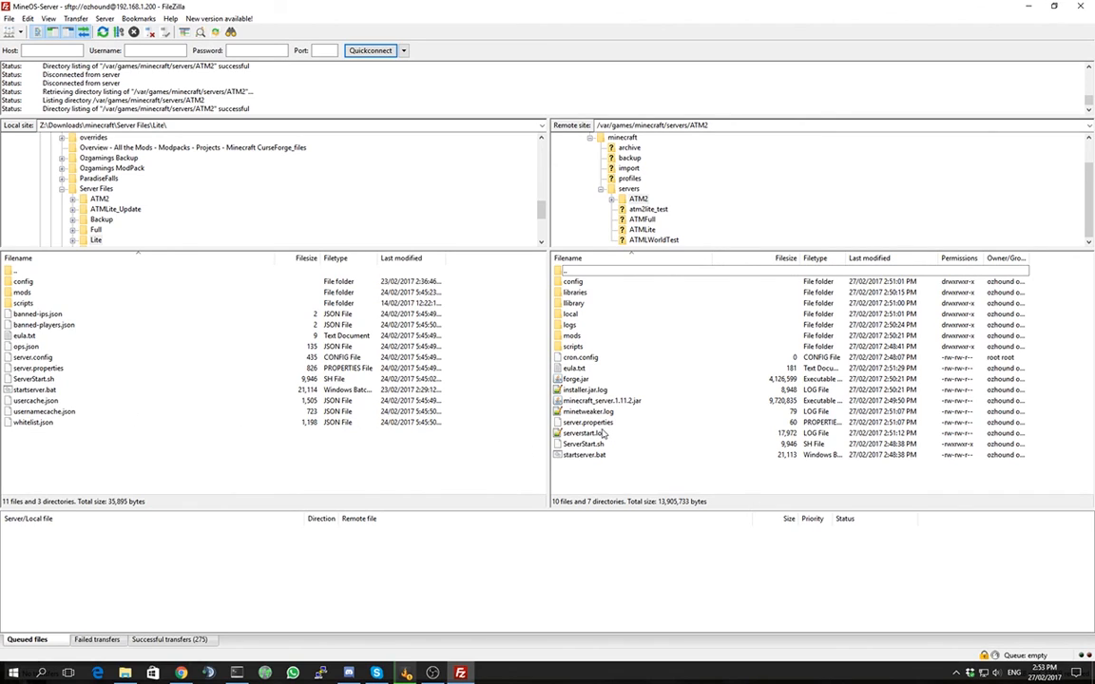
Step: View the remote server.properties, then upload the Lite pack's local server.properties over it
right_click(586, 422)
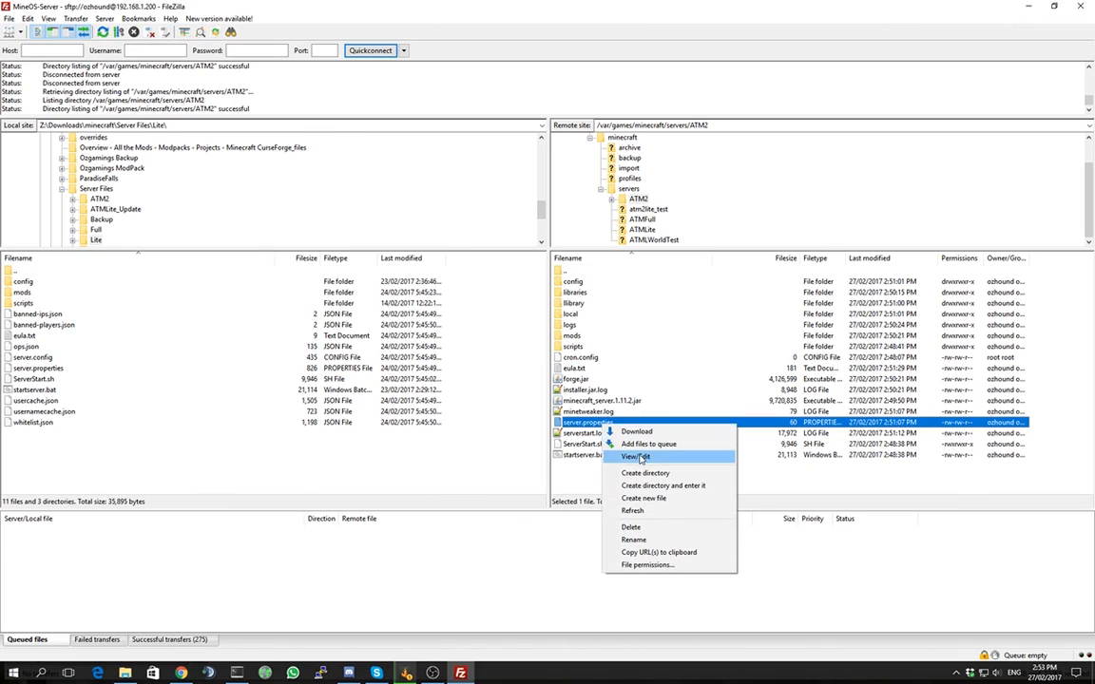
left_click(635, 457)
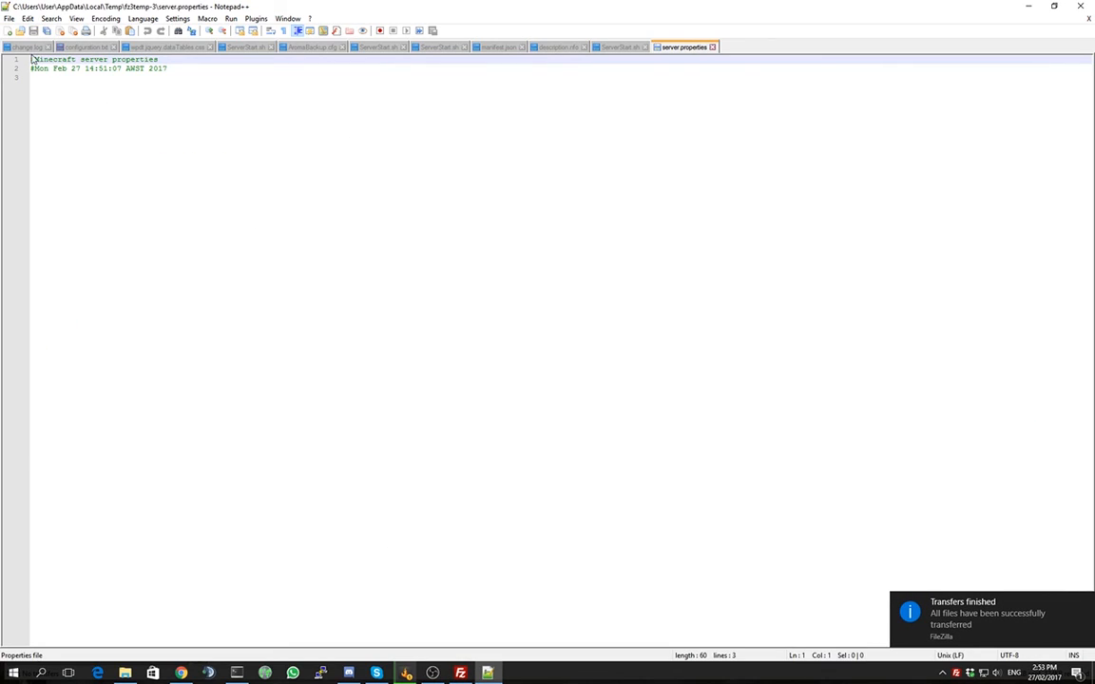
mouse_move(407, 57)
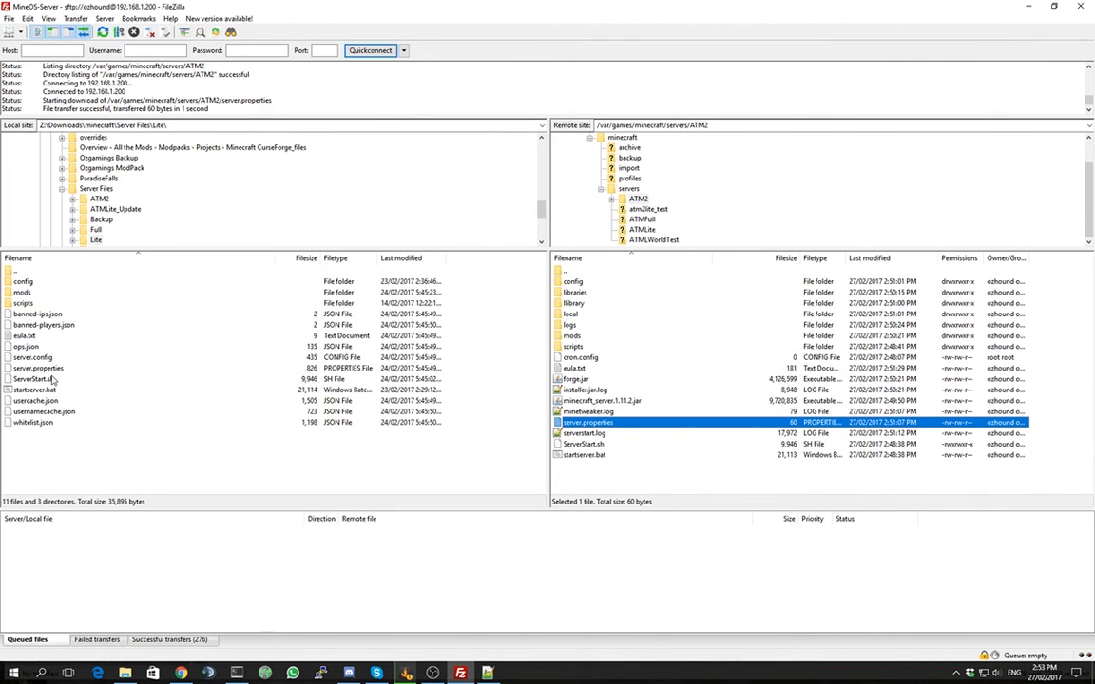
left_click(38, 369)
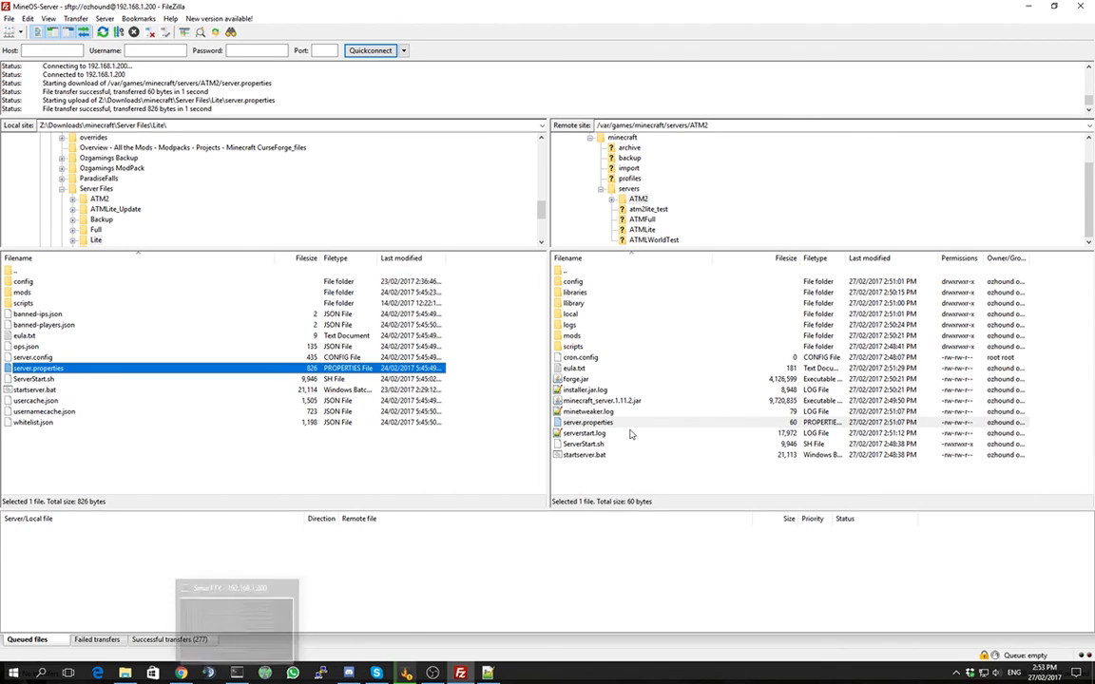
Step: Reopen the replaced server.properties, discarding the old copy and reloading it in Notepad++
double_click(587, 422)
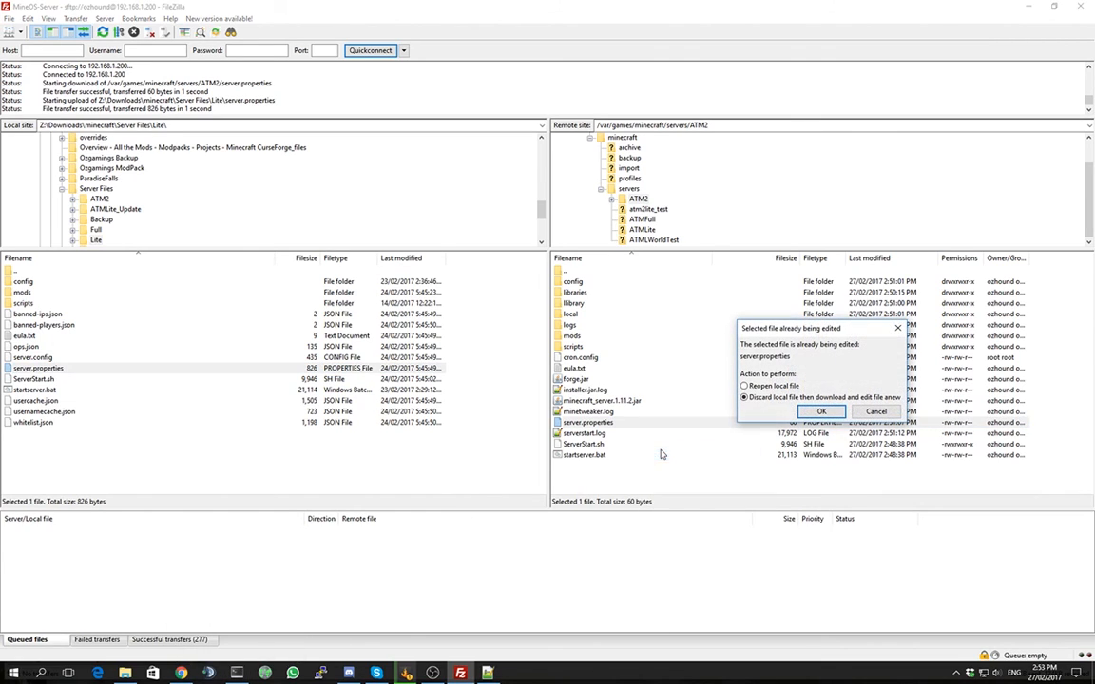
left_click(821, 411)
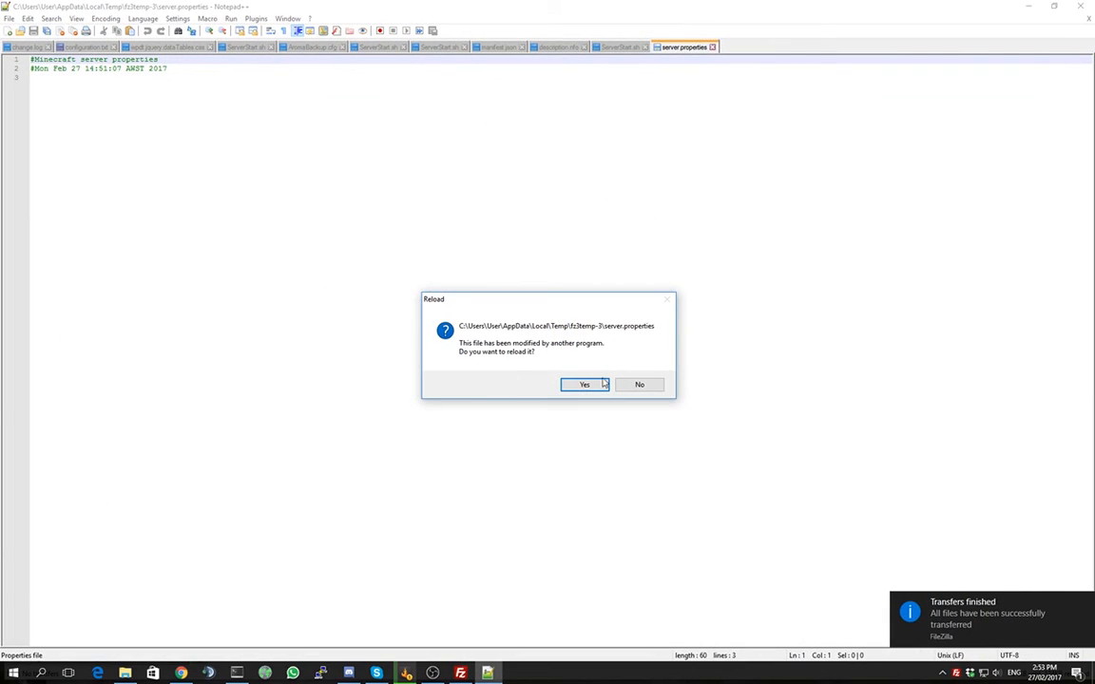
left_click(583, 384)
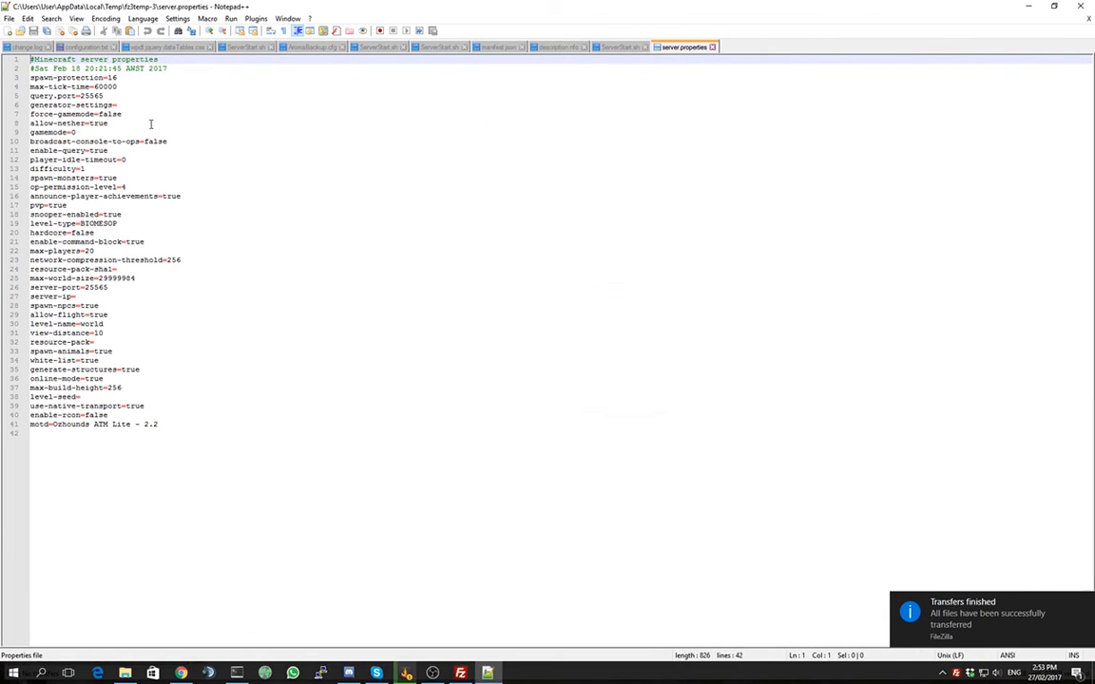
mouse_move(171, 131)
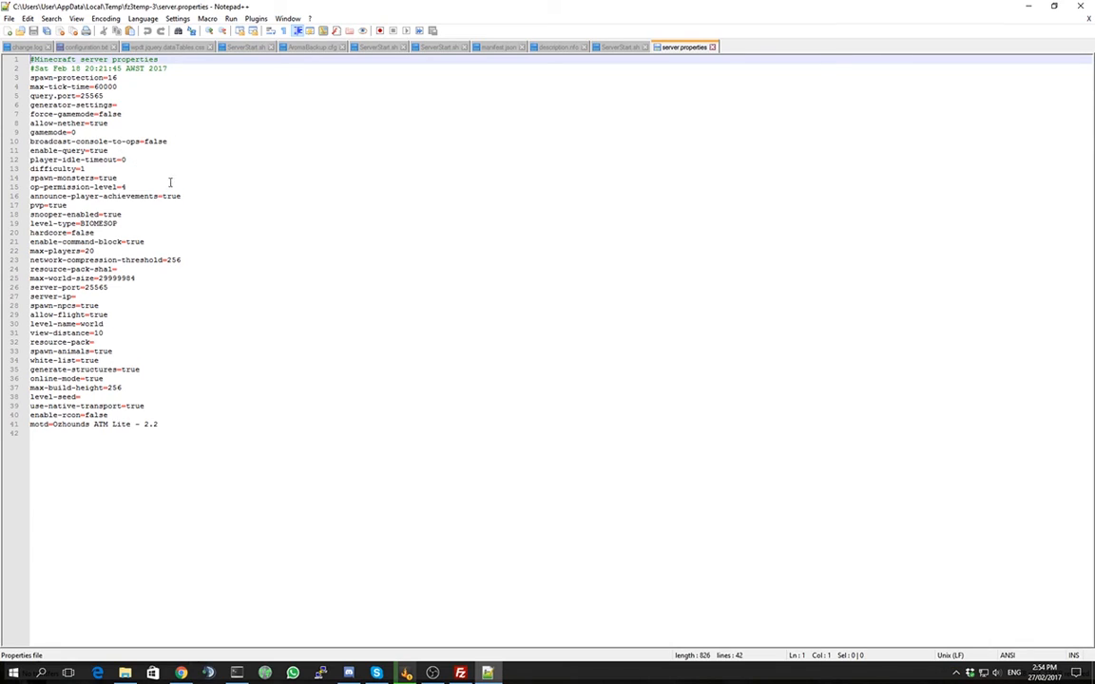
mouse_move(208, 259)
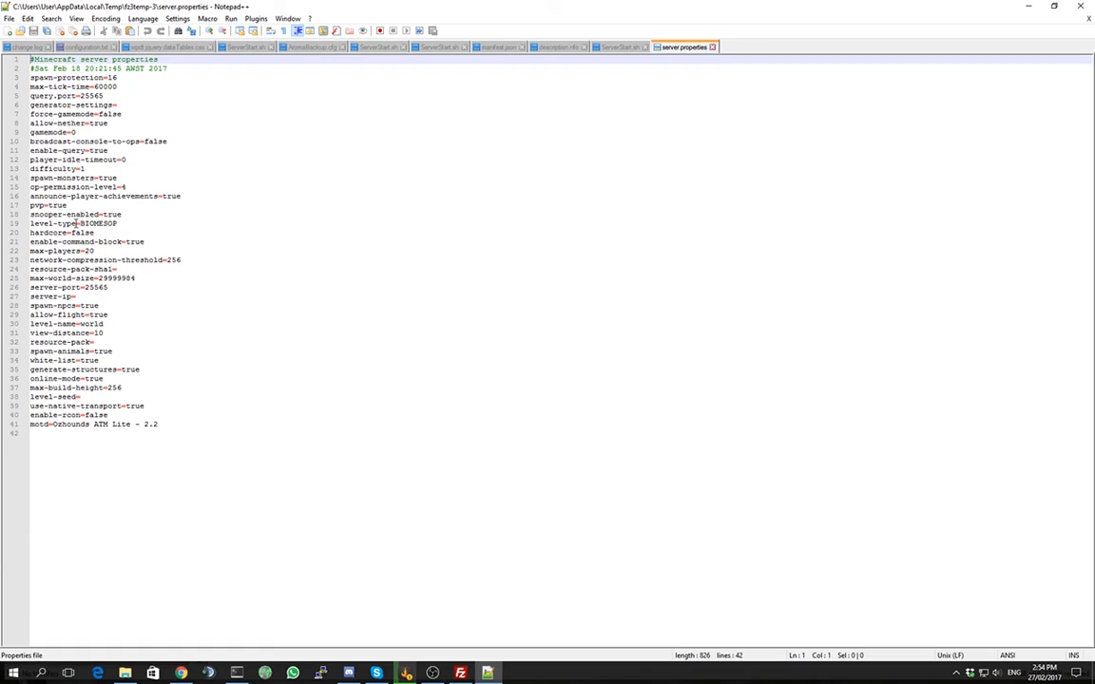
Step: Set the motd to end with 'ATM2 - 0.52' and the server-port to 25566
left_click(122, 224)
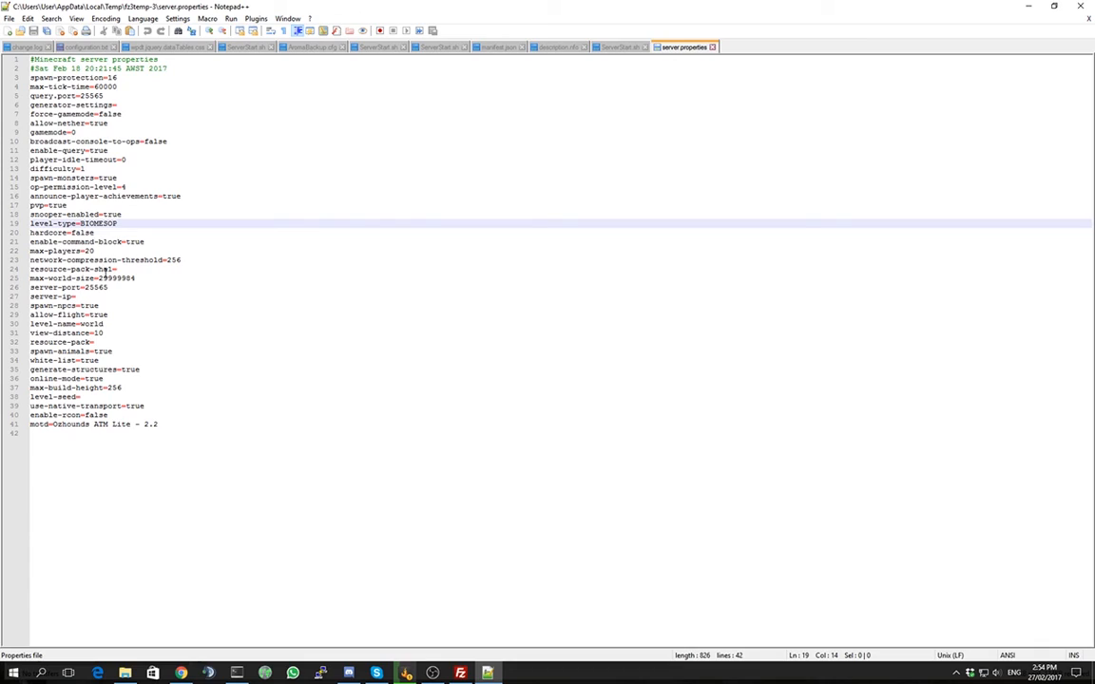
mouse_move(220, 300)
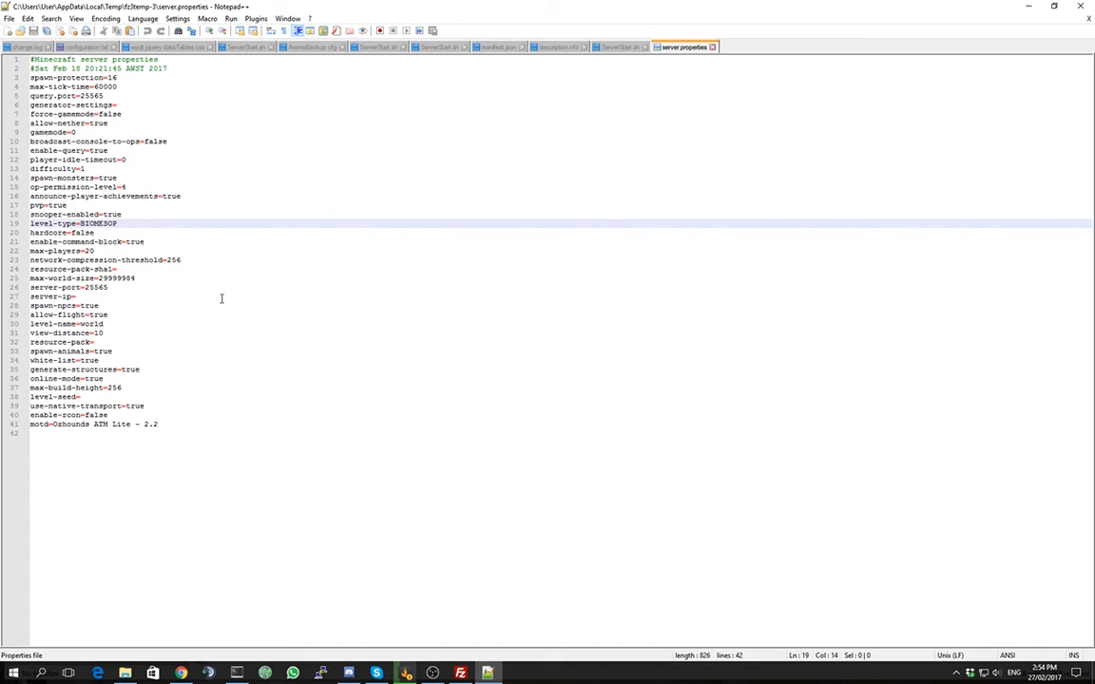
mouse_move(152, 300)
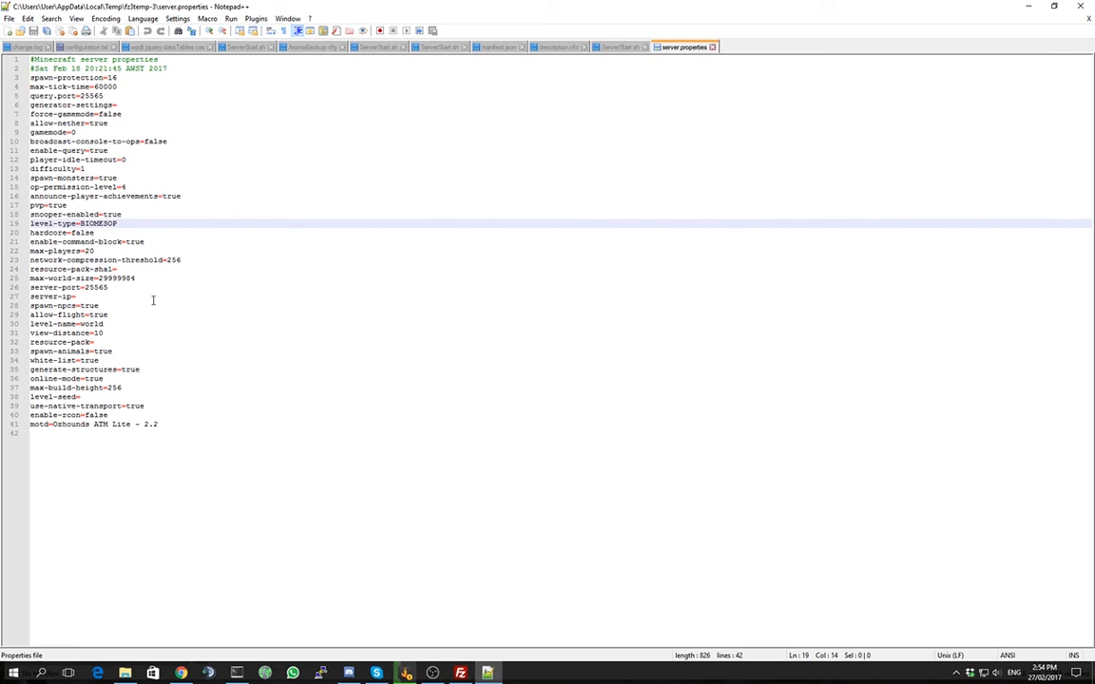
mouse_move(141, 304)
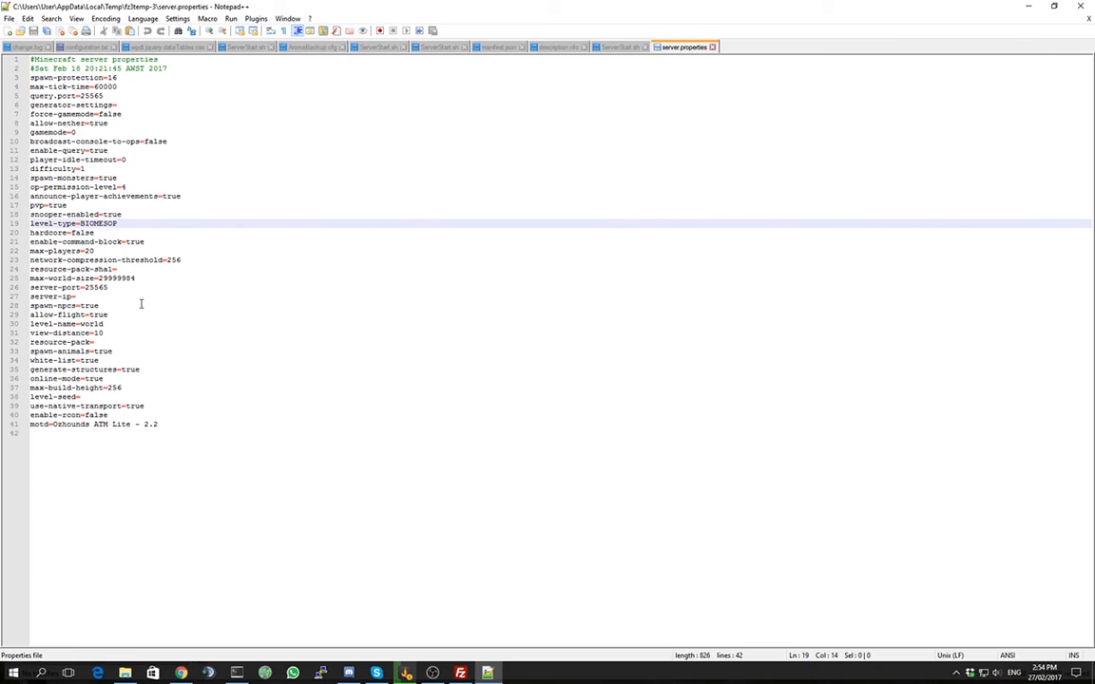
mouse_move(111, 420)
type("2")
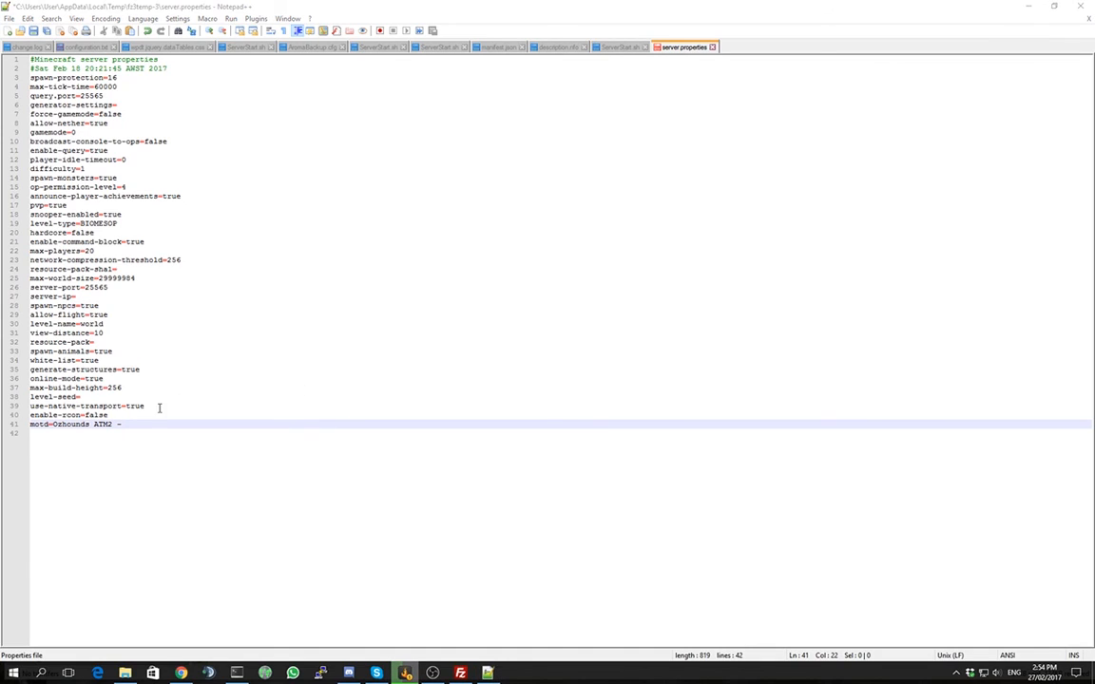
type("- 0.52")
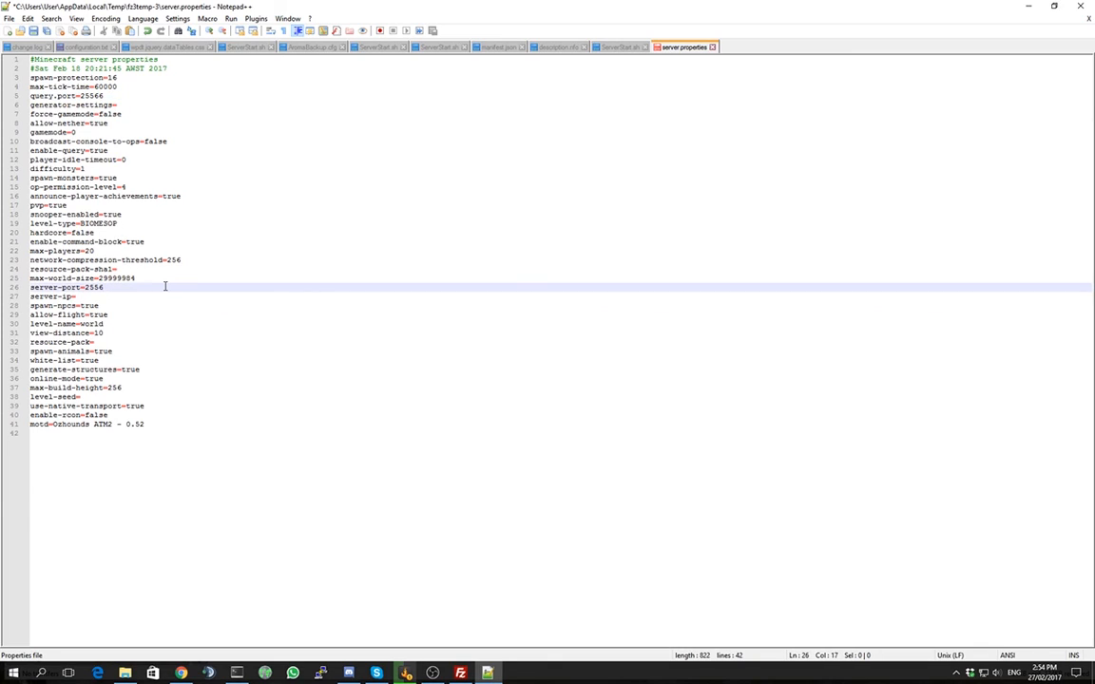
type("6")
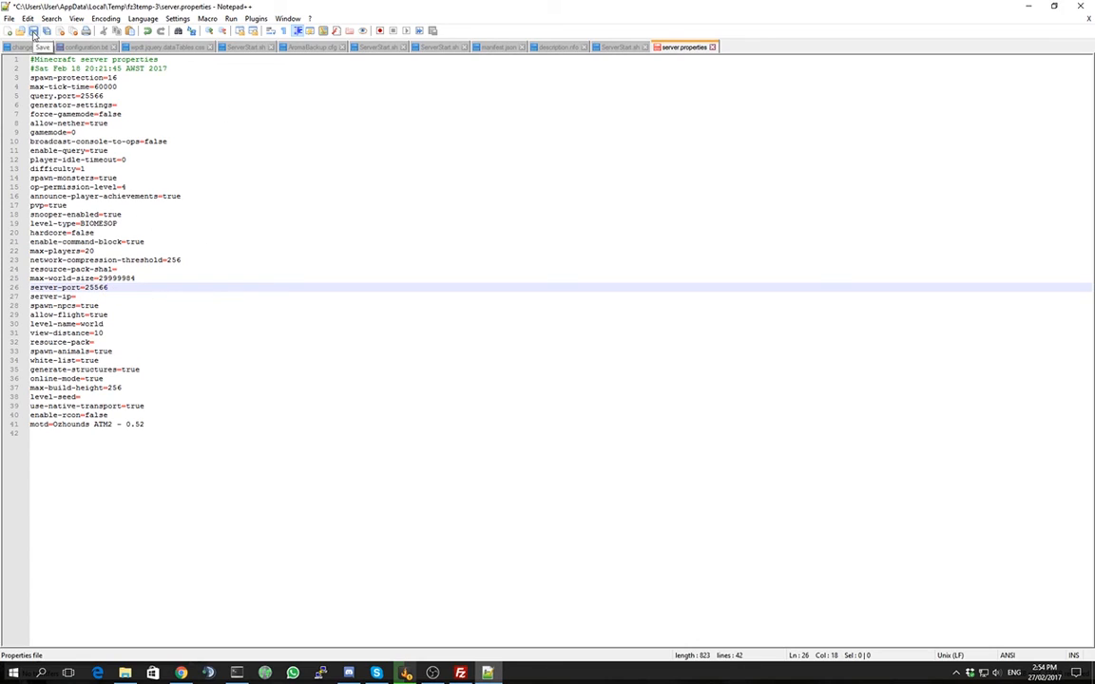
Step: Save server.properties and upload the changed file back to the remote ATM2 folder
left_click(106, 288)
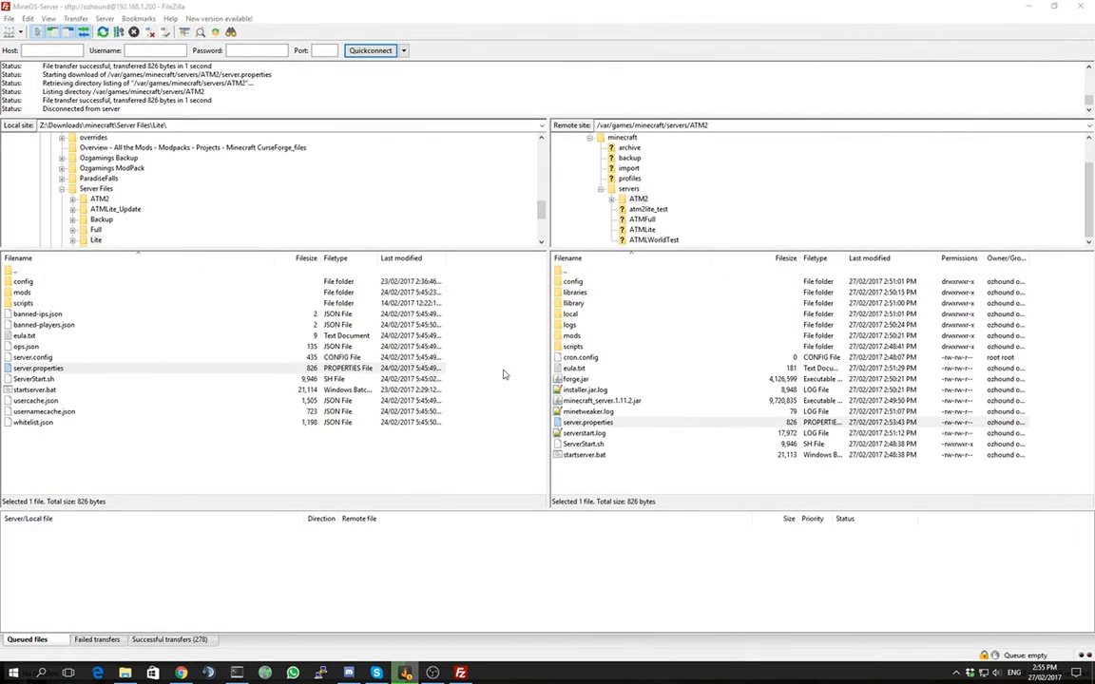
mouse_move(180, 447)
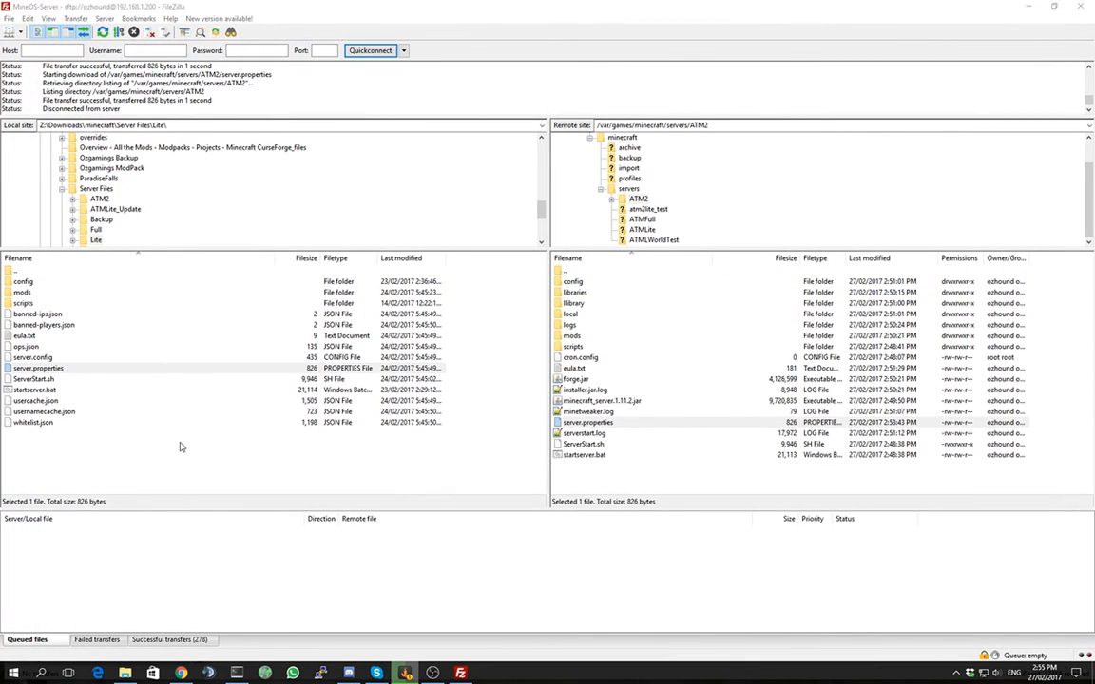
double_click(586, 422)
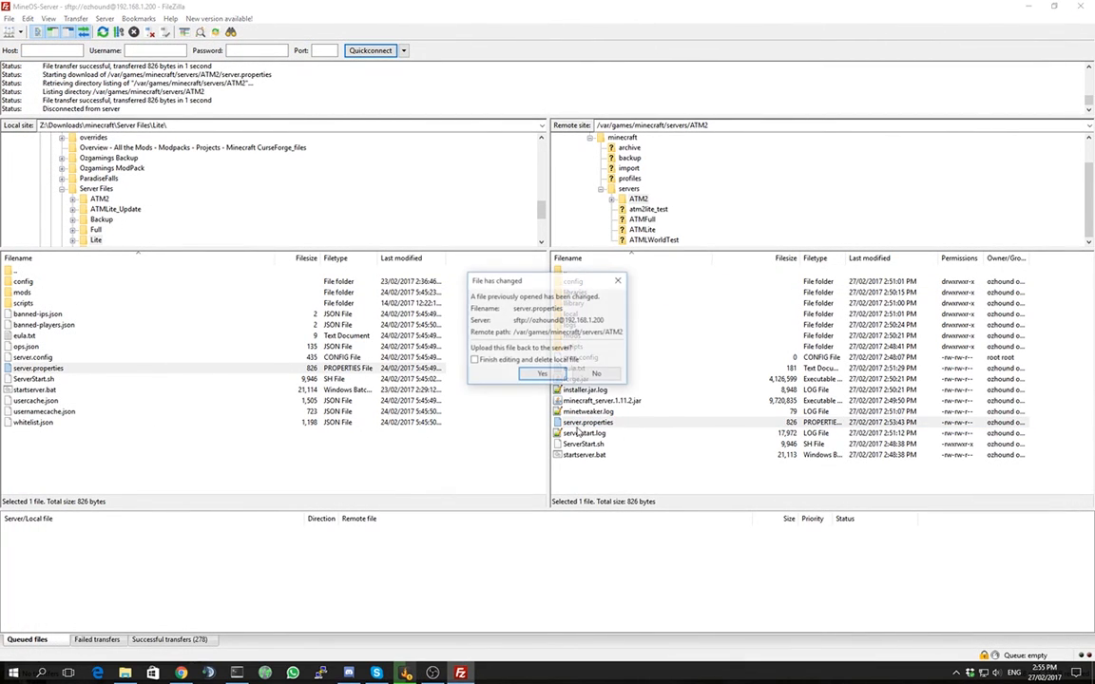
left_click(541, 373)
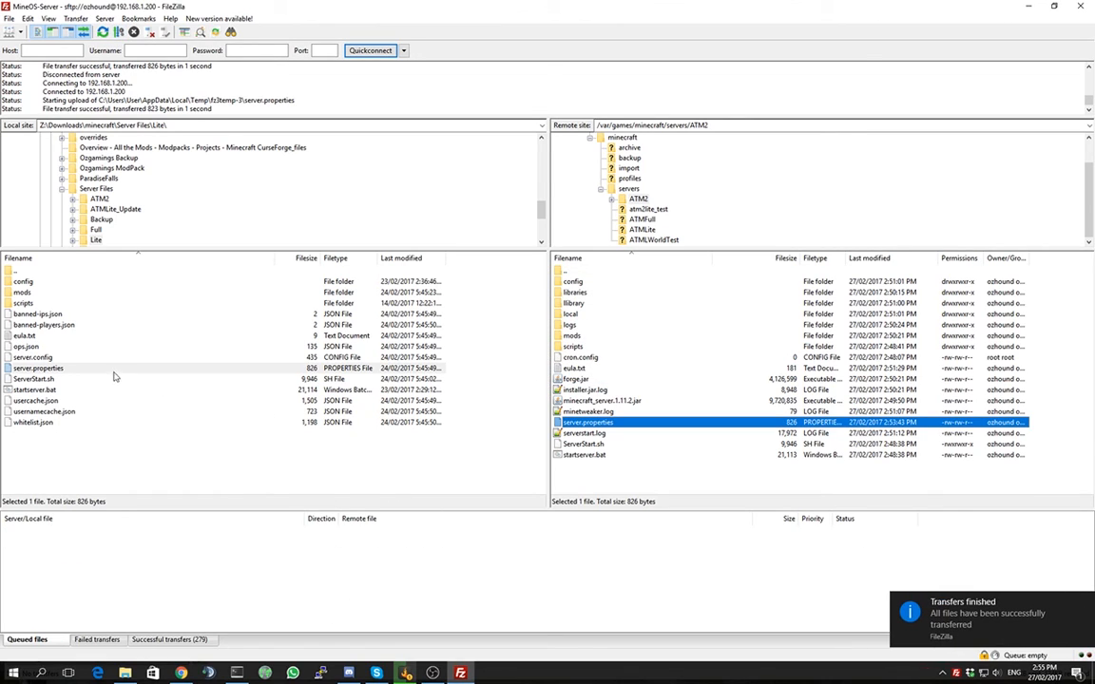
mouse_move(623, 428)
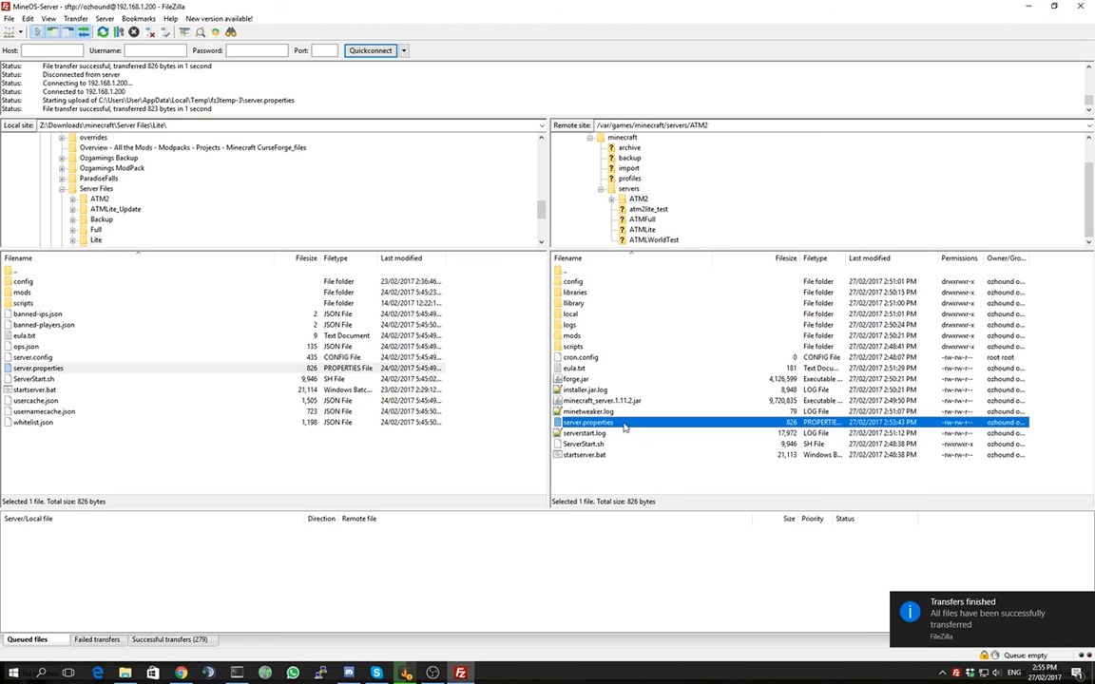
mouse_move(236, 462)
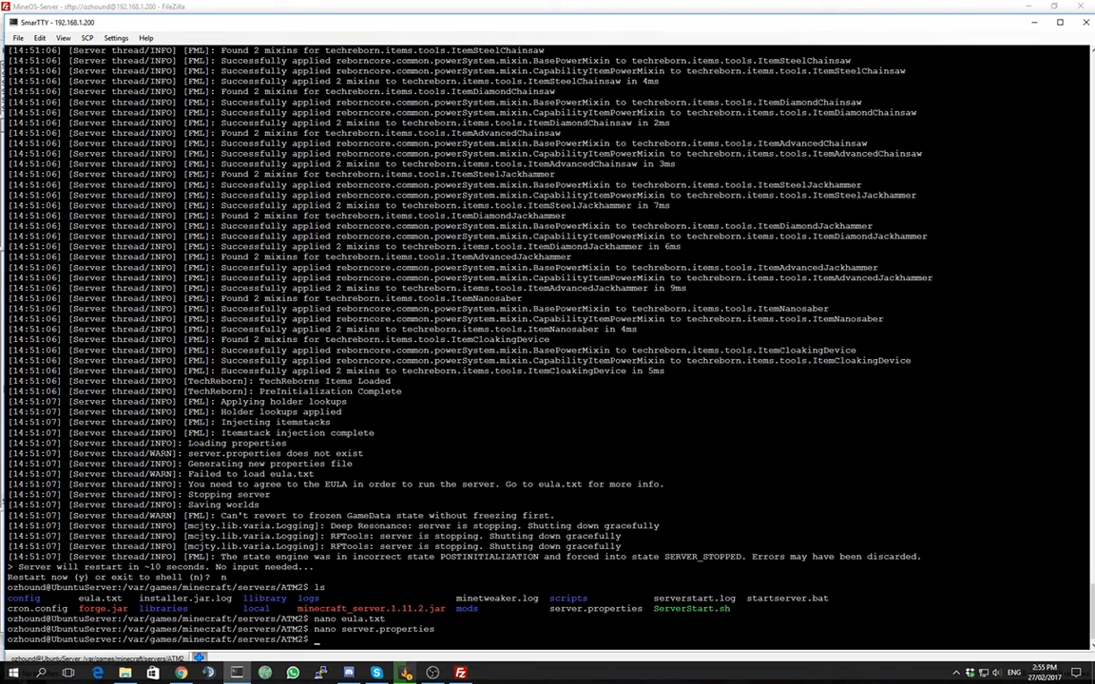
Step: Run ls and ./ServerStart.sh, answering n to the force re-install prompt, and follow the mod-loading log
type("ls")
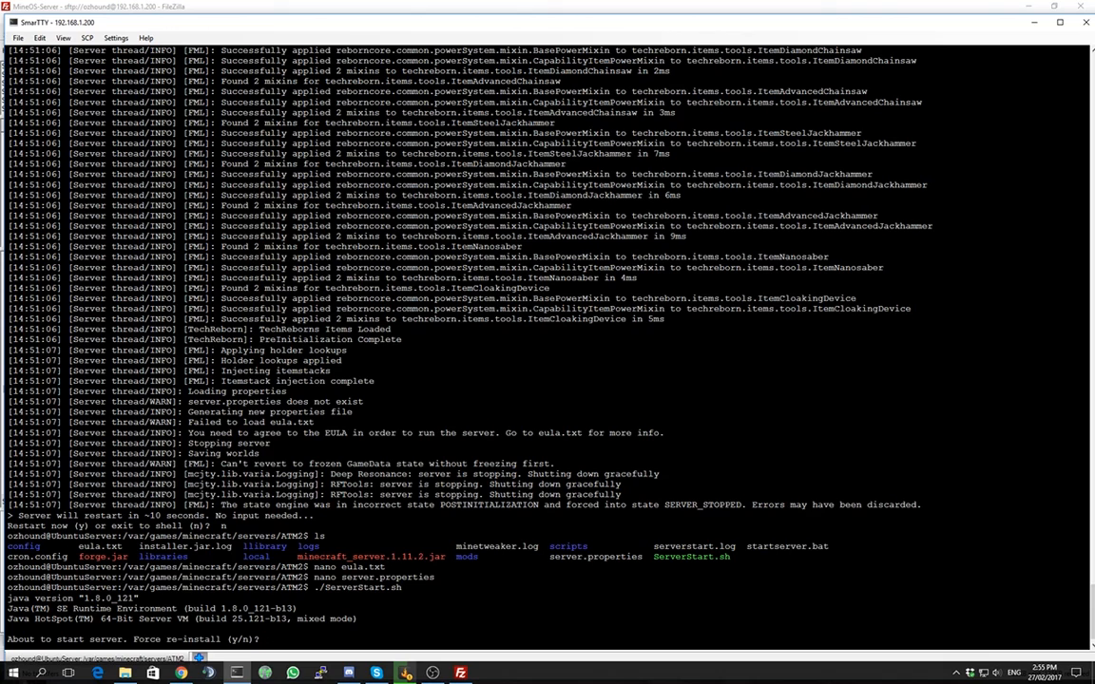
type("n")
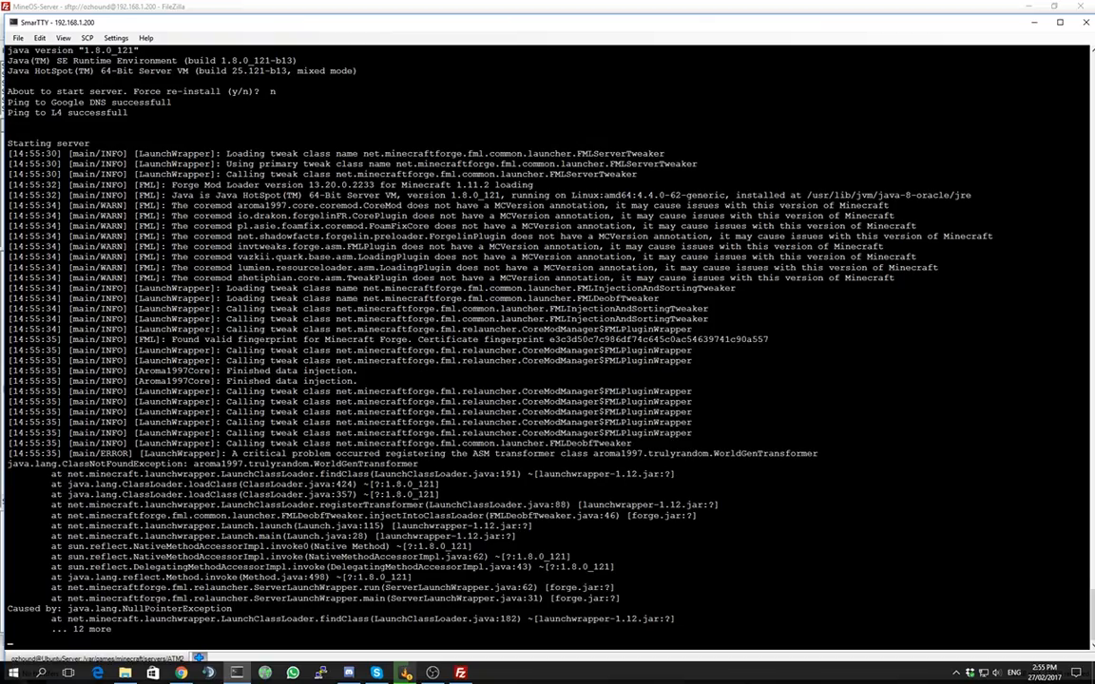
scroll("down", 3)
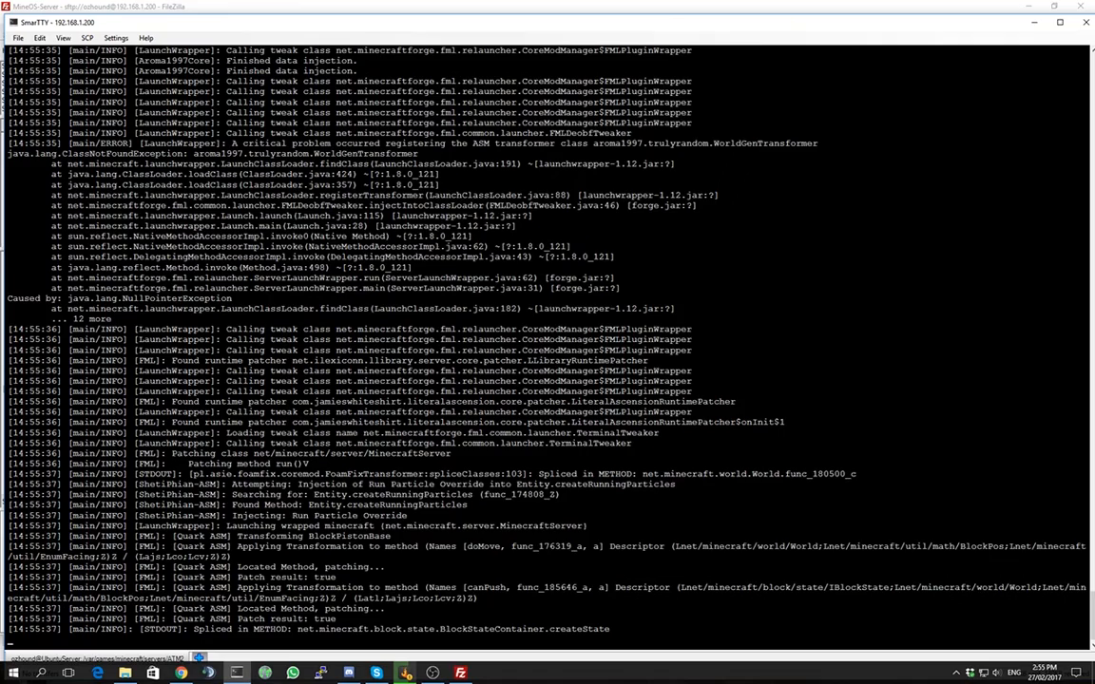
scroll("down", 3)
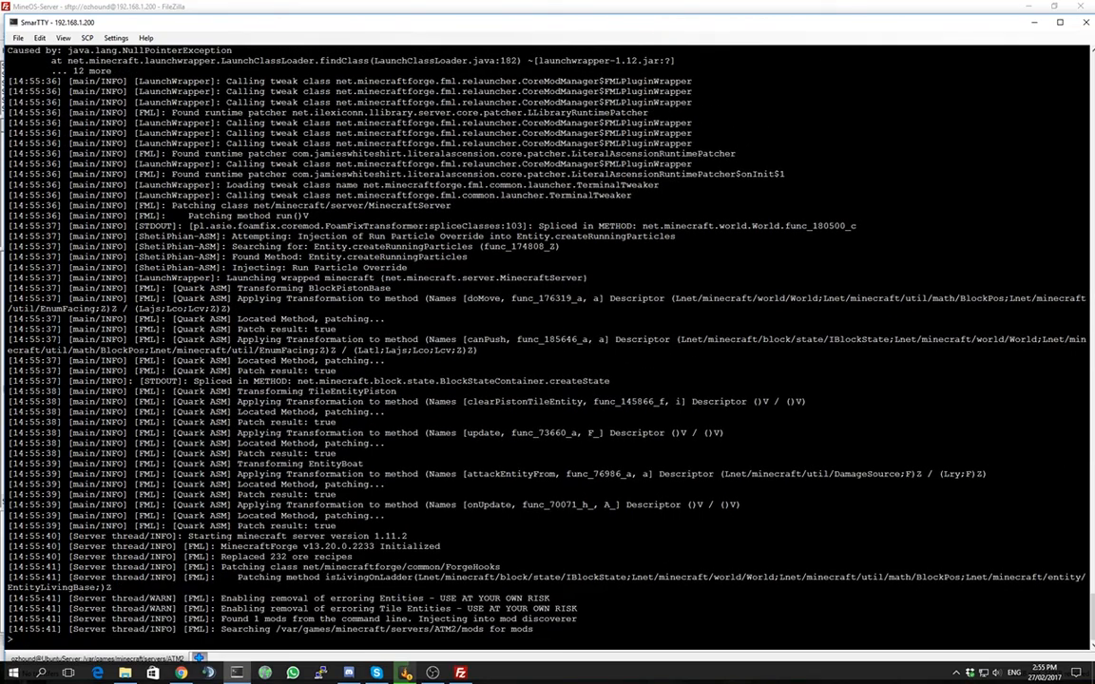
scroll("down", 3)
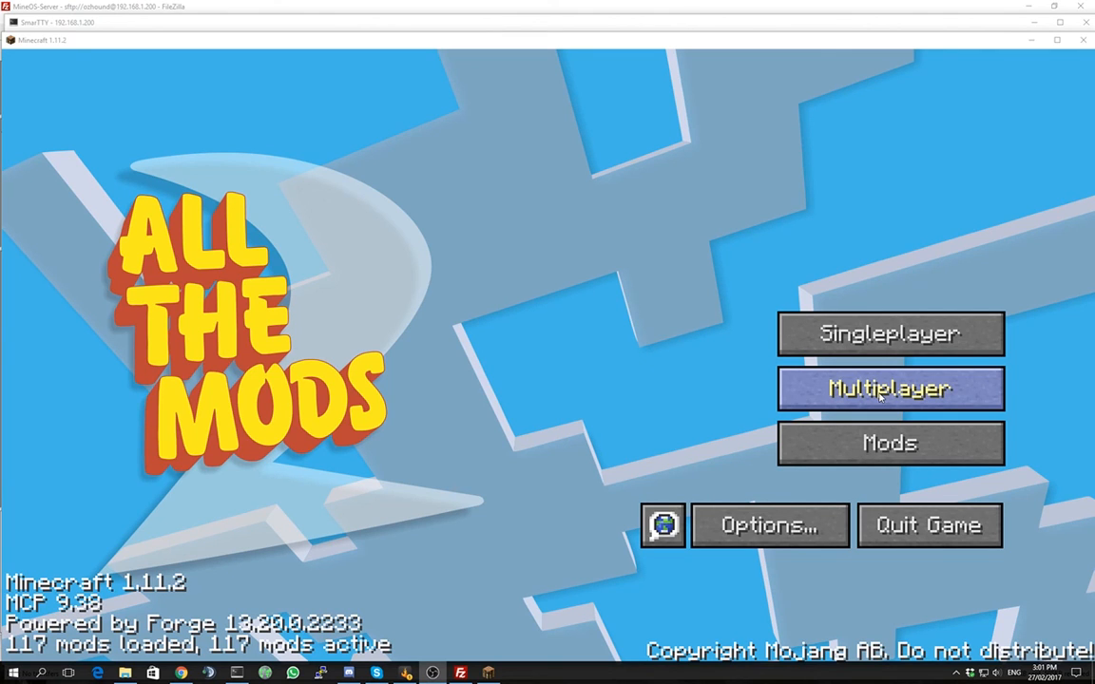
Step: Edit the saved ATM2 server entry to address 192.168.1.200:25566 and save it
left_click(890, 388)
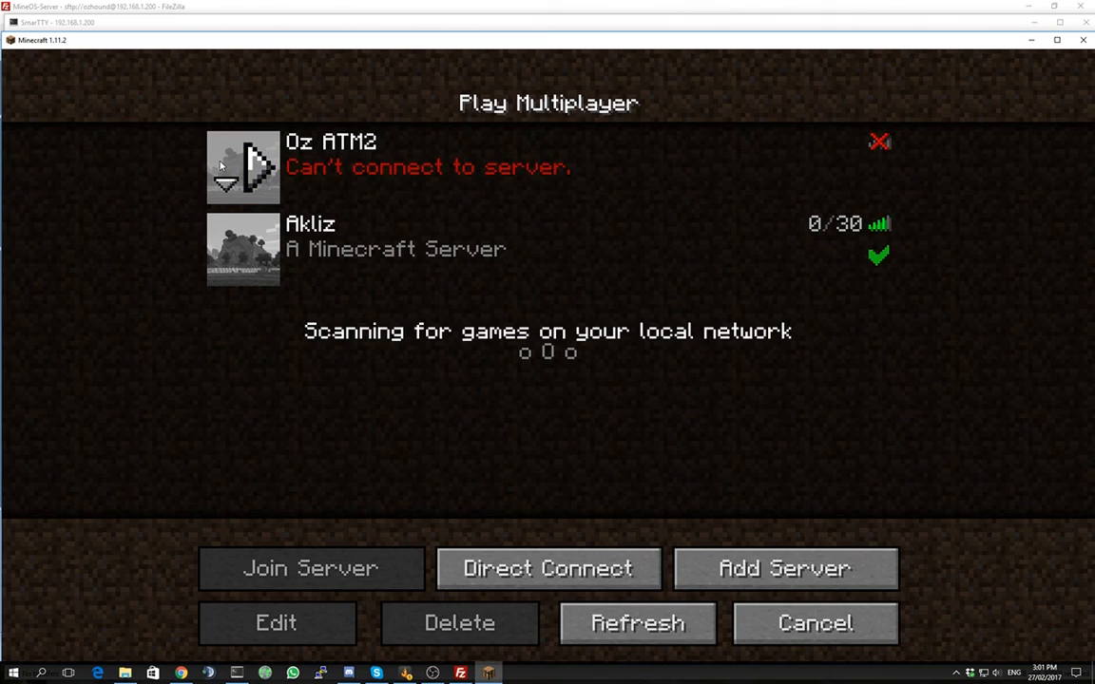
left_click(275, 624)
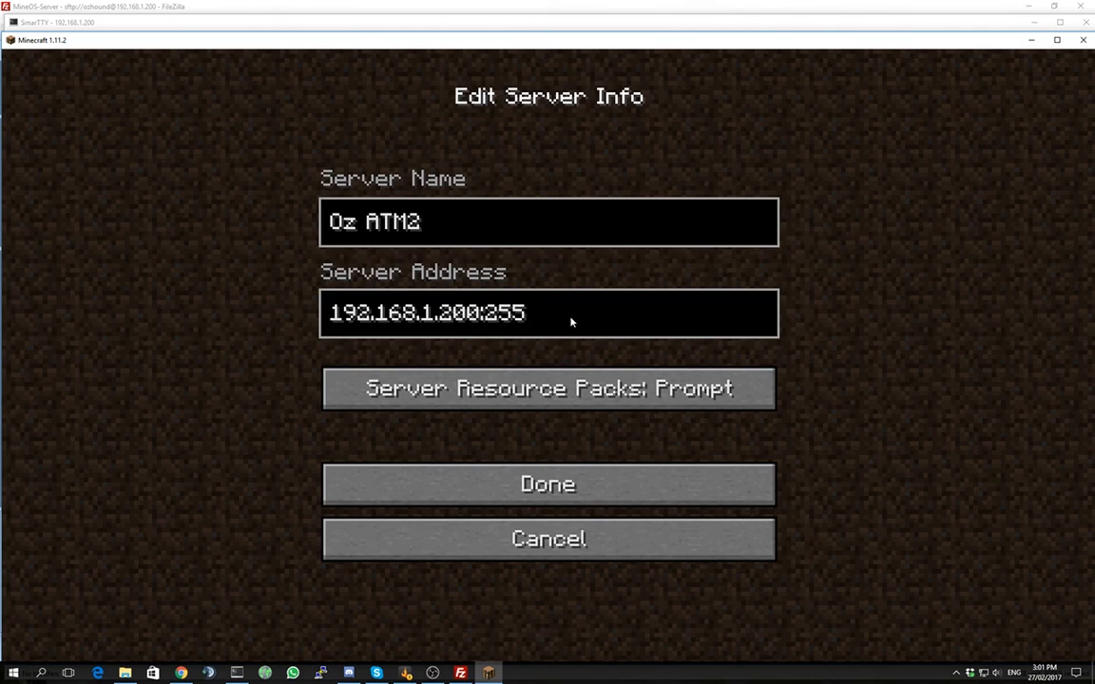
type("66")
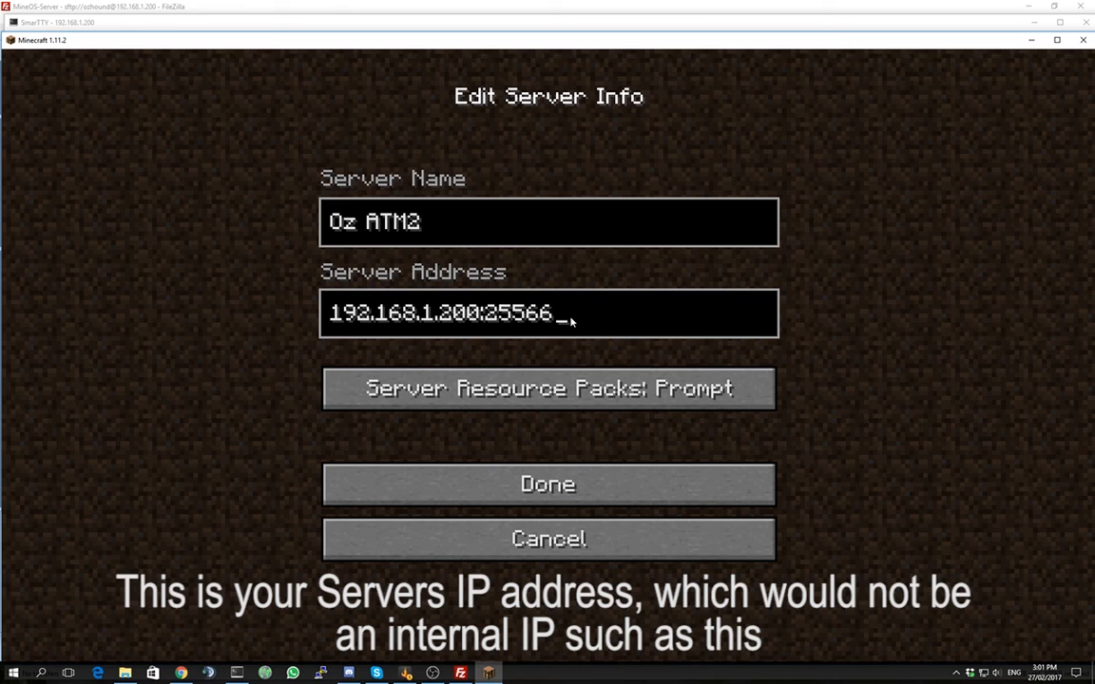
left_click(548, 485)
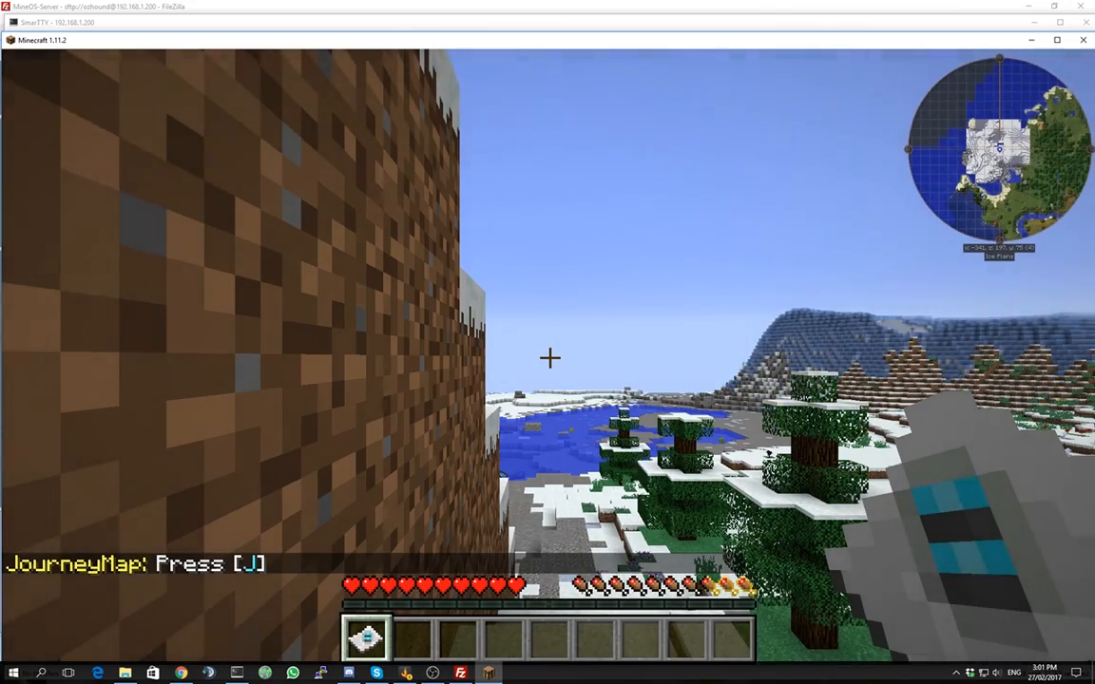
mouse_move(550, 358)
type("/")
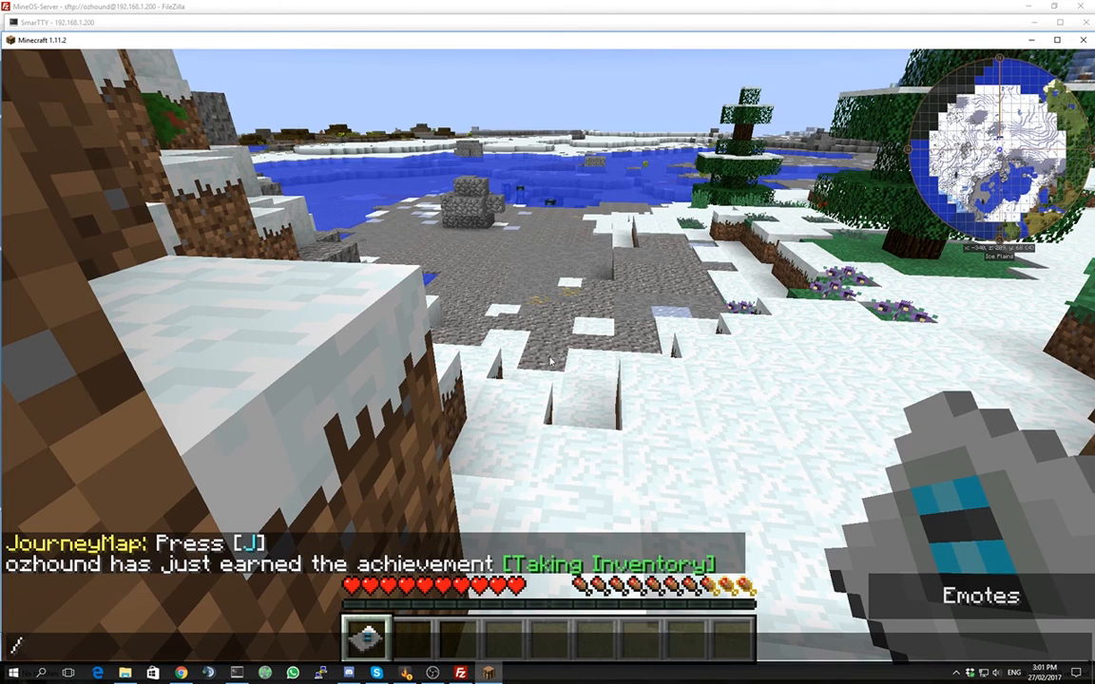
Step: Run a /gamemode command in chat to change the player's game mode
type("gamemode")
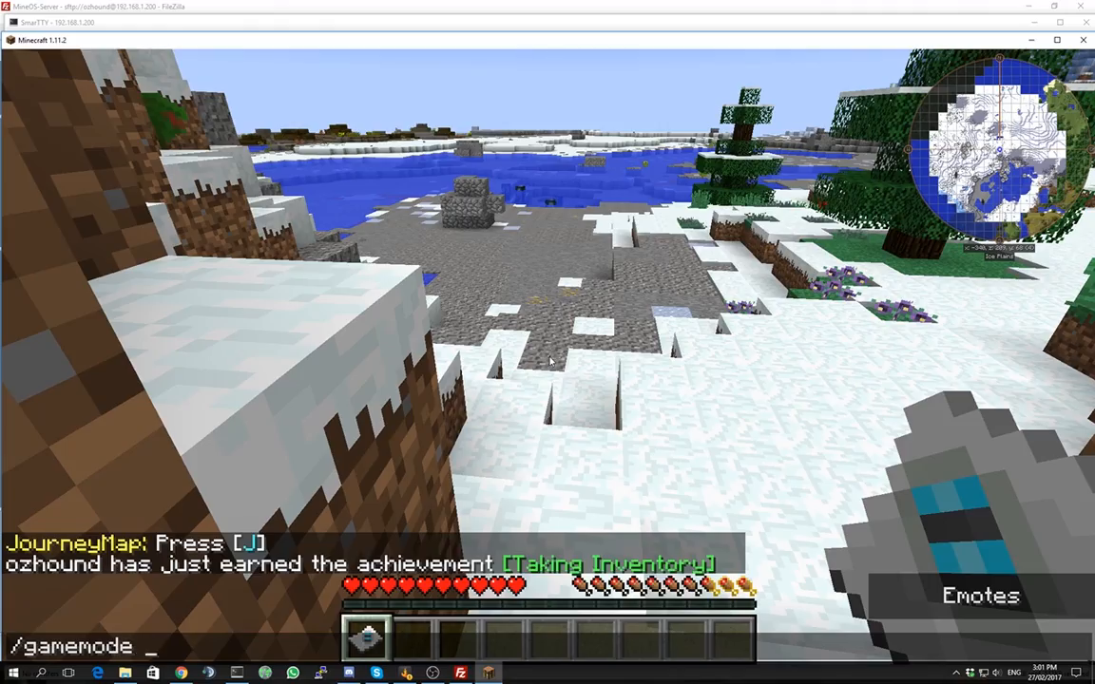
key("enter")
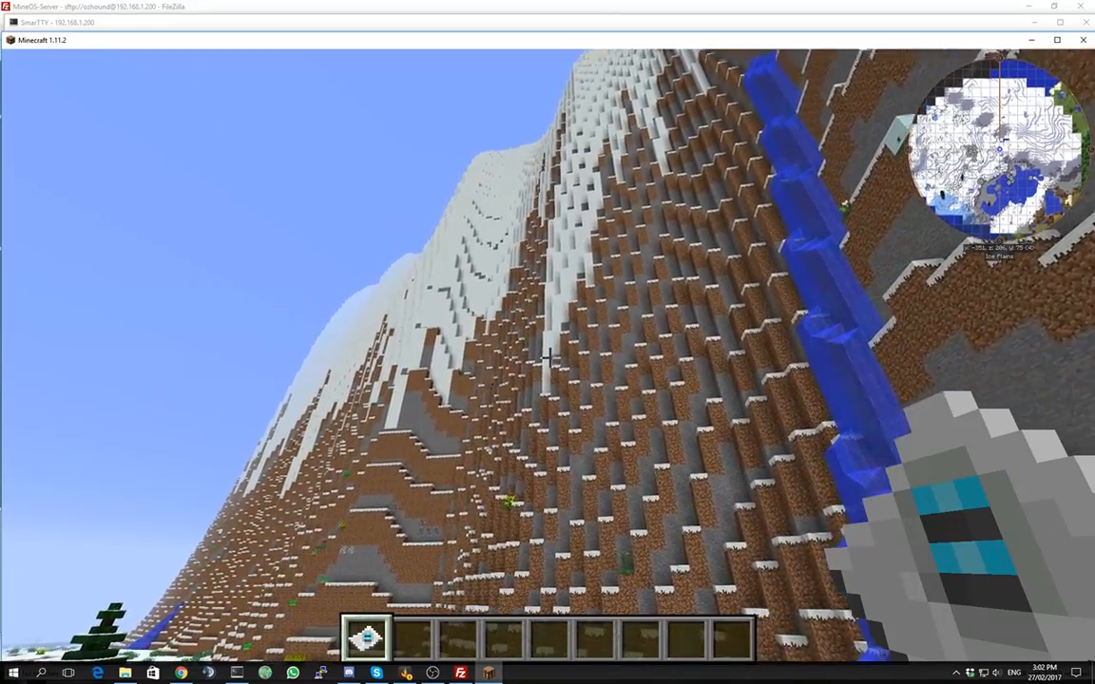
mouse_move(548, 342)
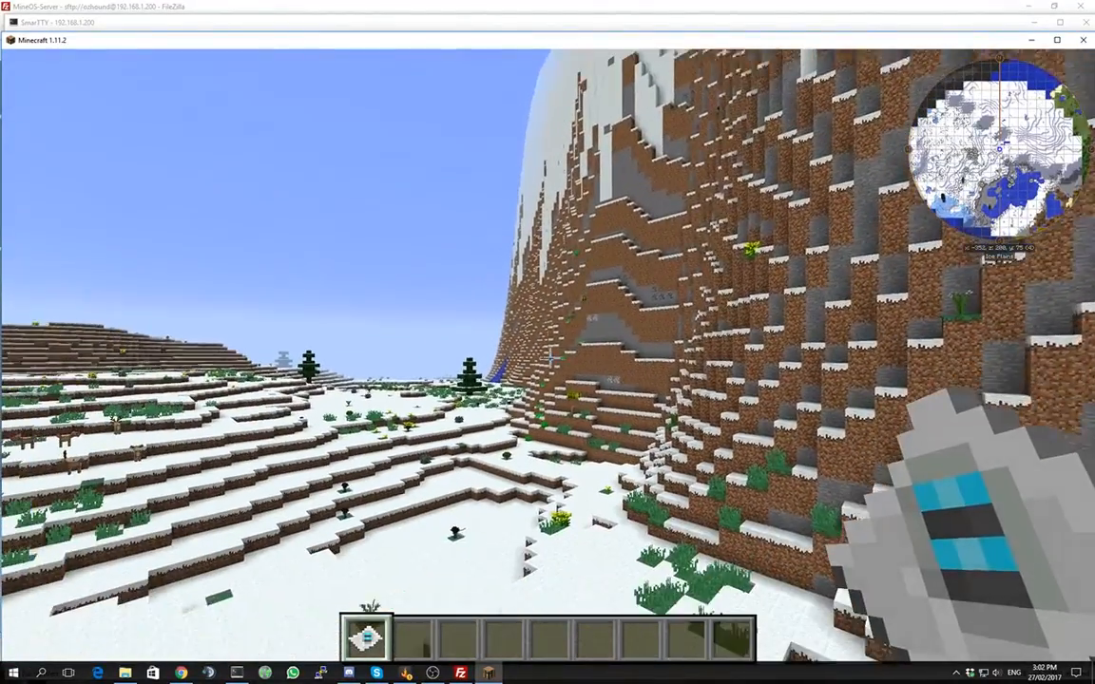